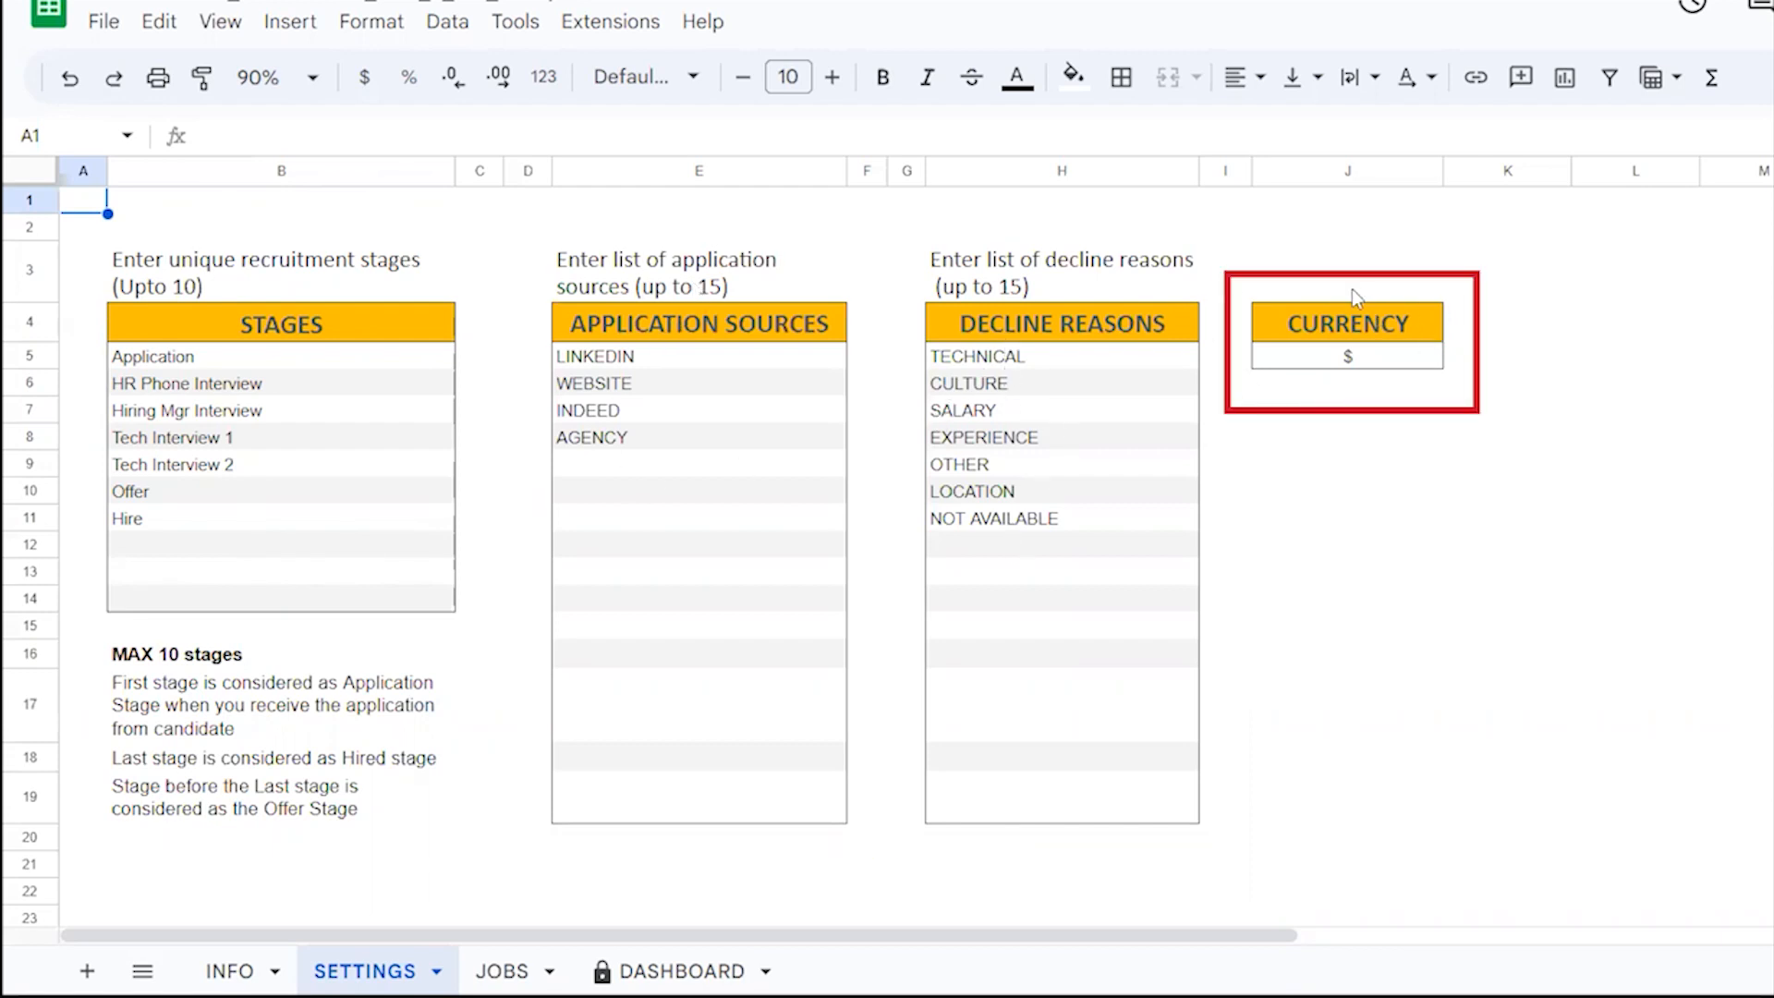
Switch from the SETTINGS sheet to the JOBS tracking sheet.
click(503, 972)
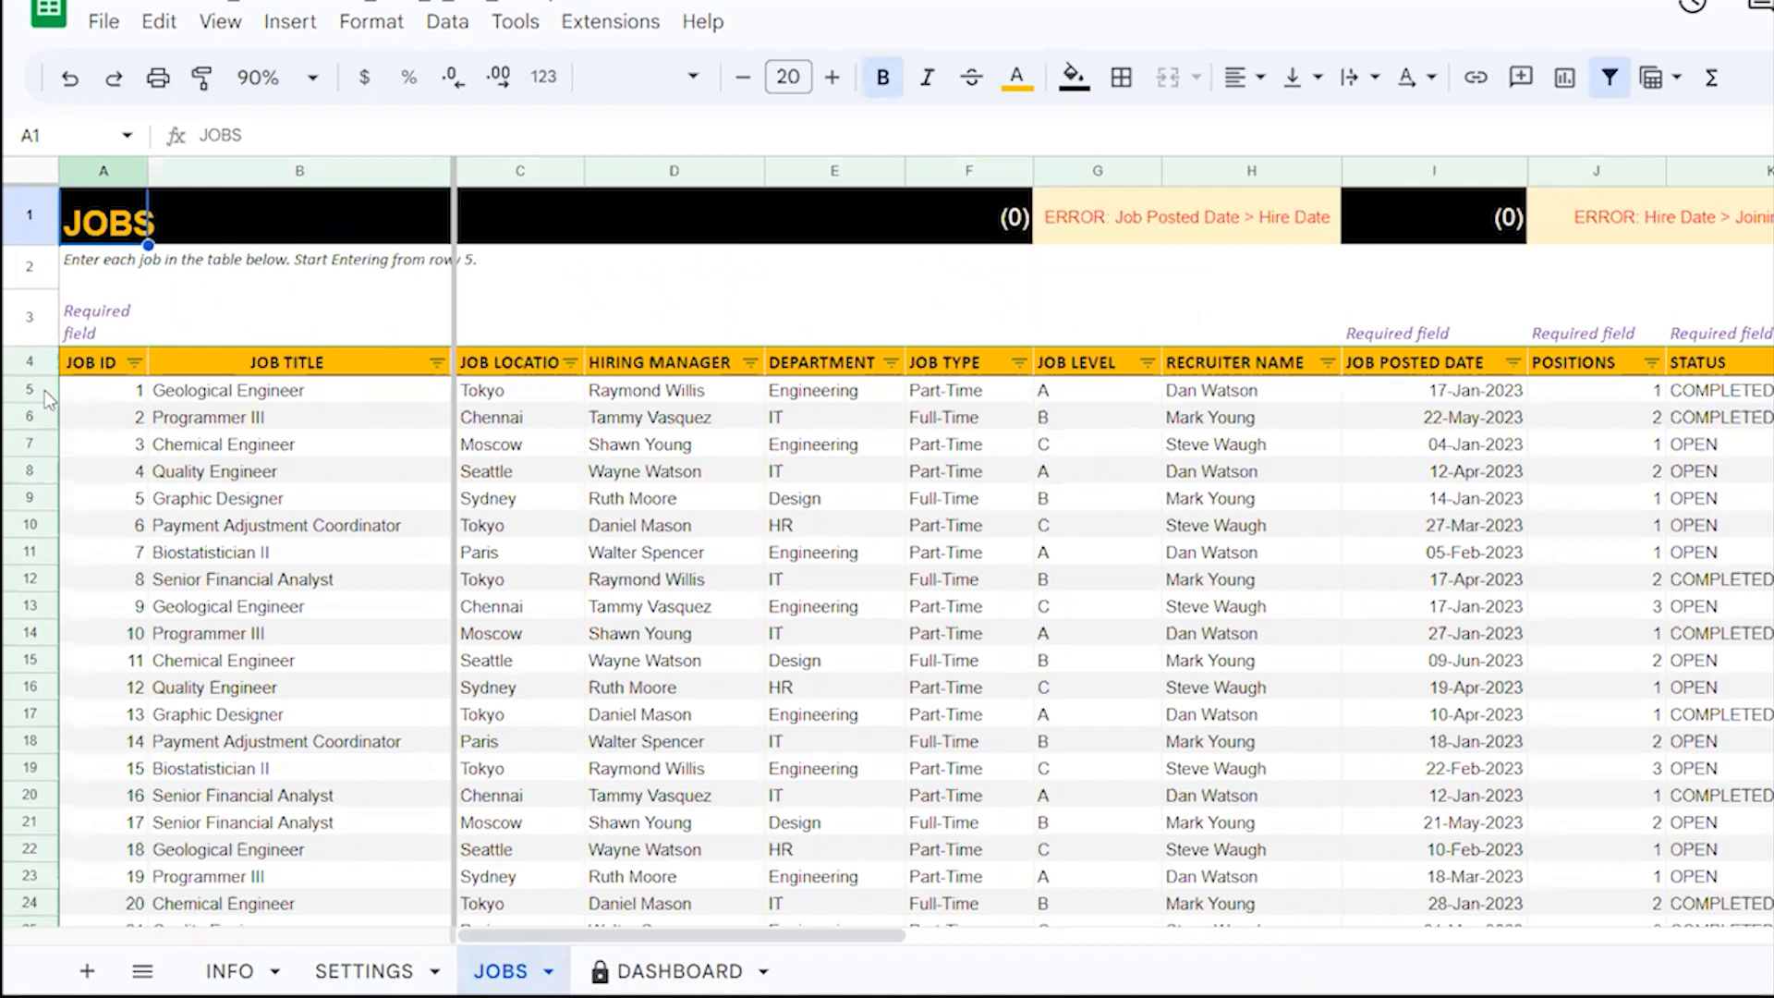
click(104, 390)
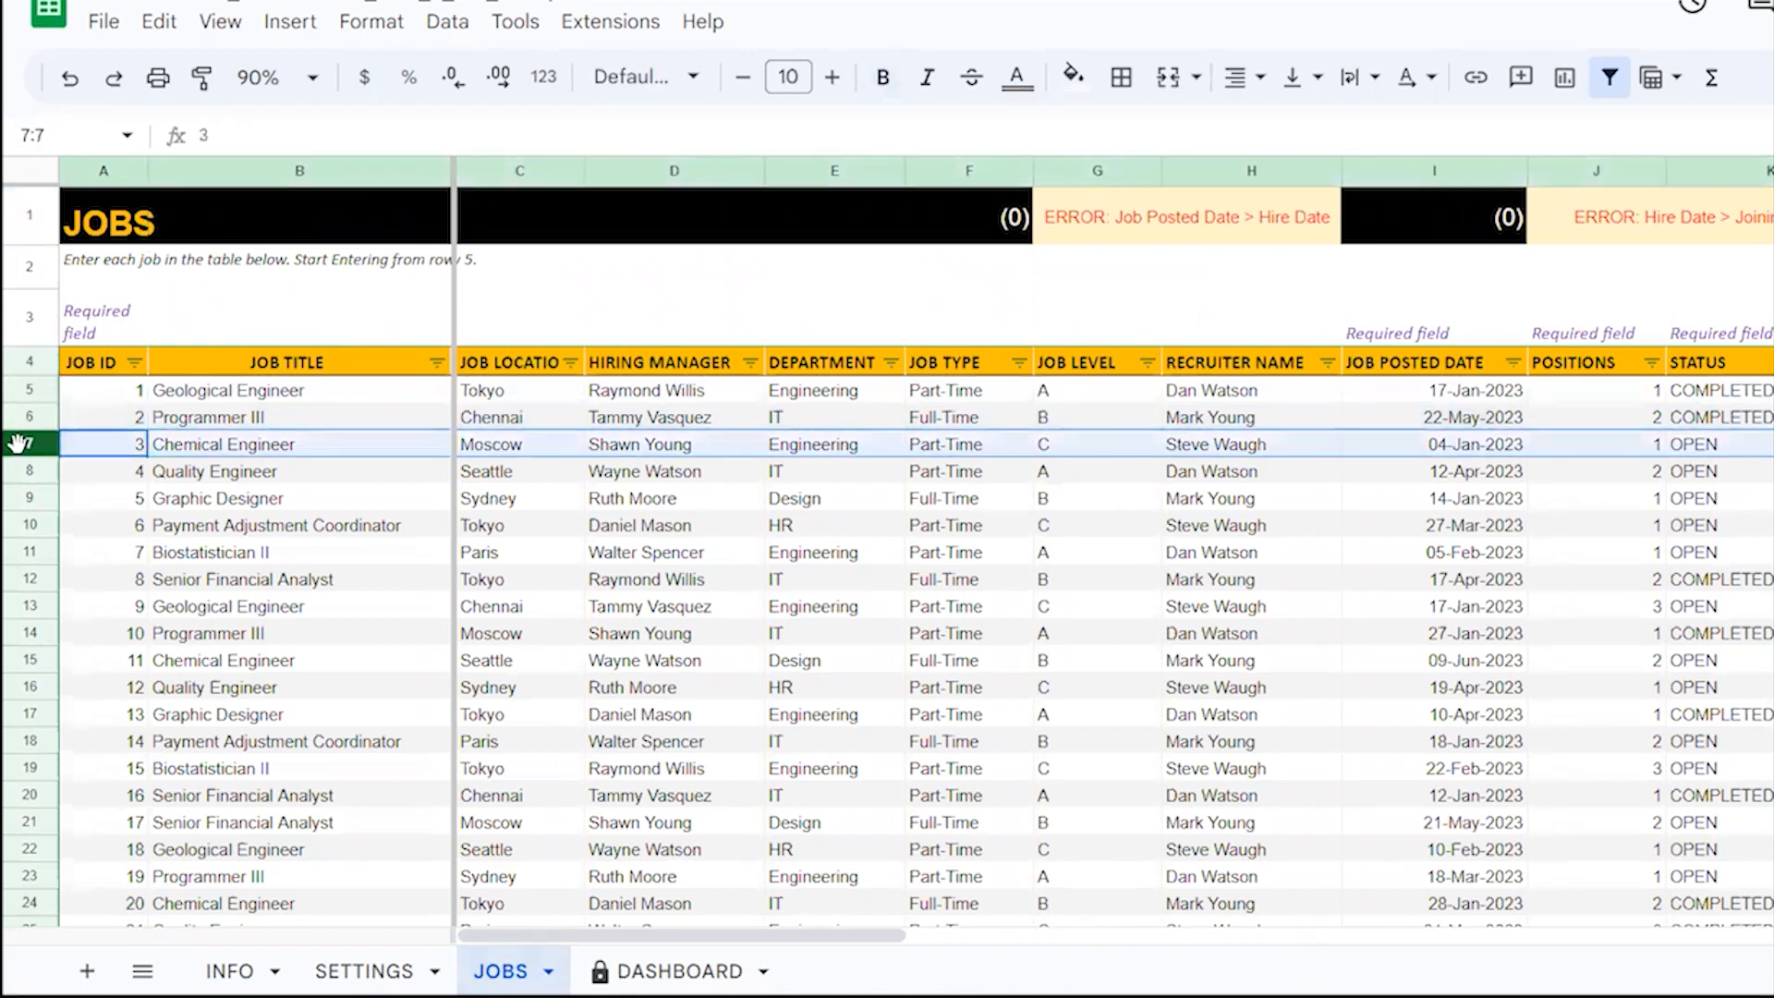
click(102, 392)
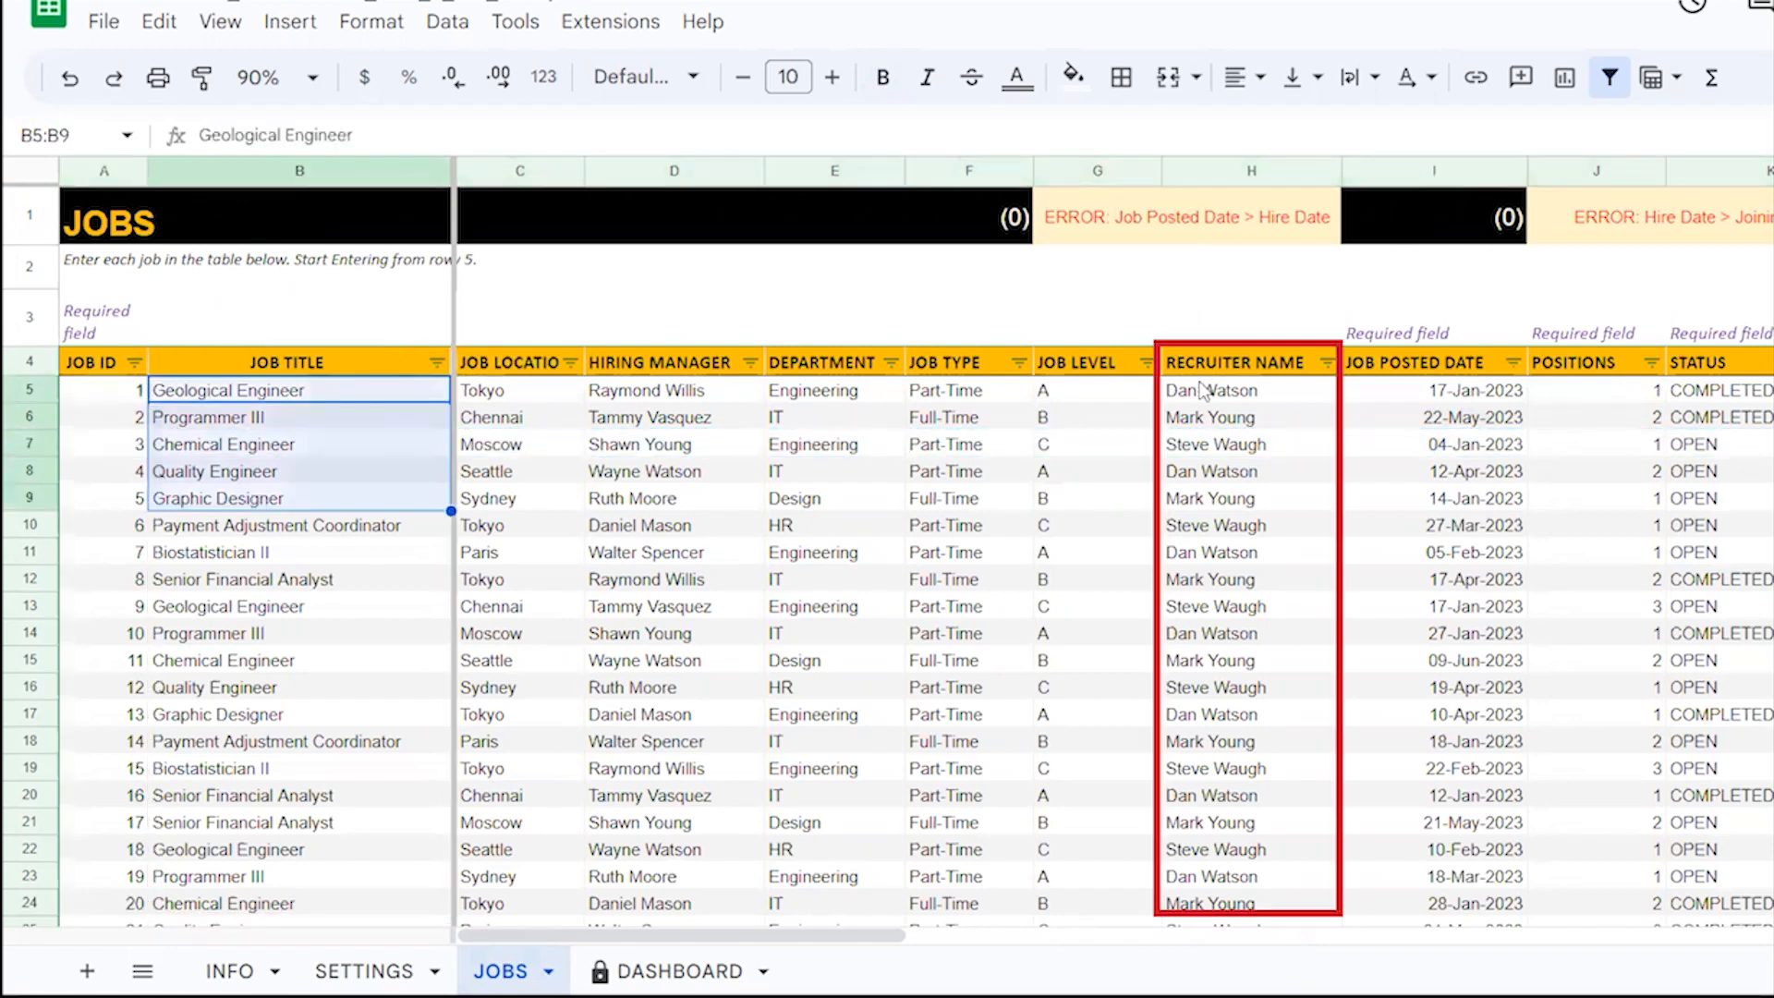
click(1210, 390)
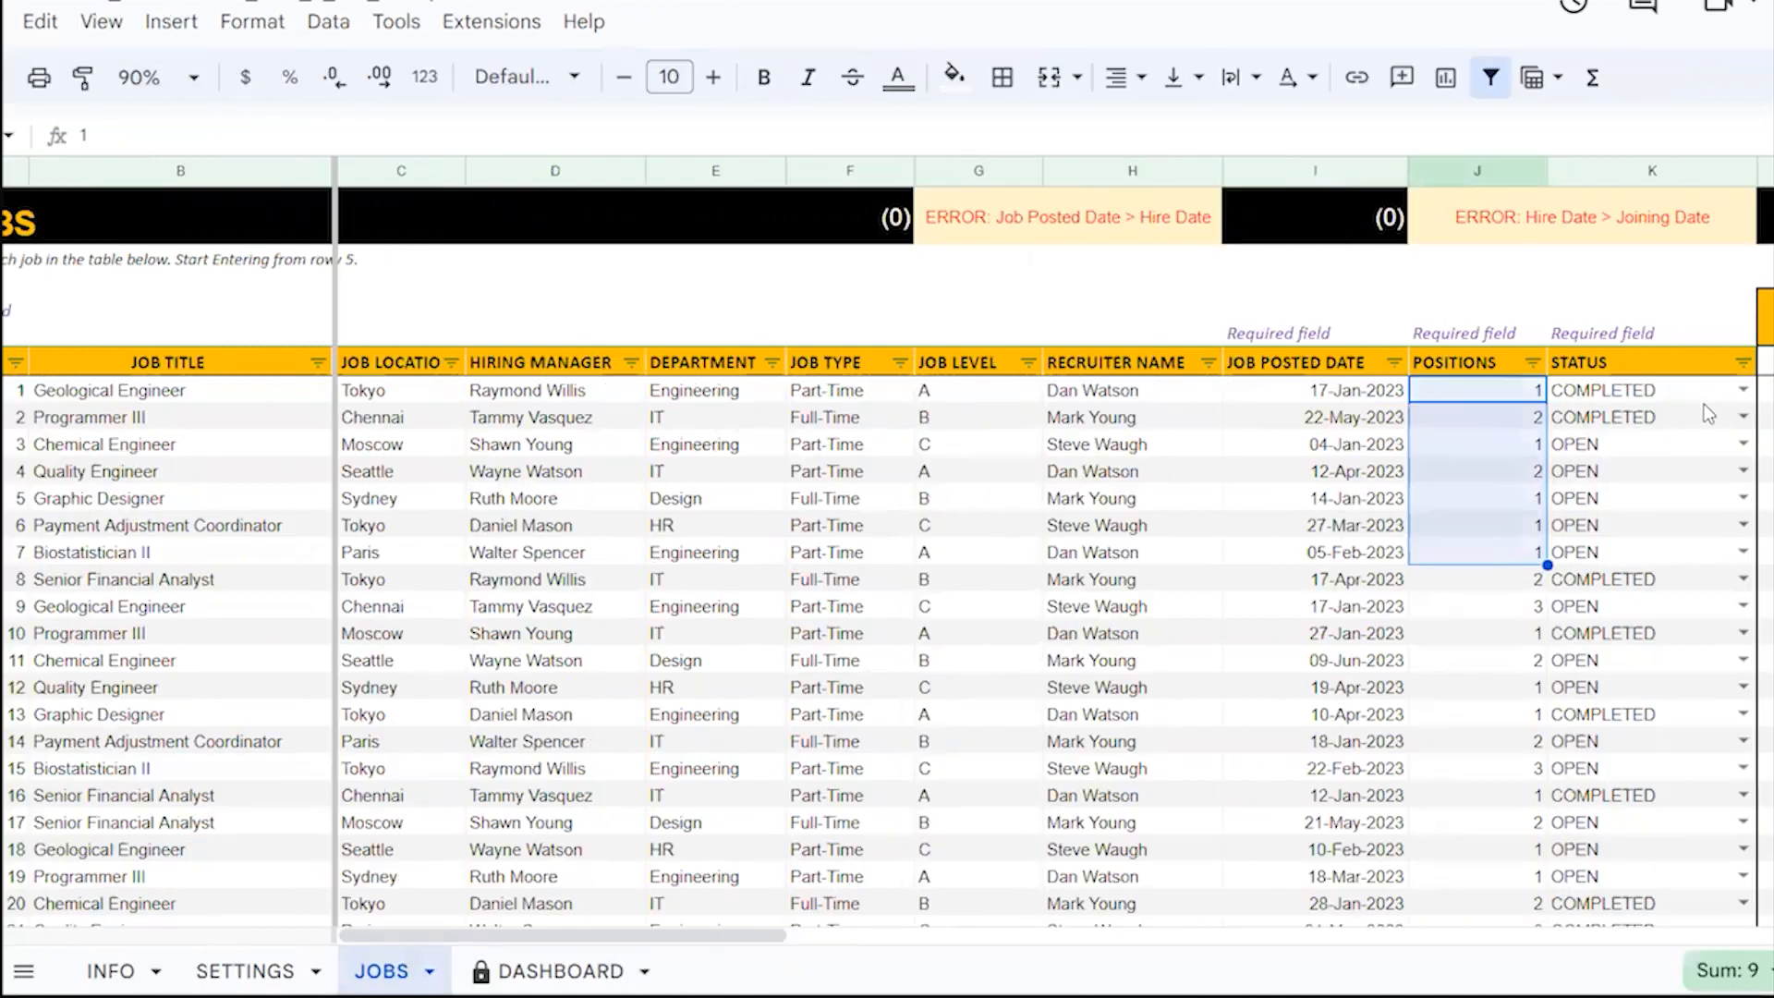
click(1641, 389)
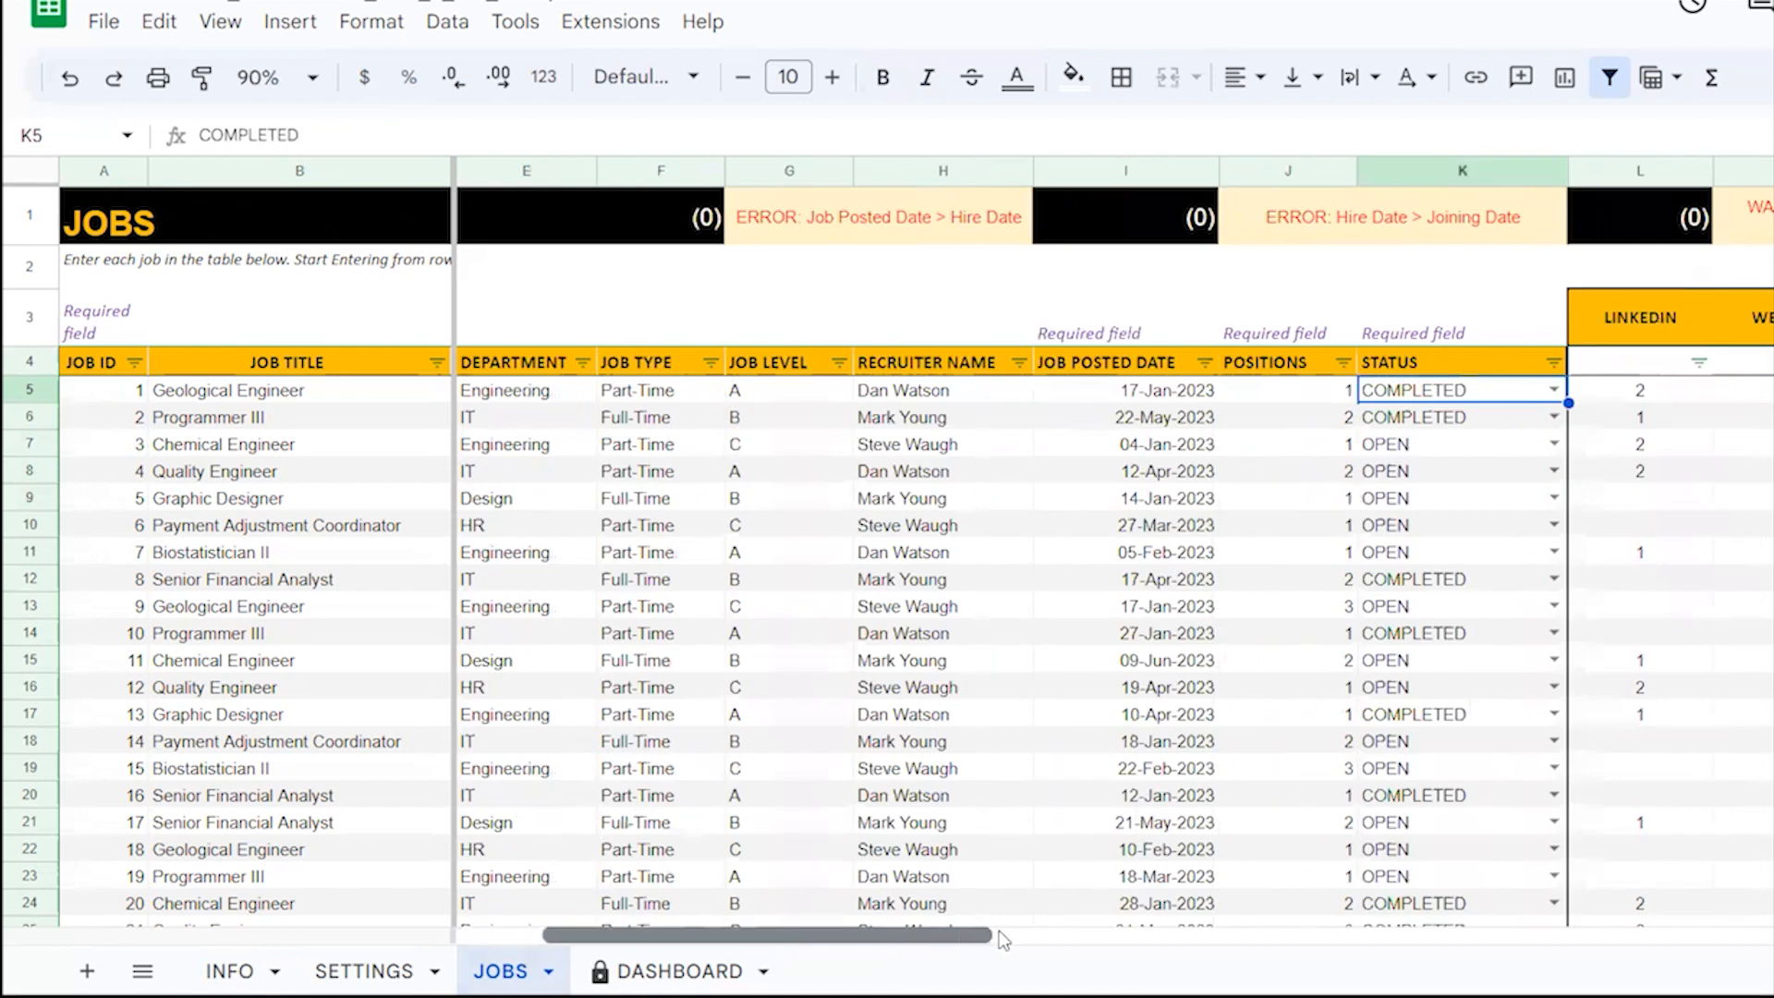
scroll(right, 3)
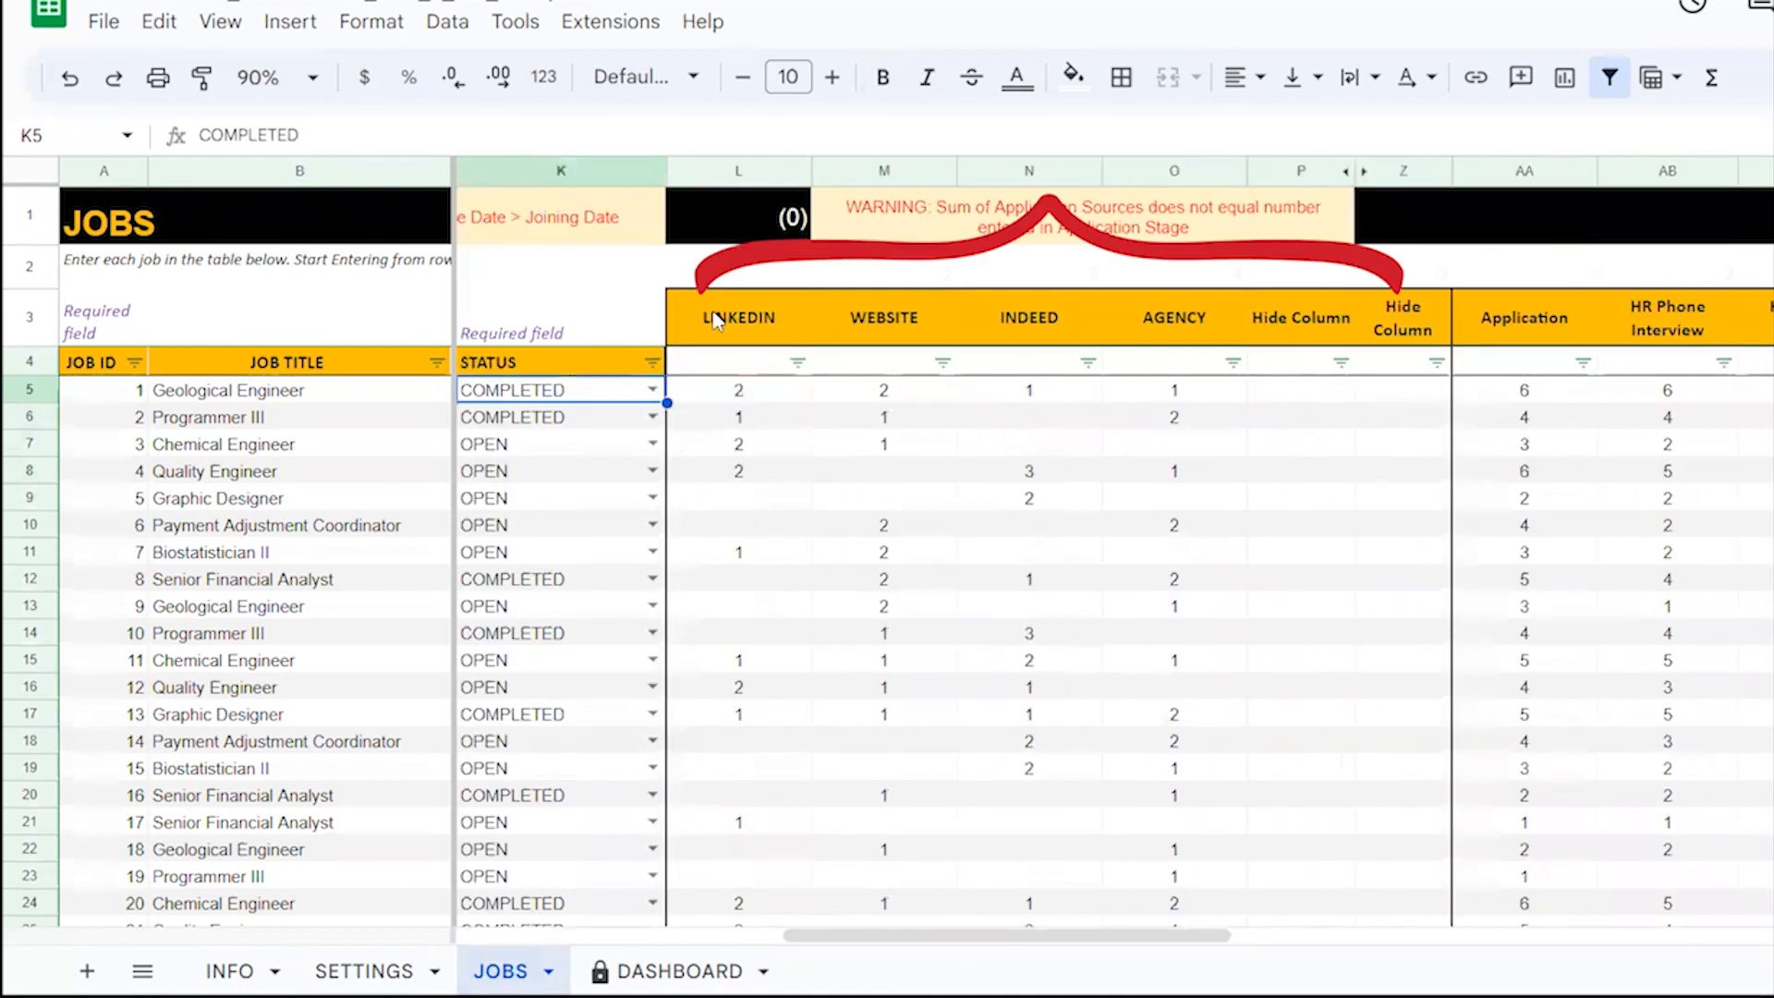
mouse_move(1304, 348)
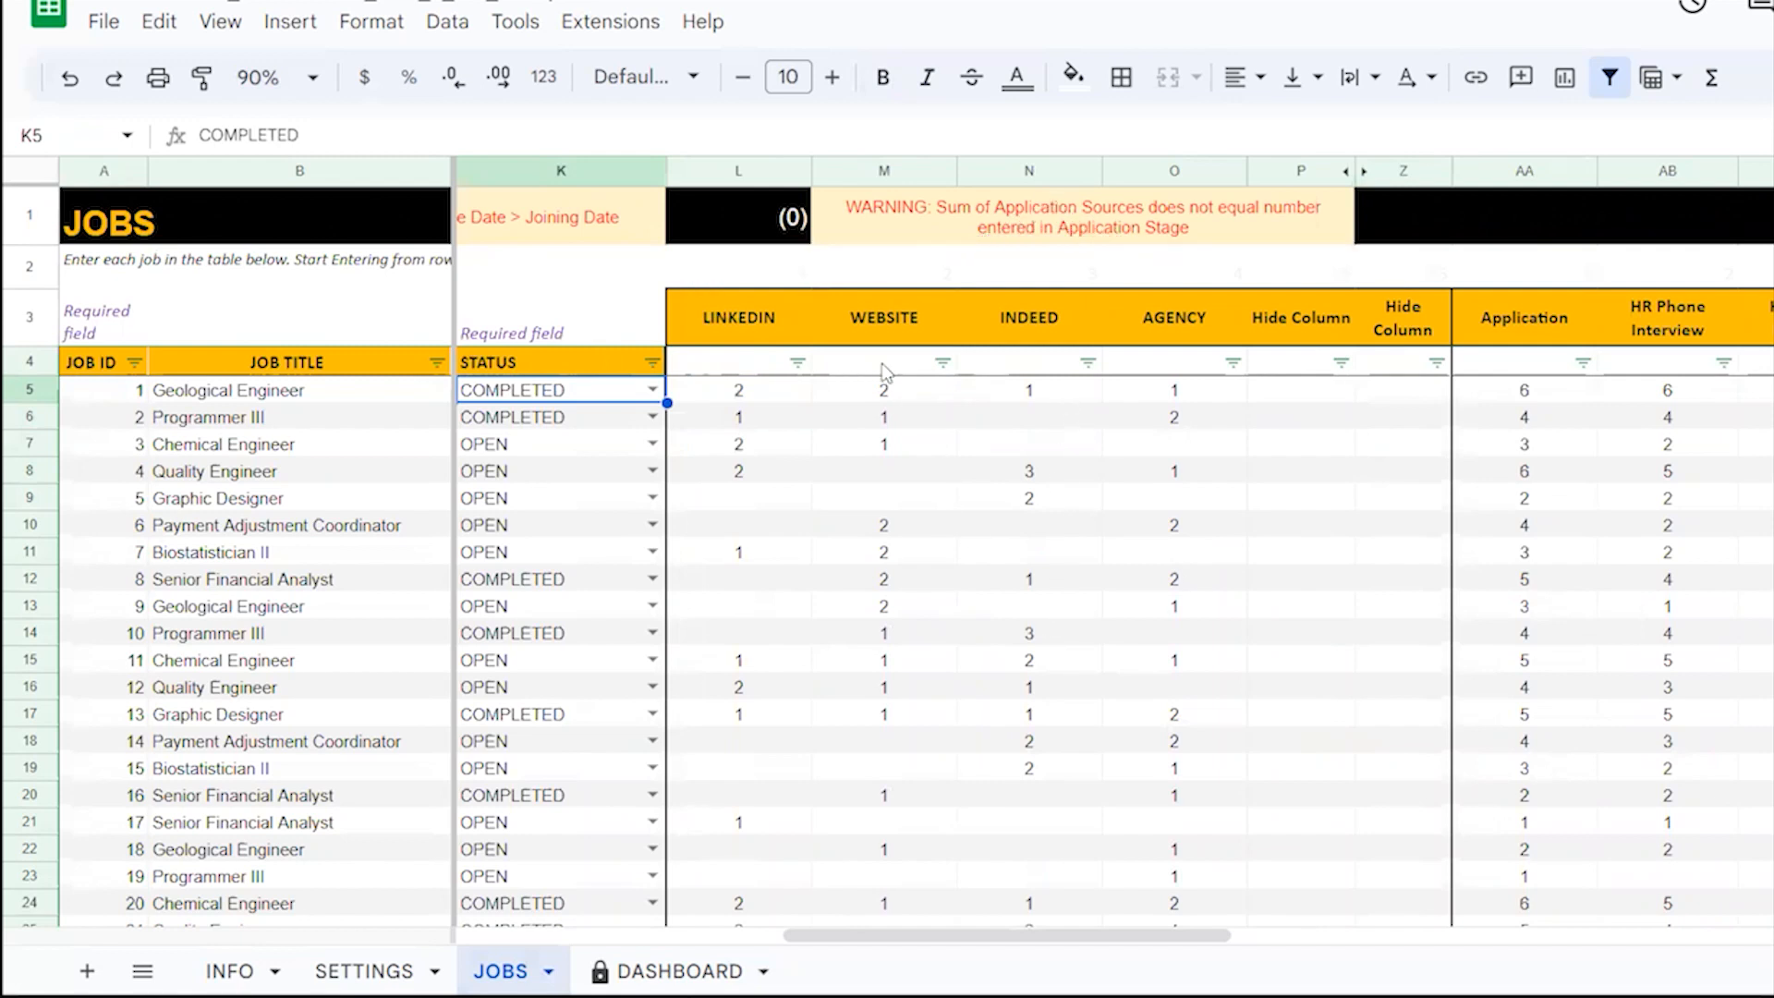
scroll(right, 3)
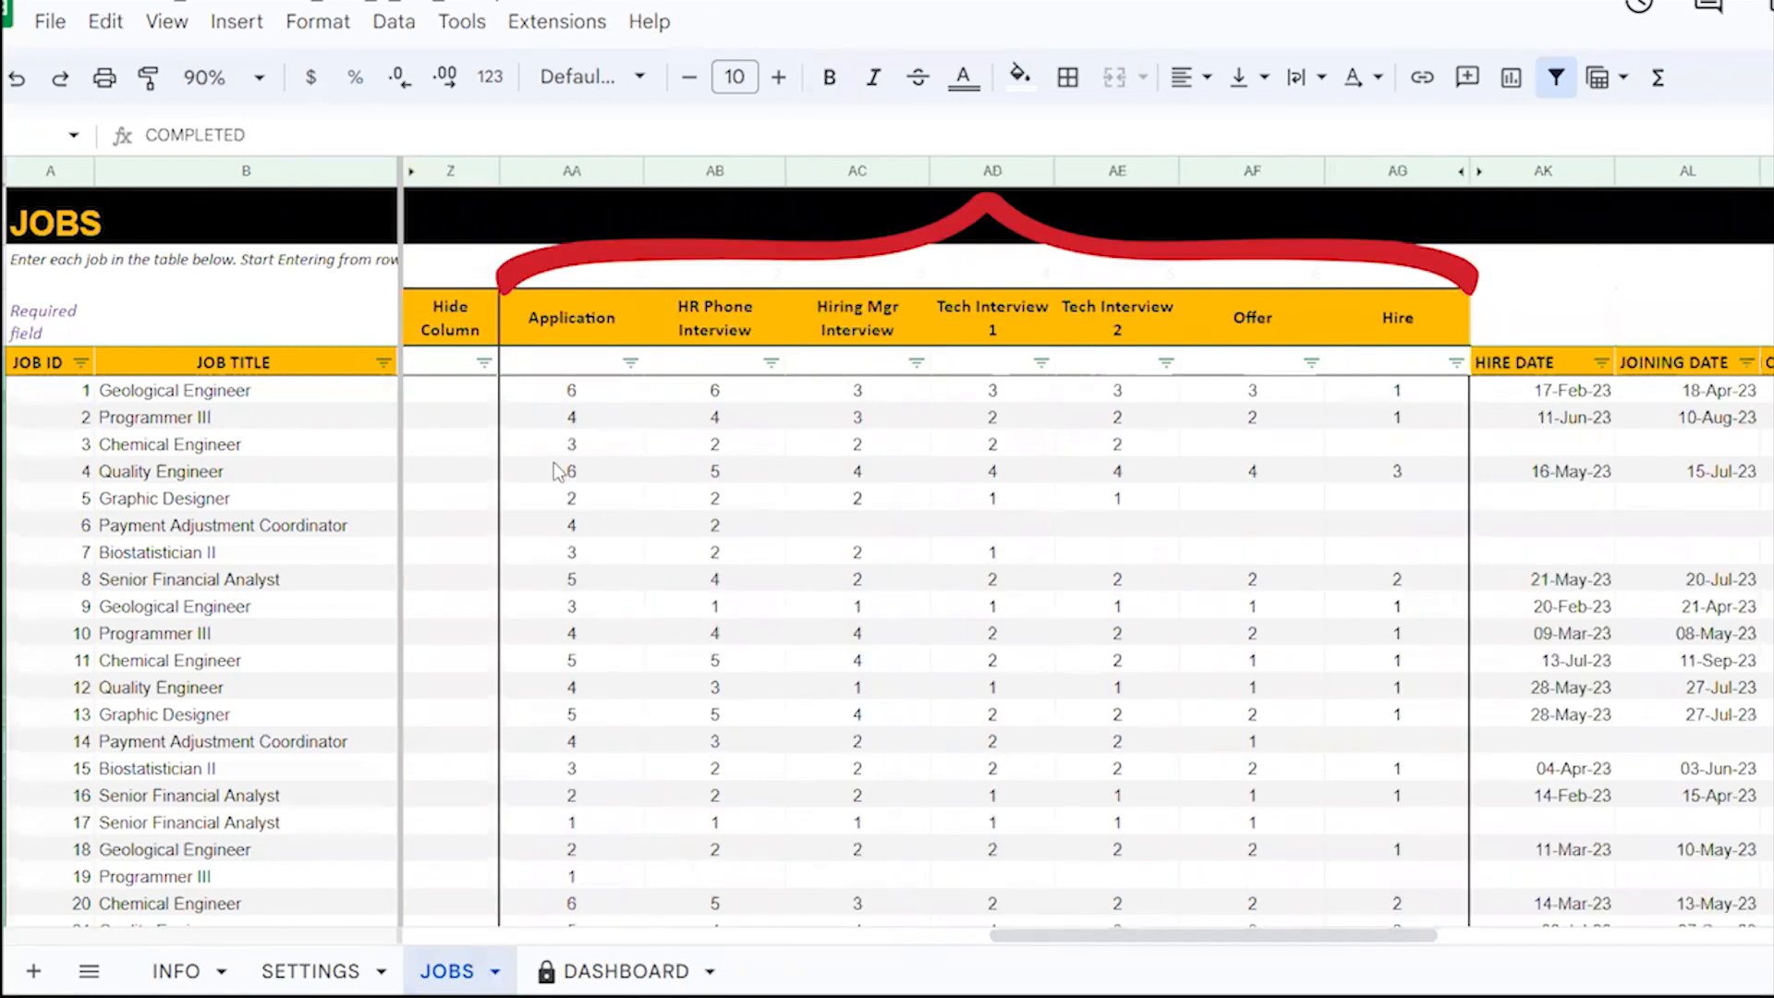
mouse_move(802, 370)
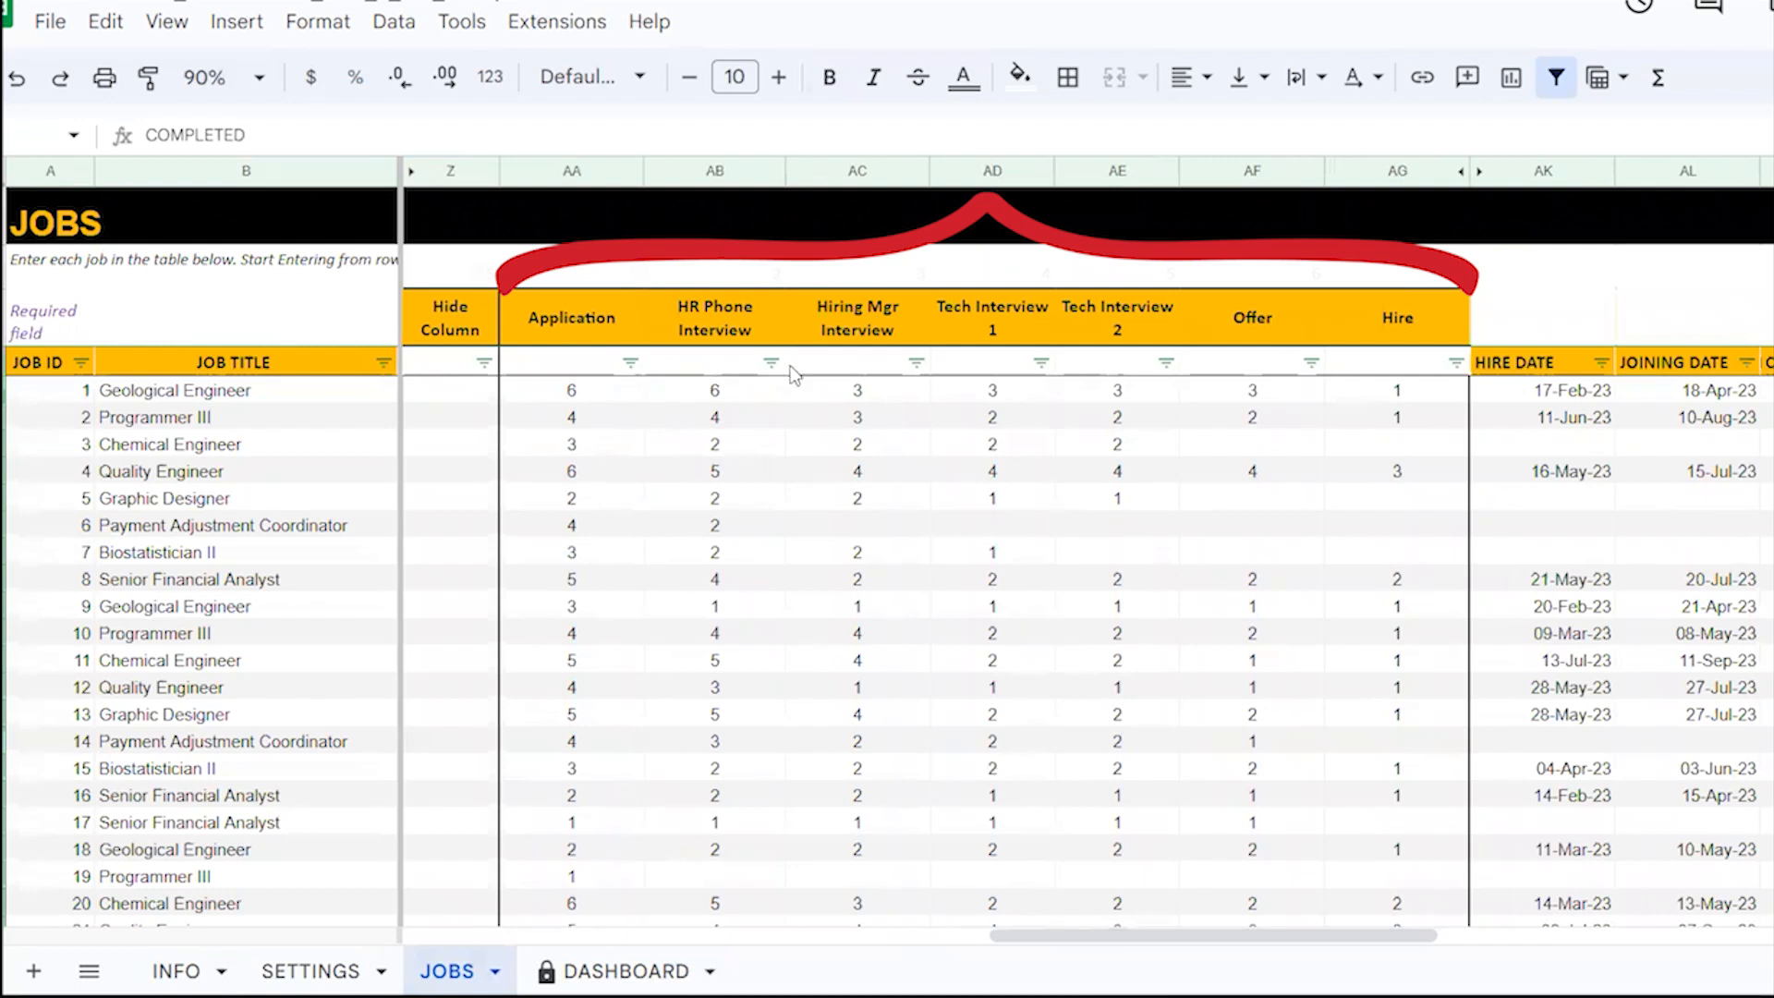
click(571, 318)
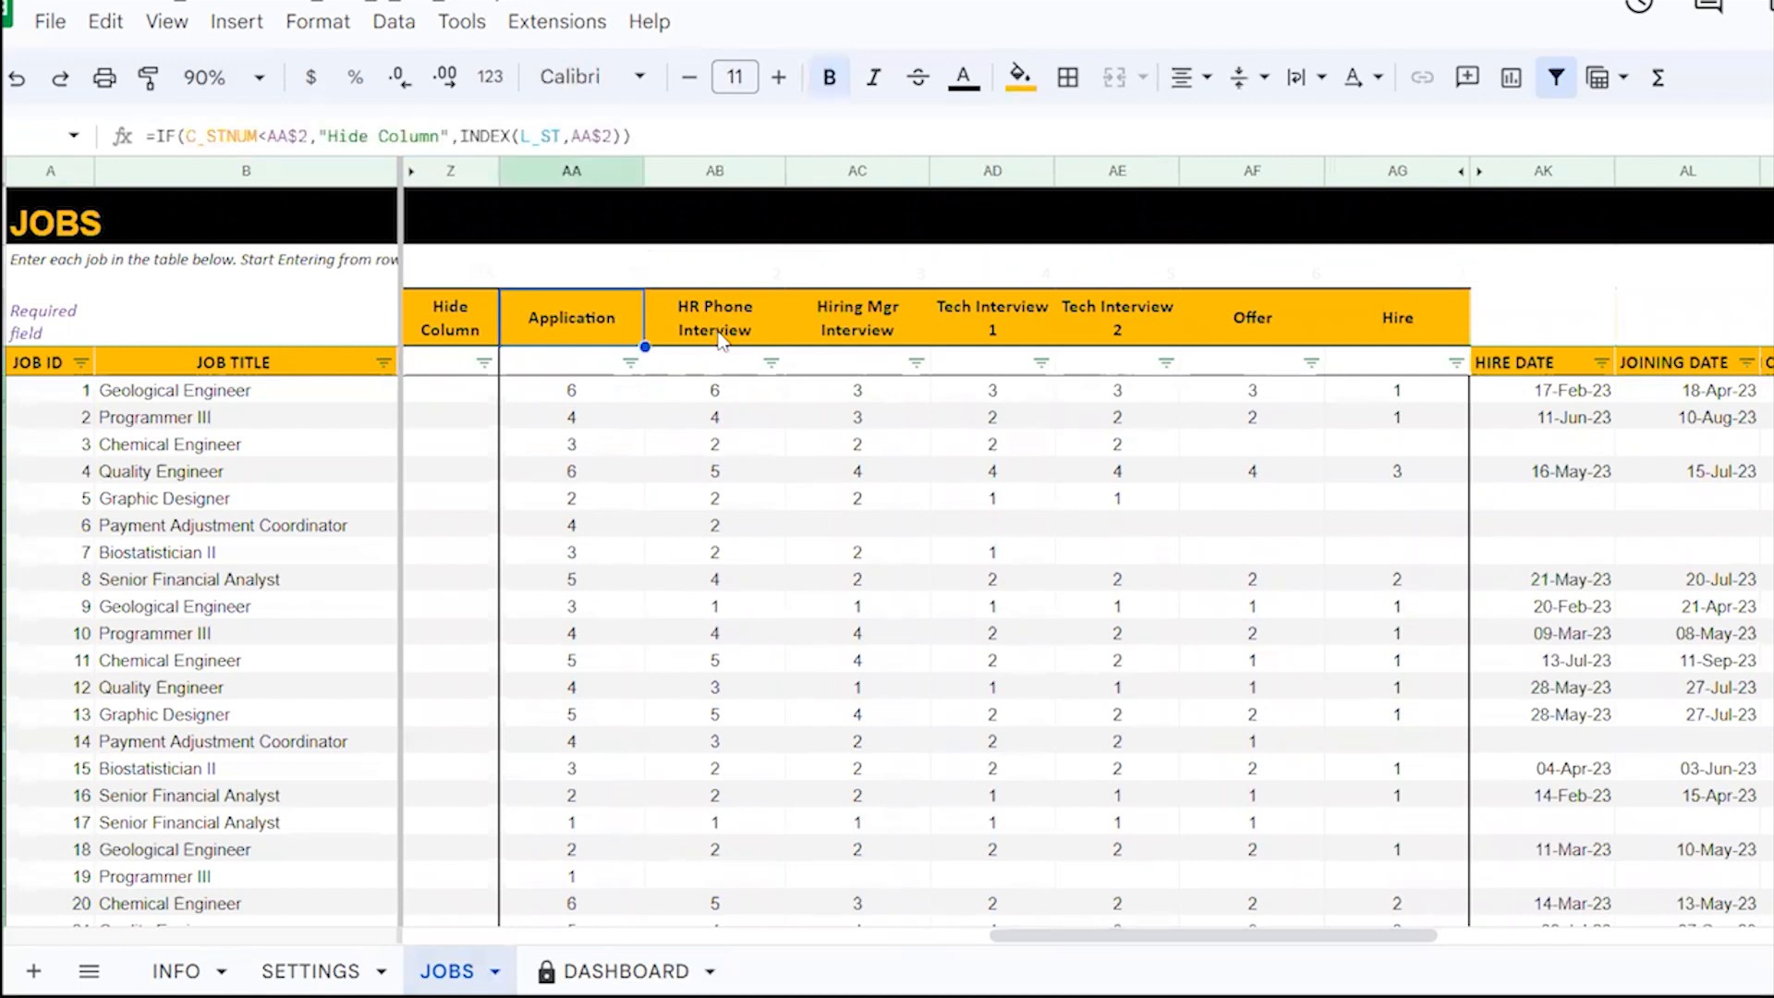
click(990, 318)
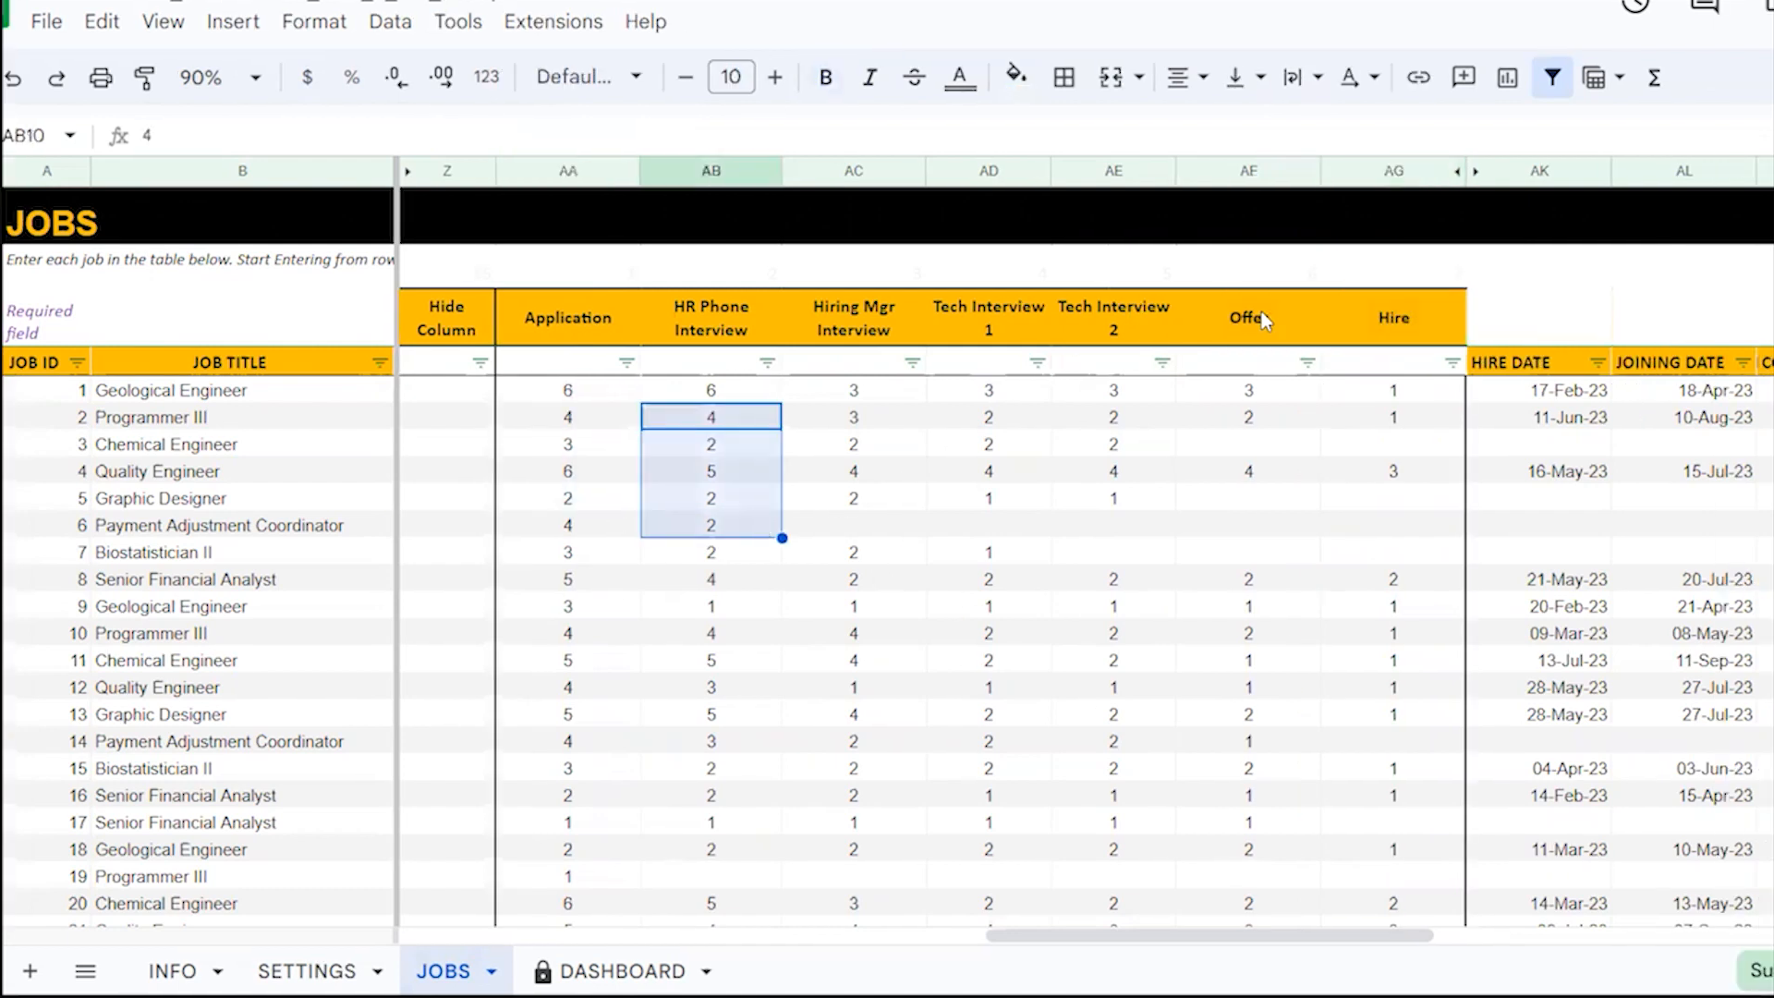
click(1563, 390)
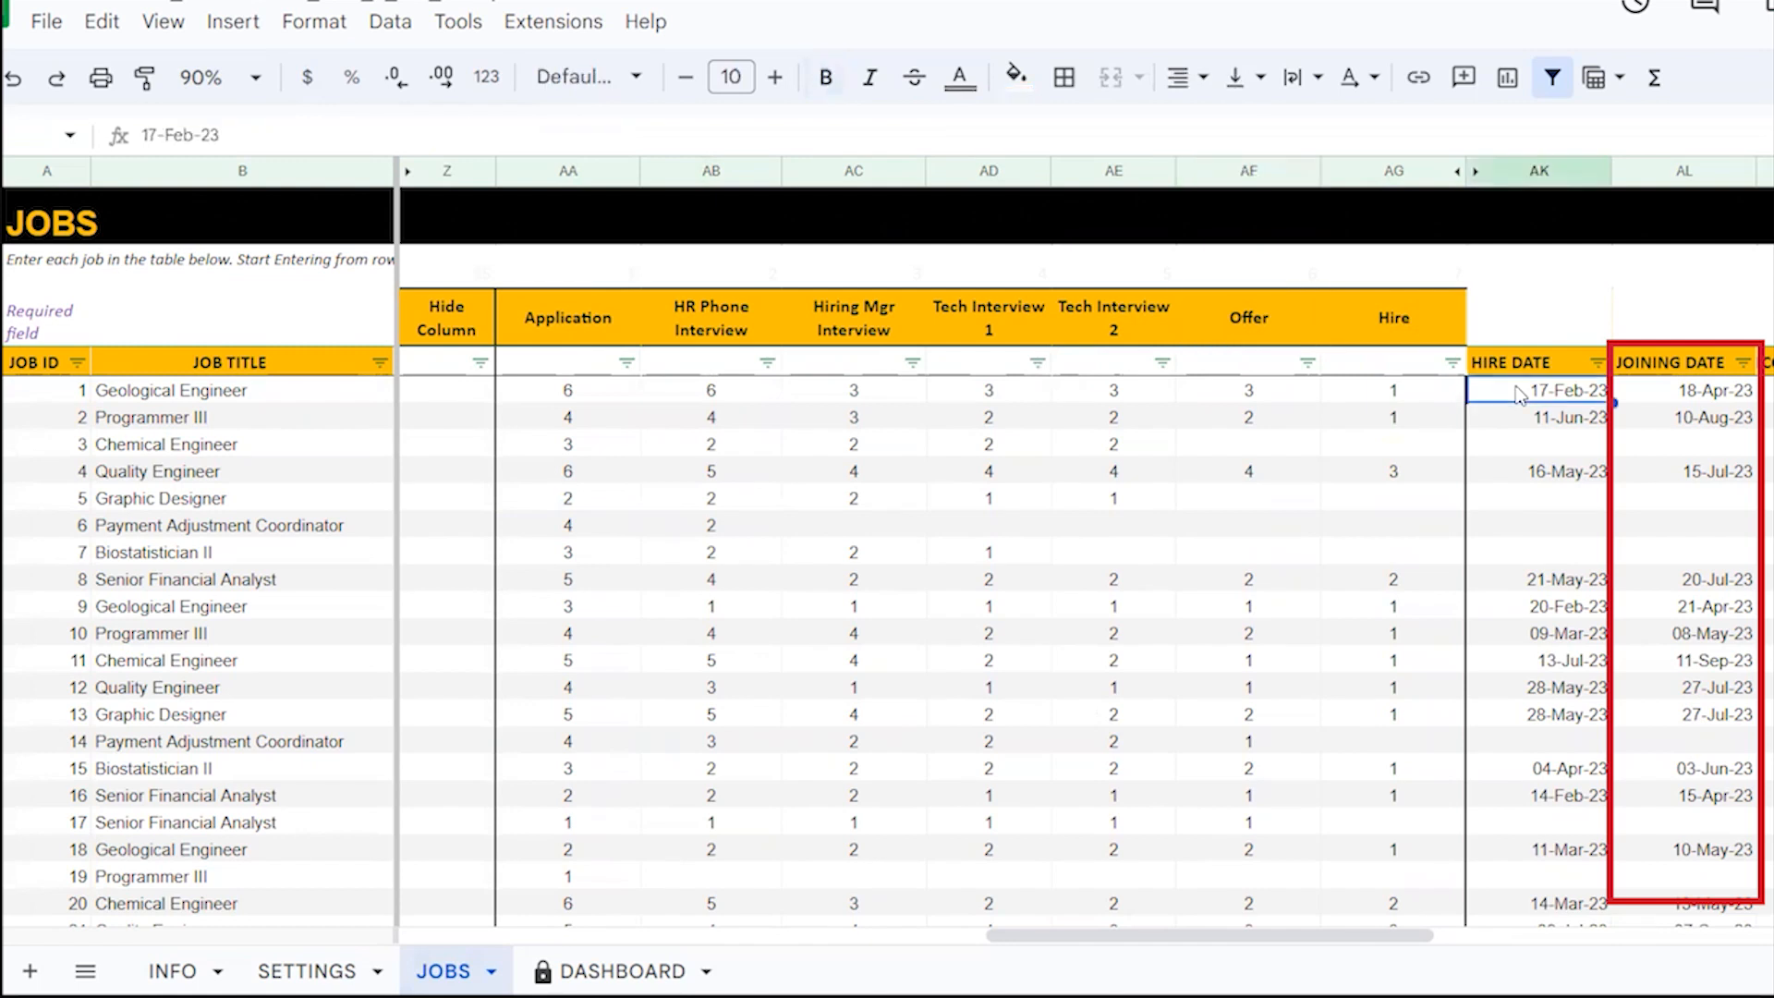
click(1696, 392)
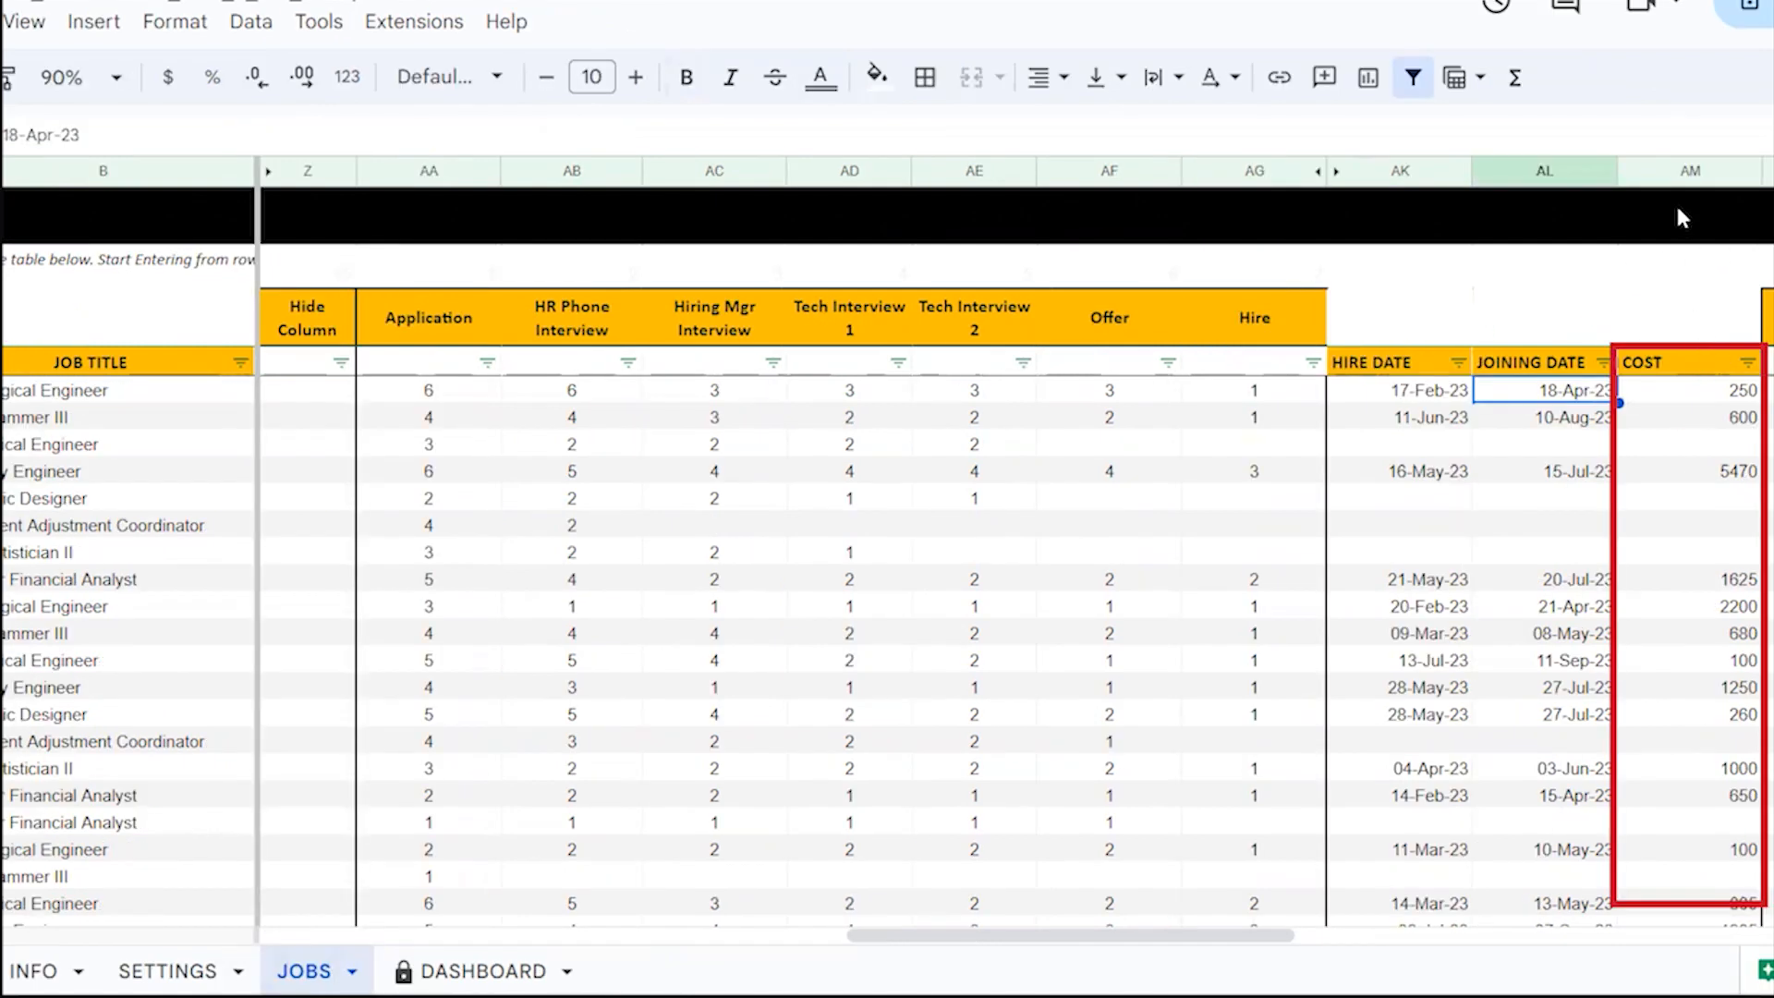
click(1688, 170)
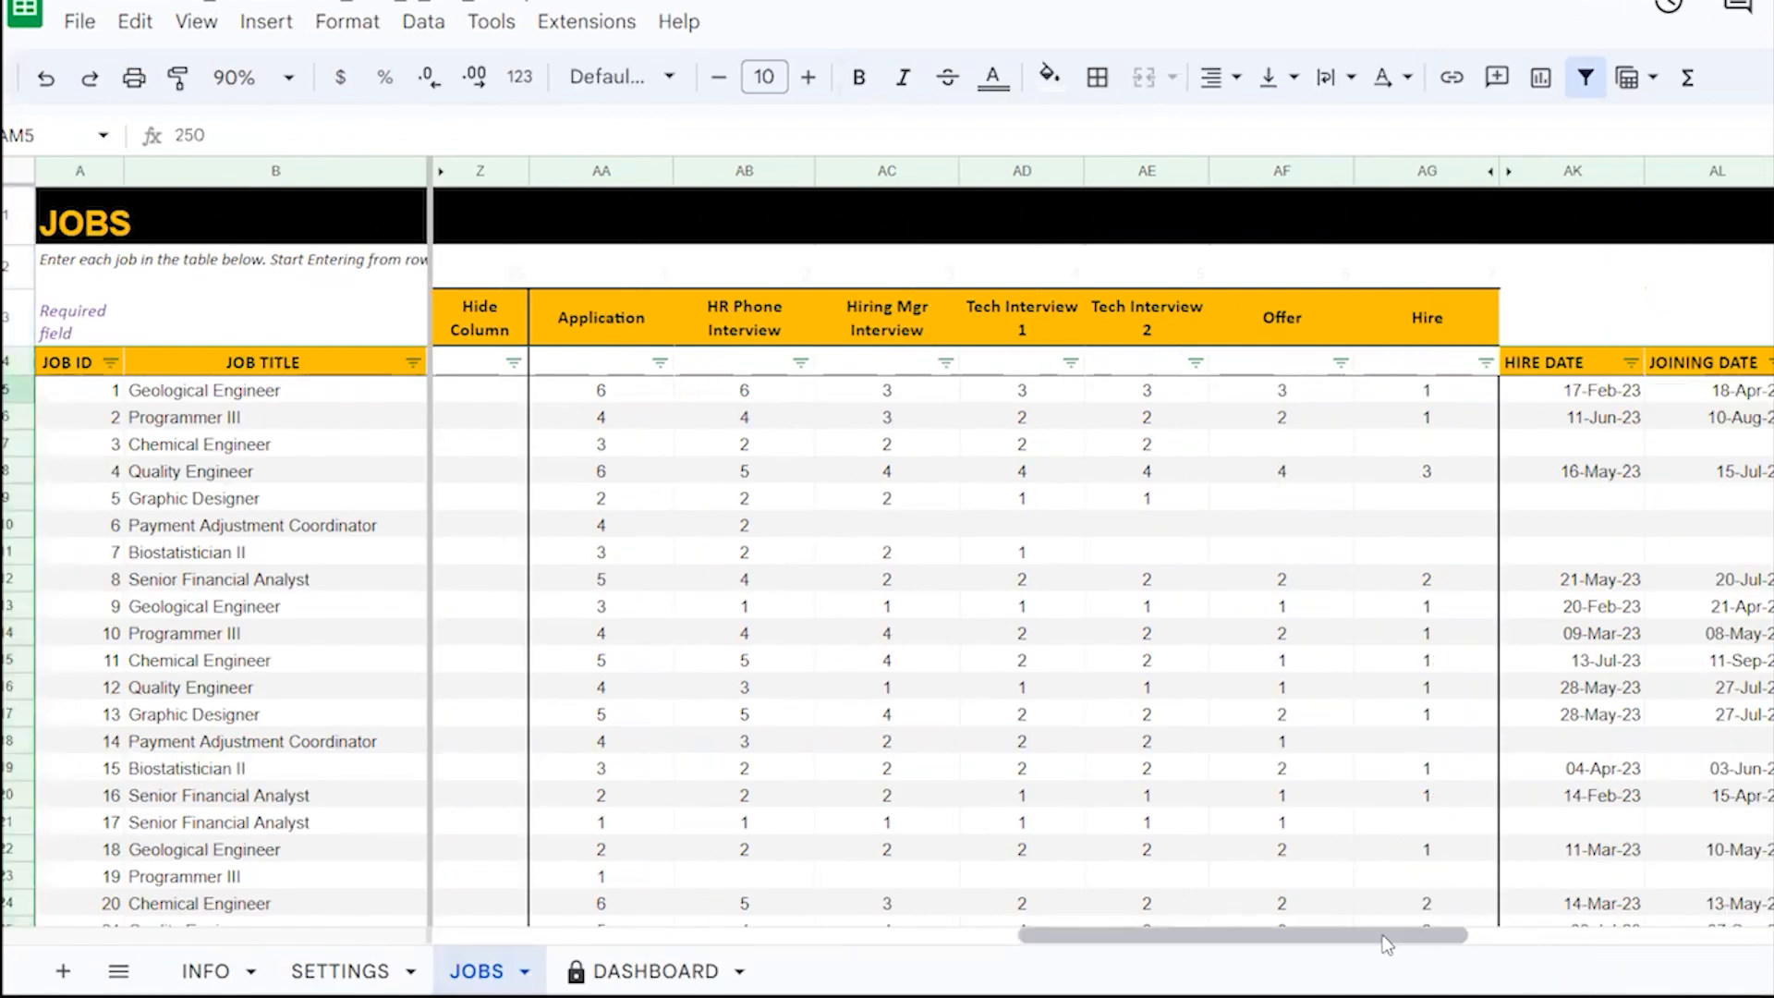
Review the TECHNICAL and CULTURE decline counts for jobs 2 and 1, then switch to the DASHBOARD sheet.
scroll(right, 3)
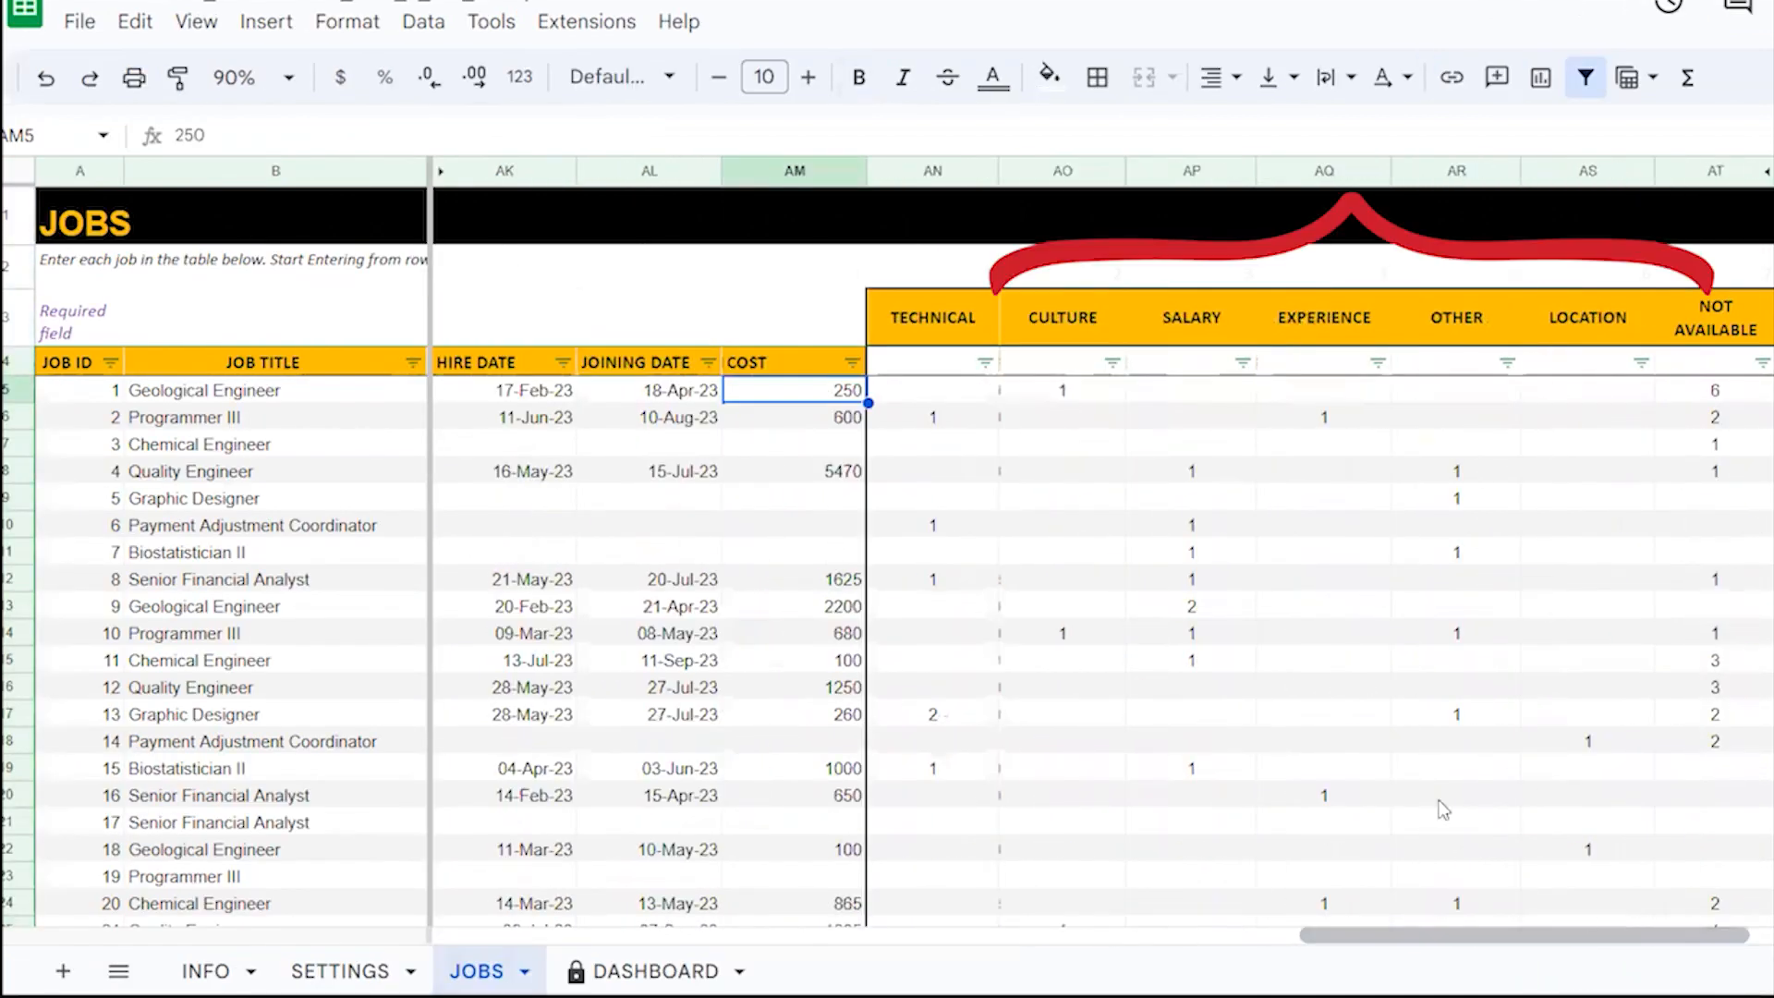
mouse_move(1626, 429)
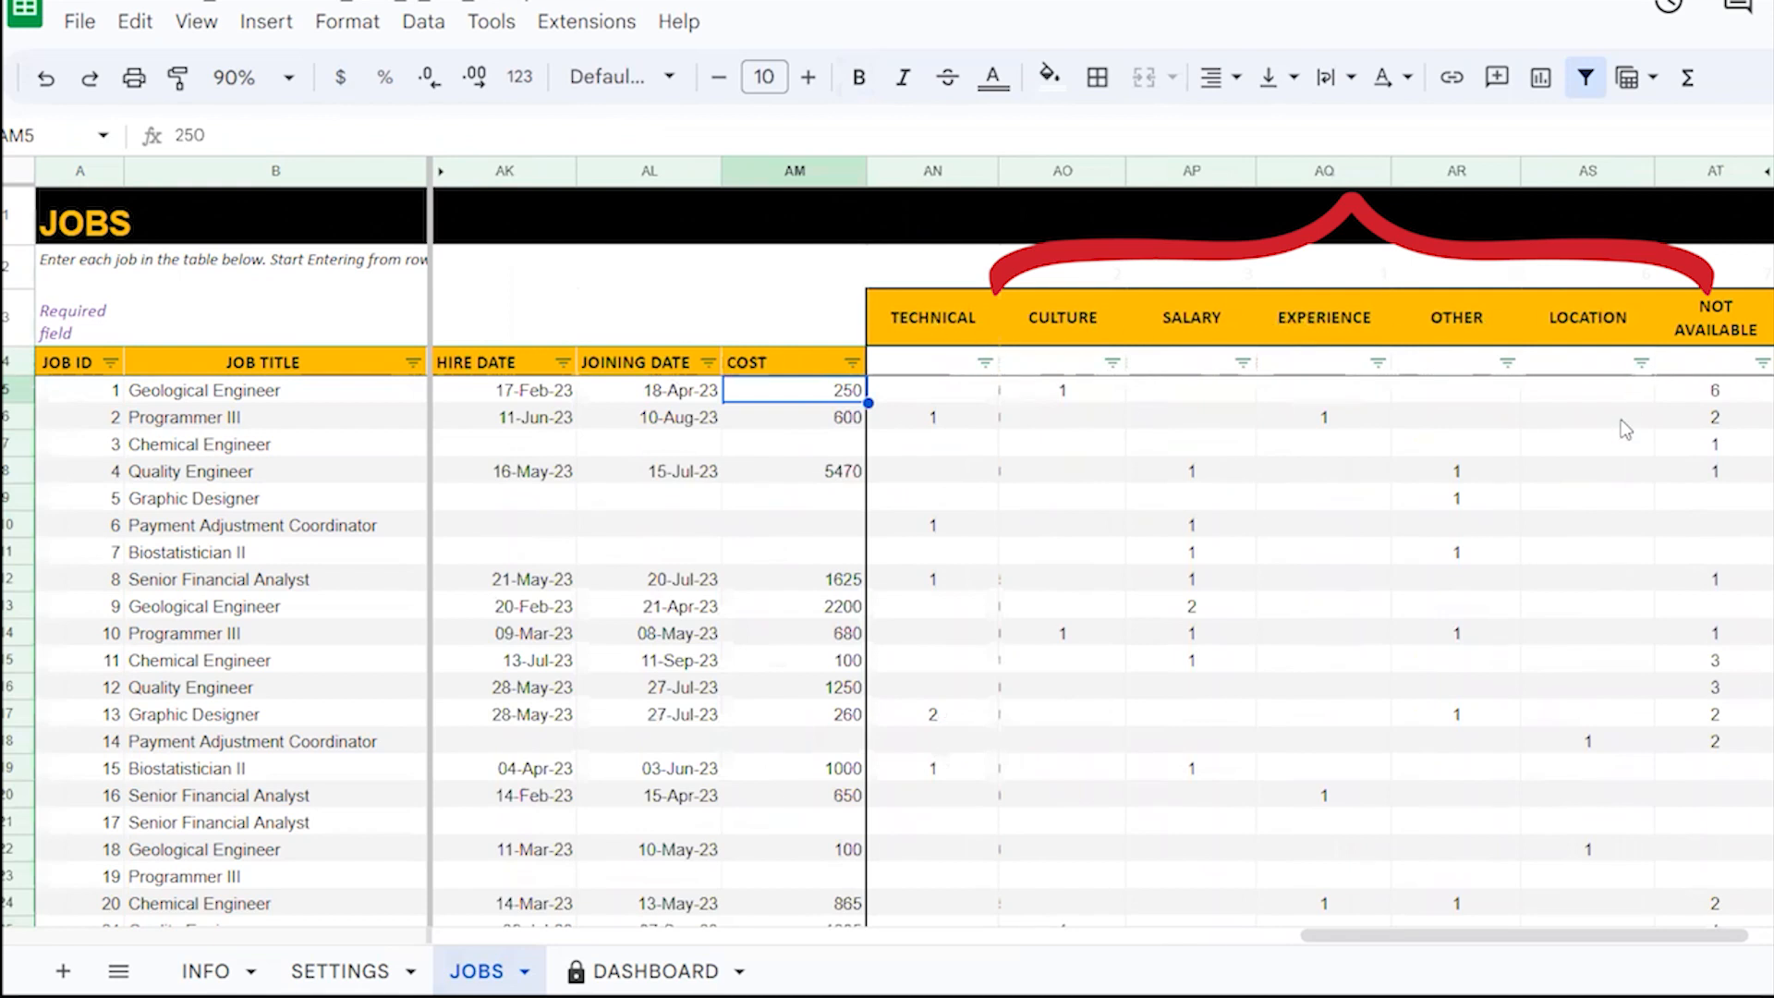
mouse_move(1692, 329)
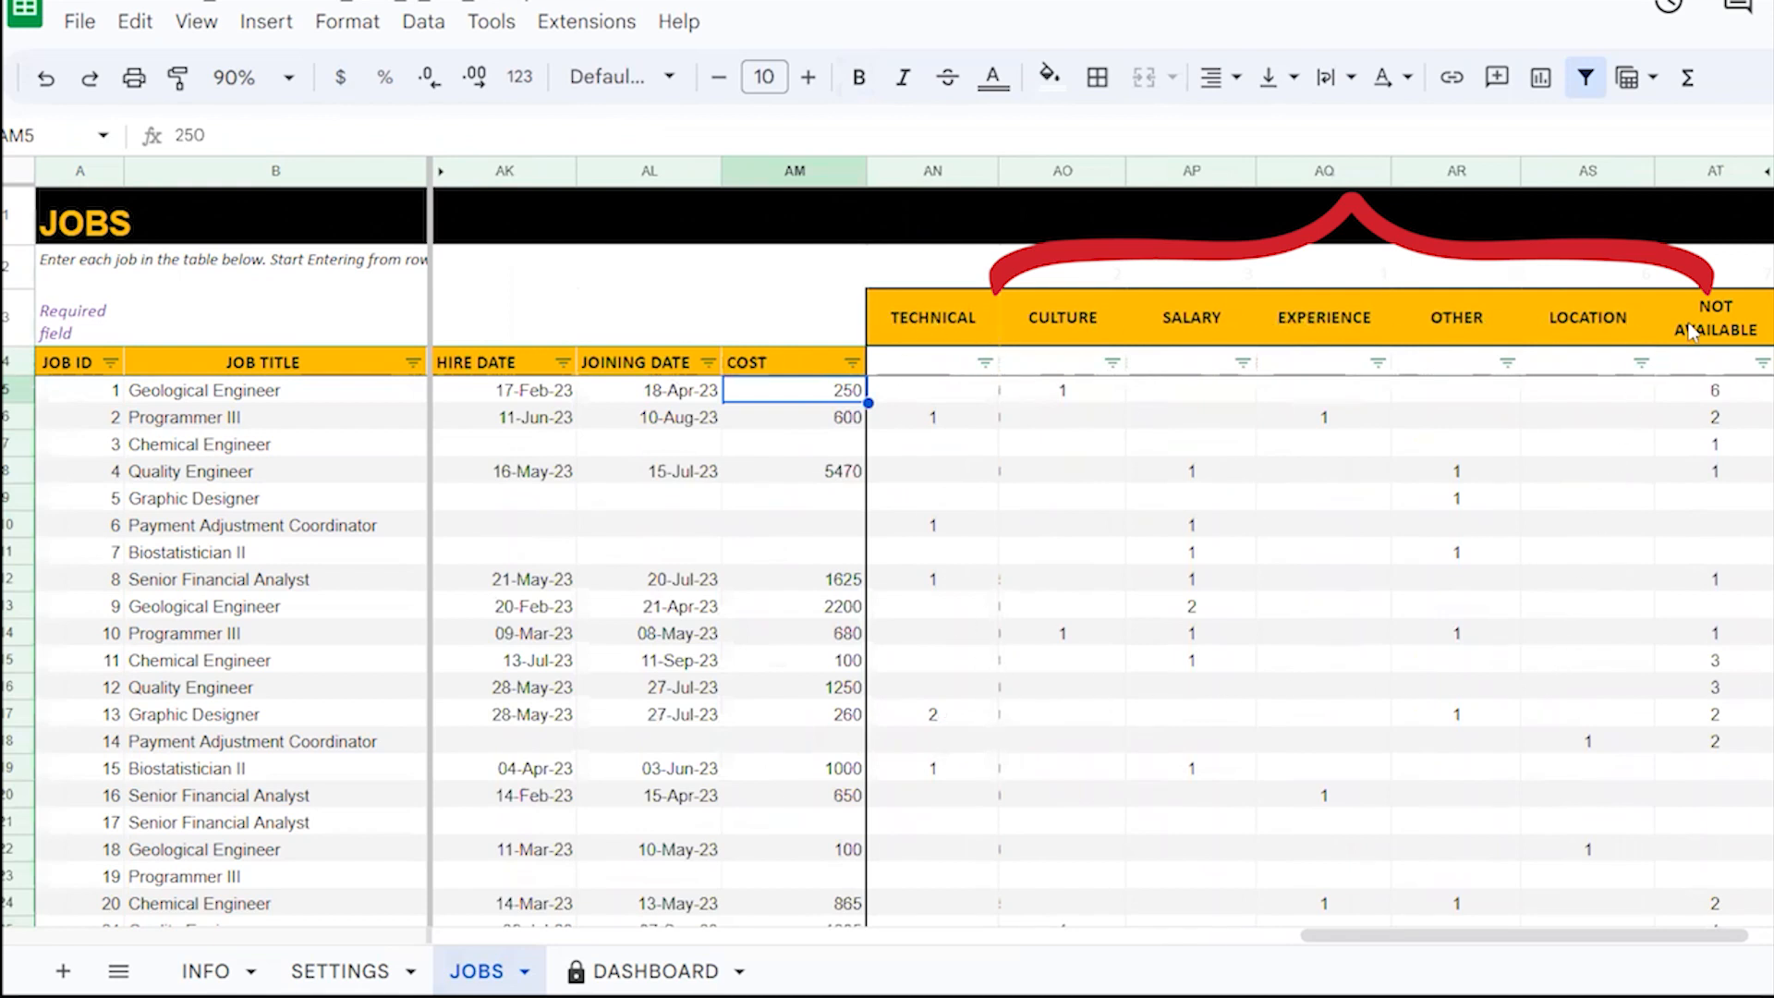
mouse_move(1167, 436)
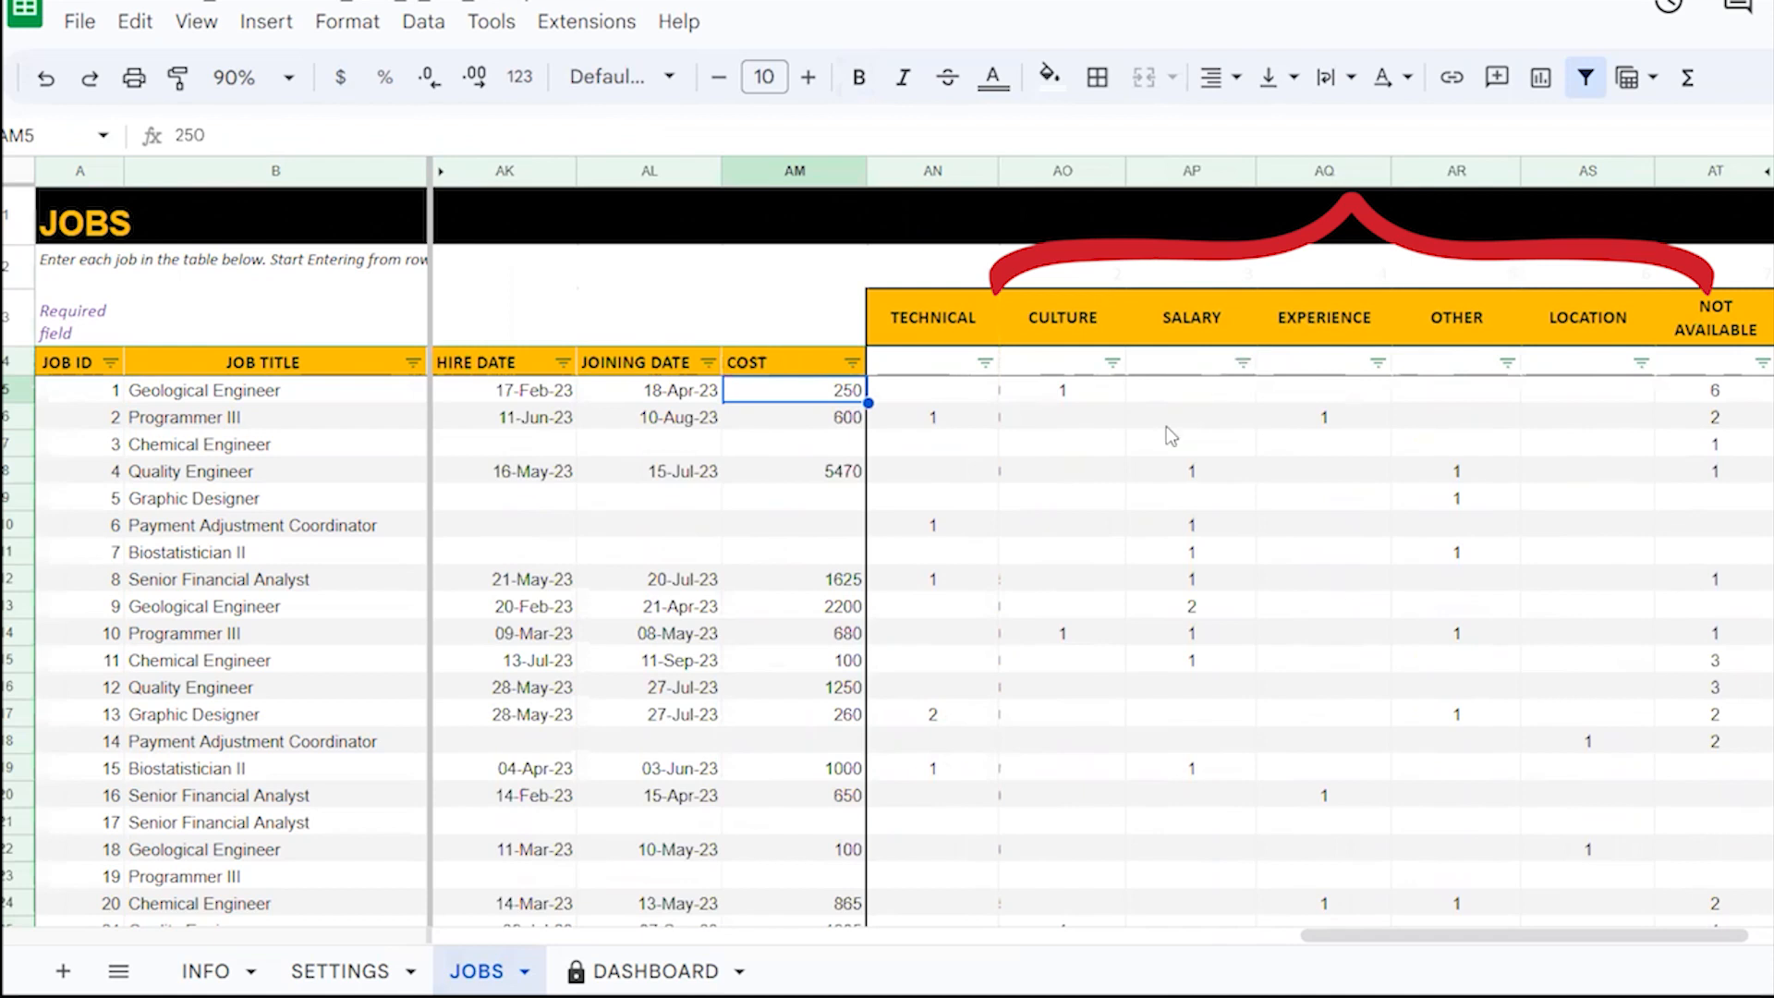
click(931, 417)
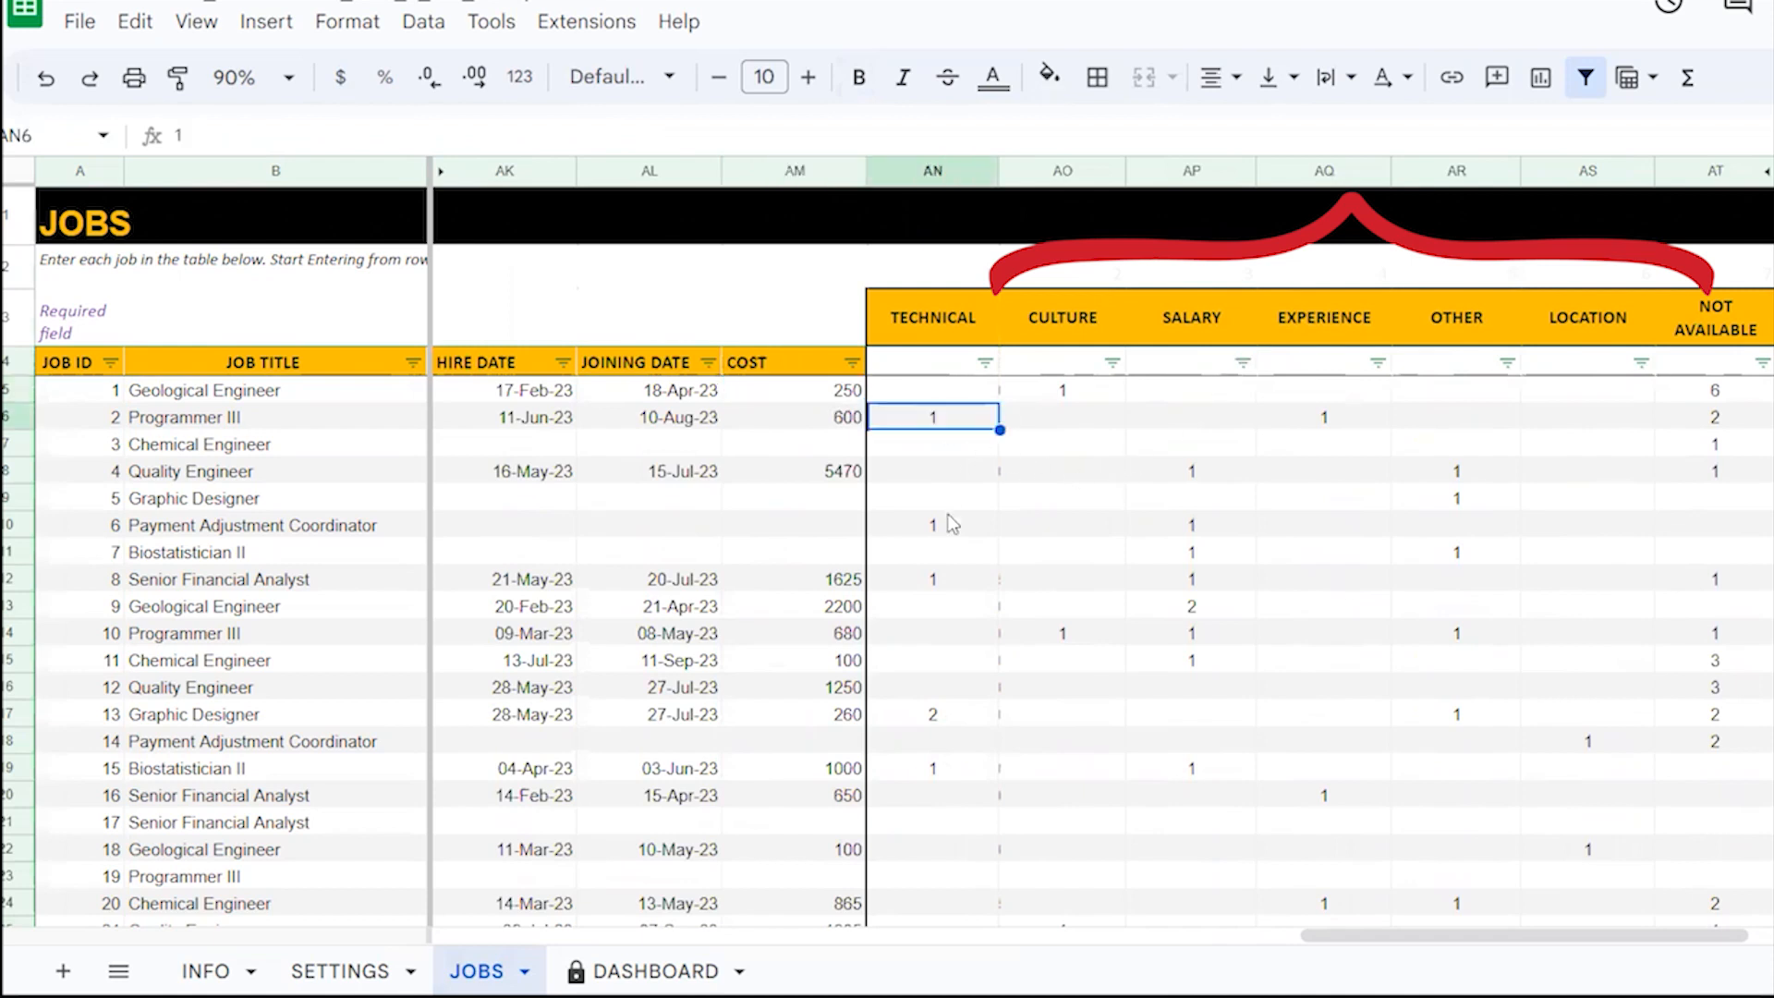
click(1062, 388)
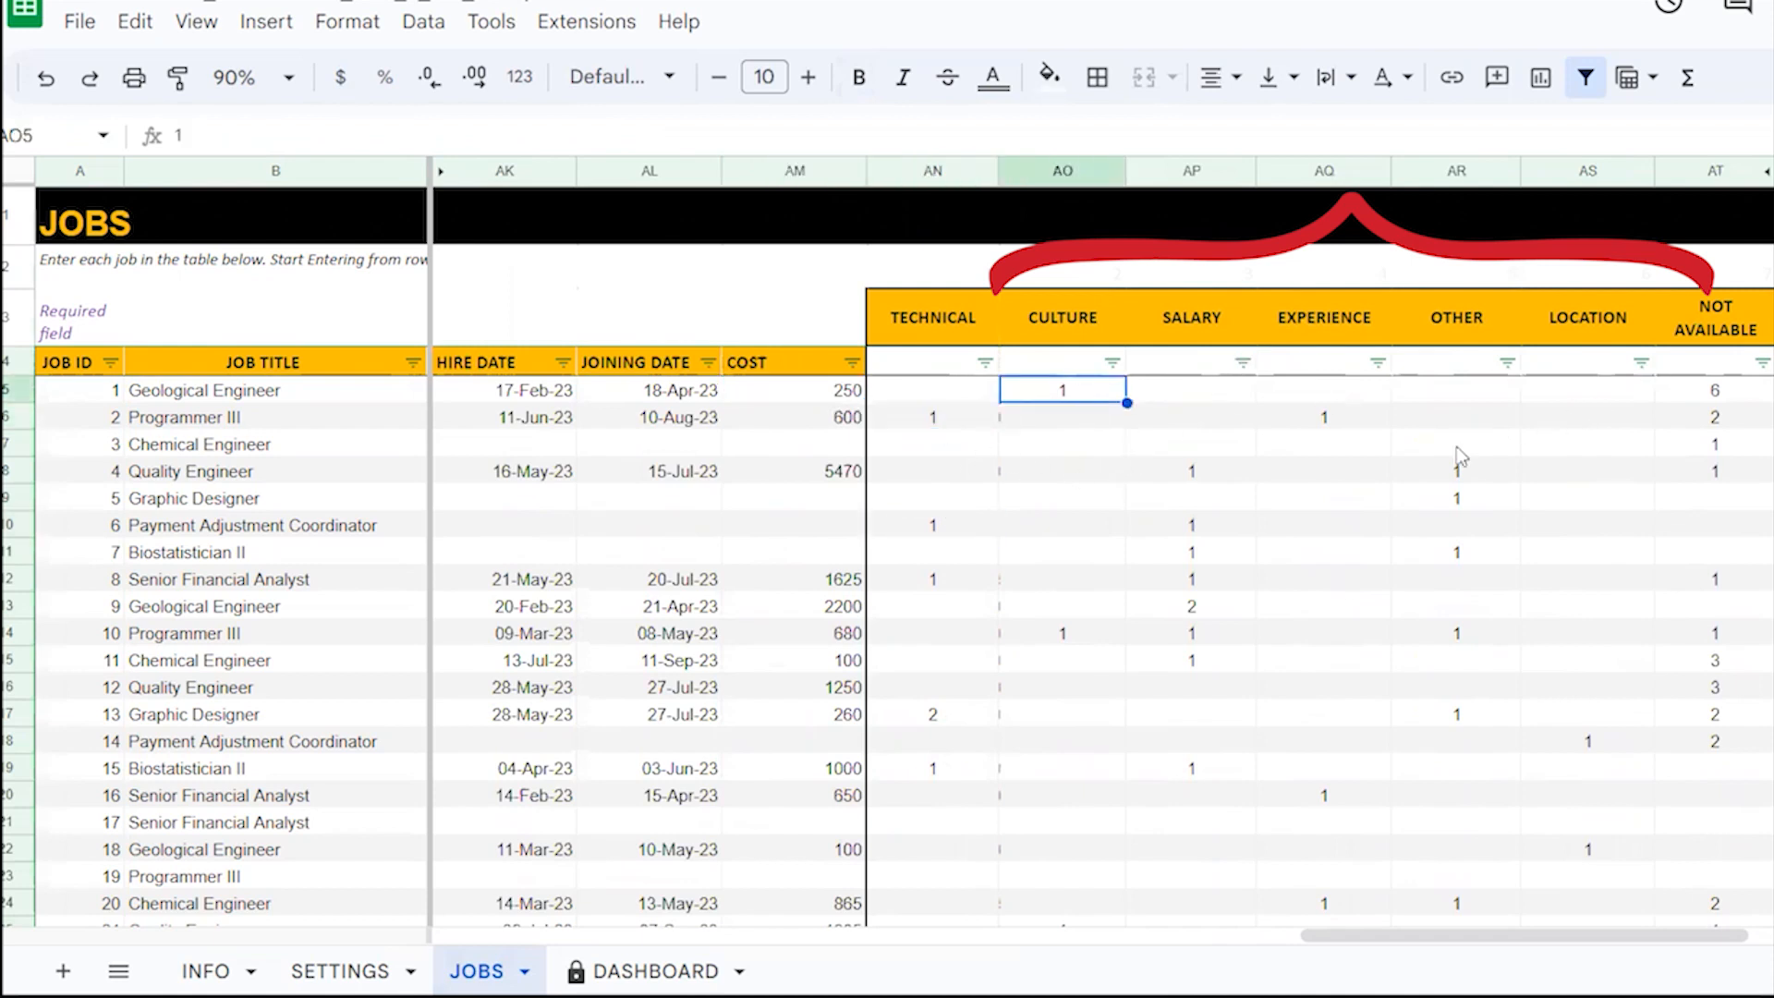
click(654, 971)
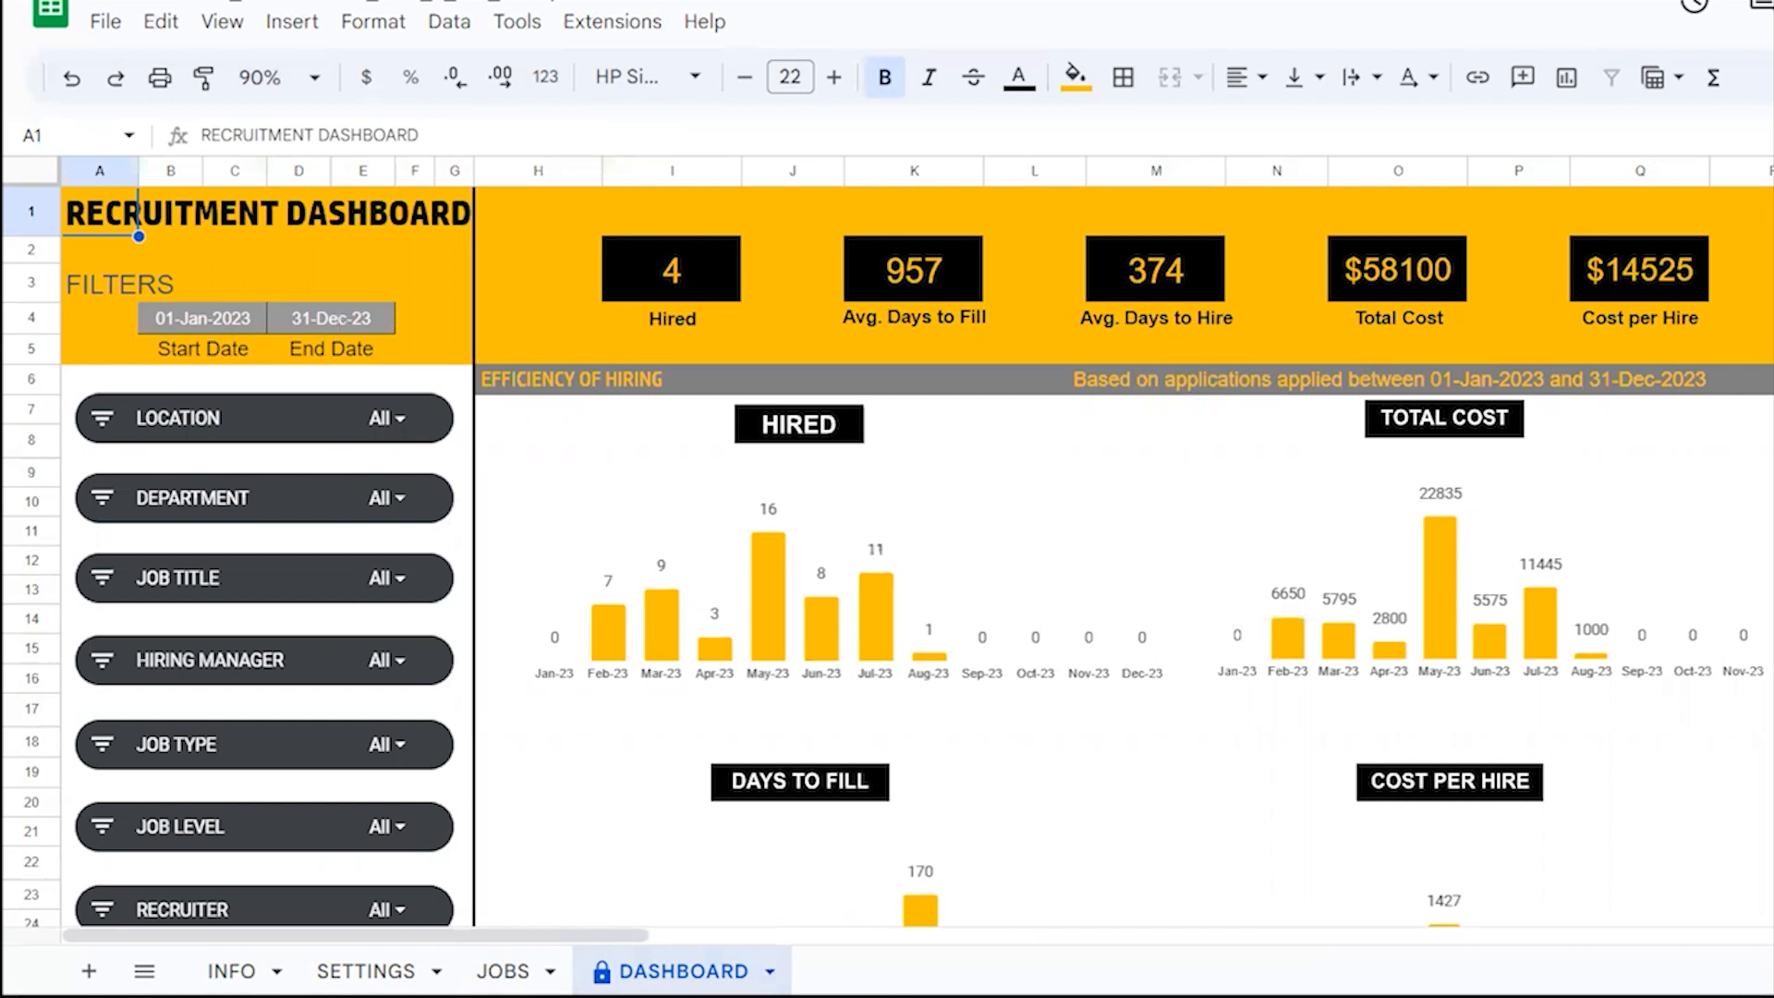
scroll(right, 3)
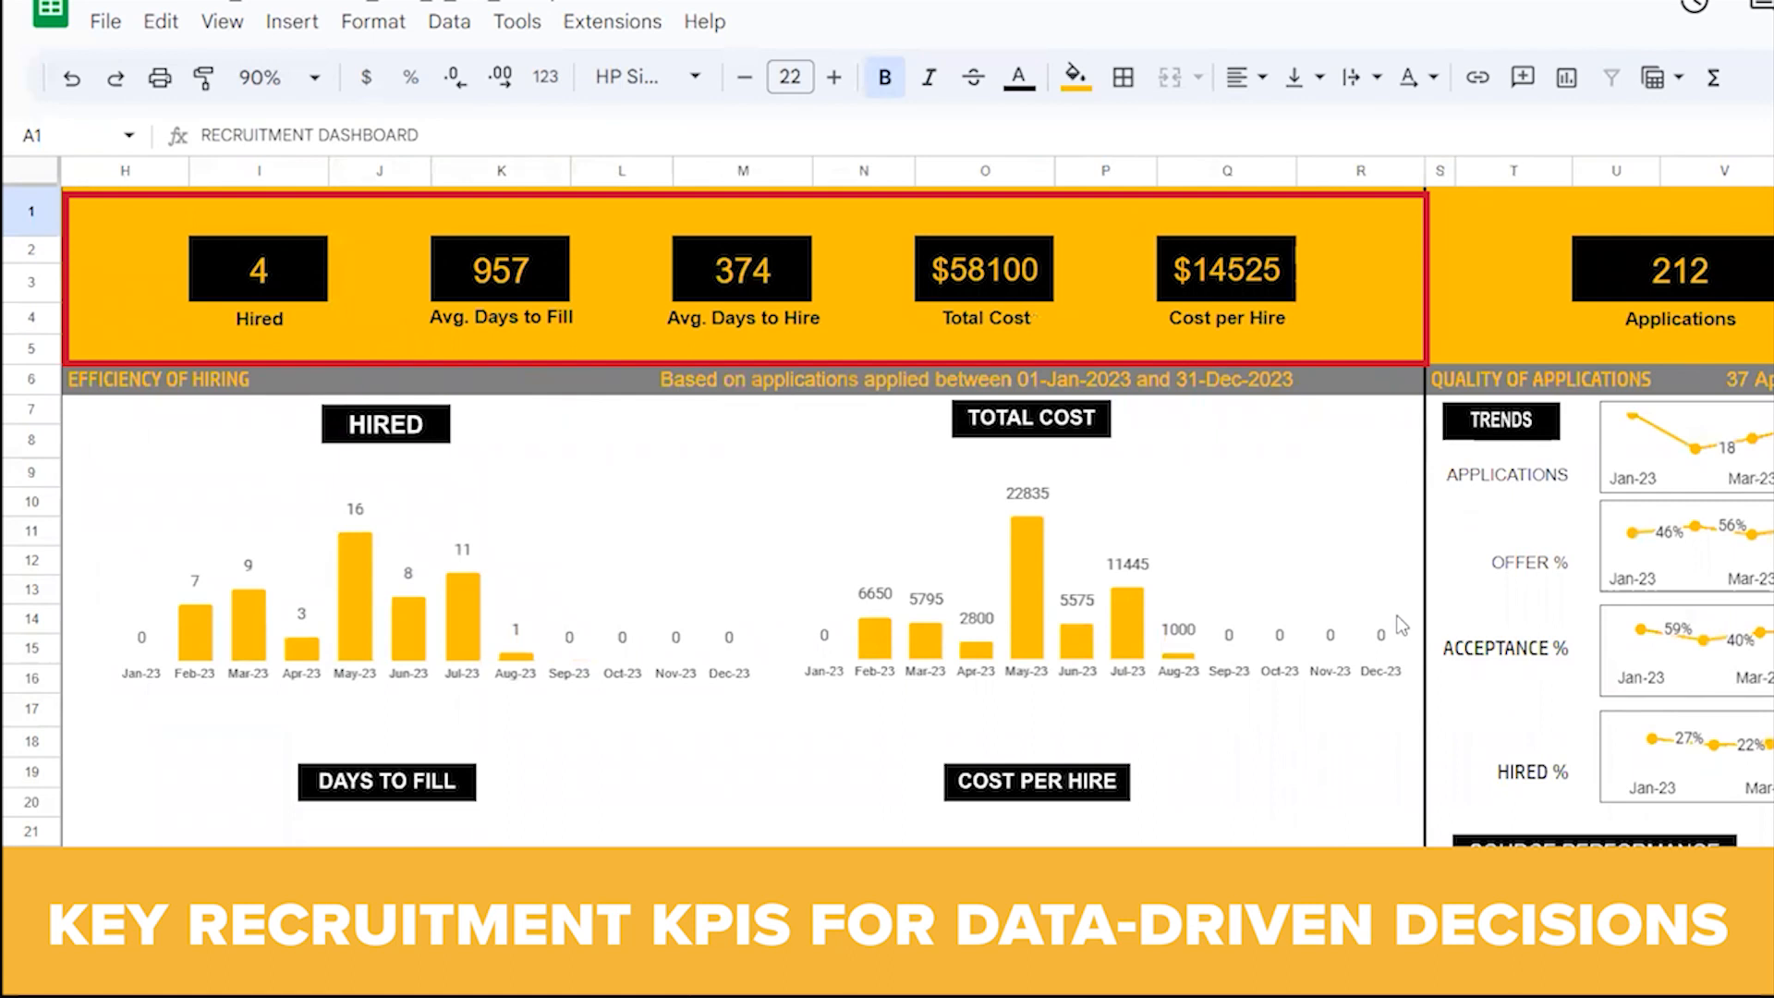
mouse_move(255, 413)
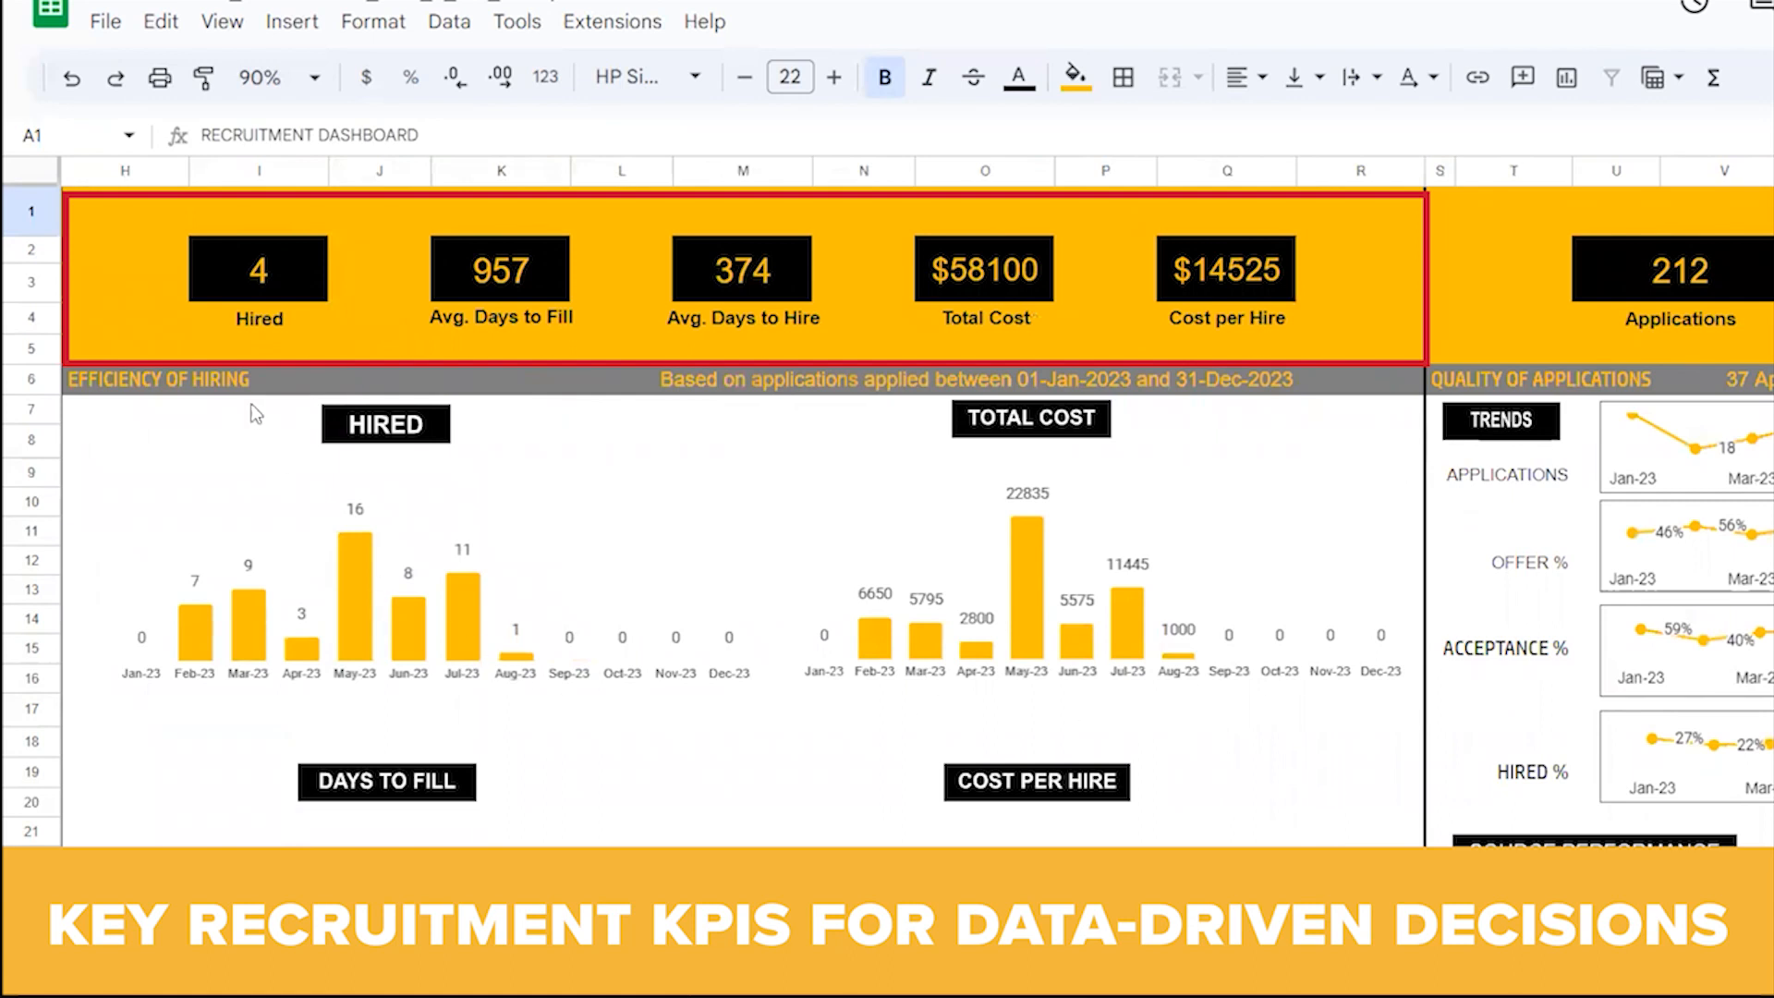
mouse_move(162, 284)
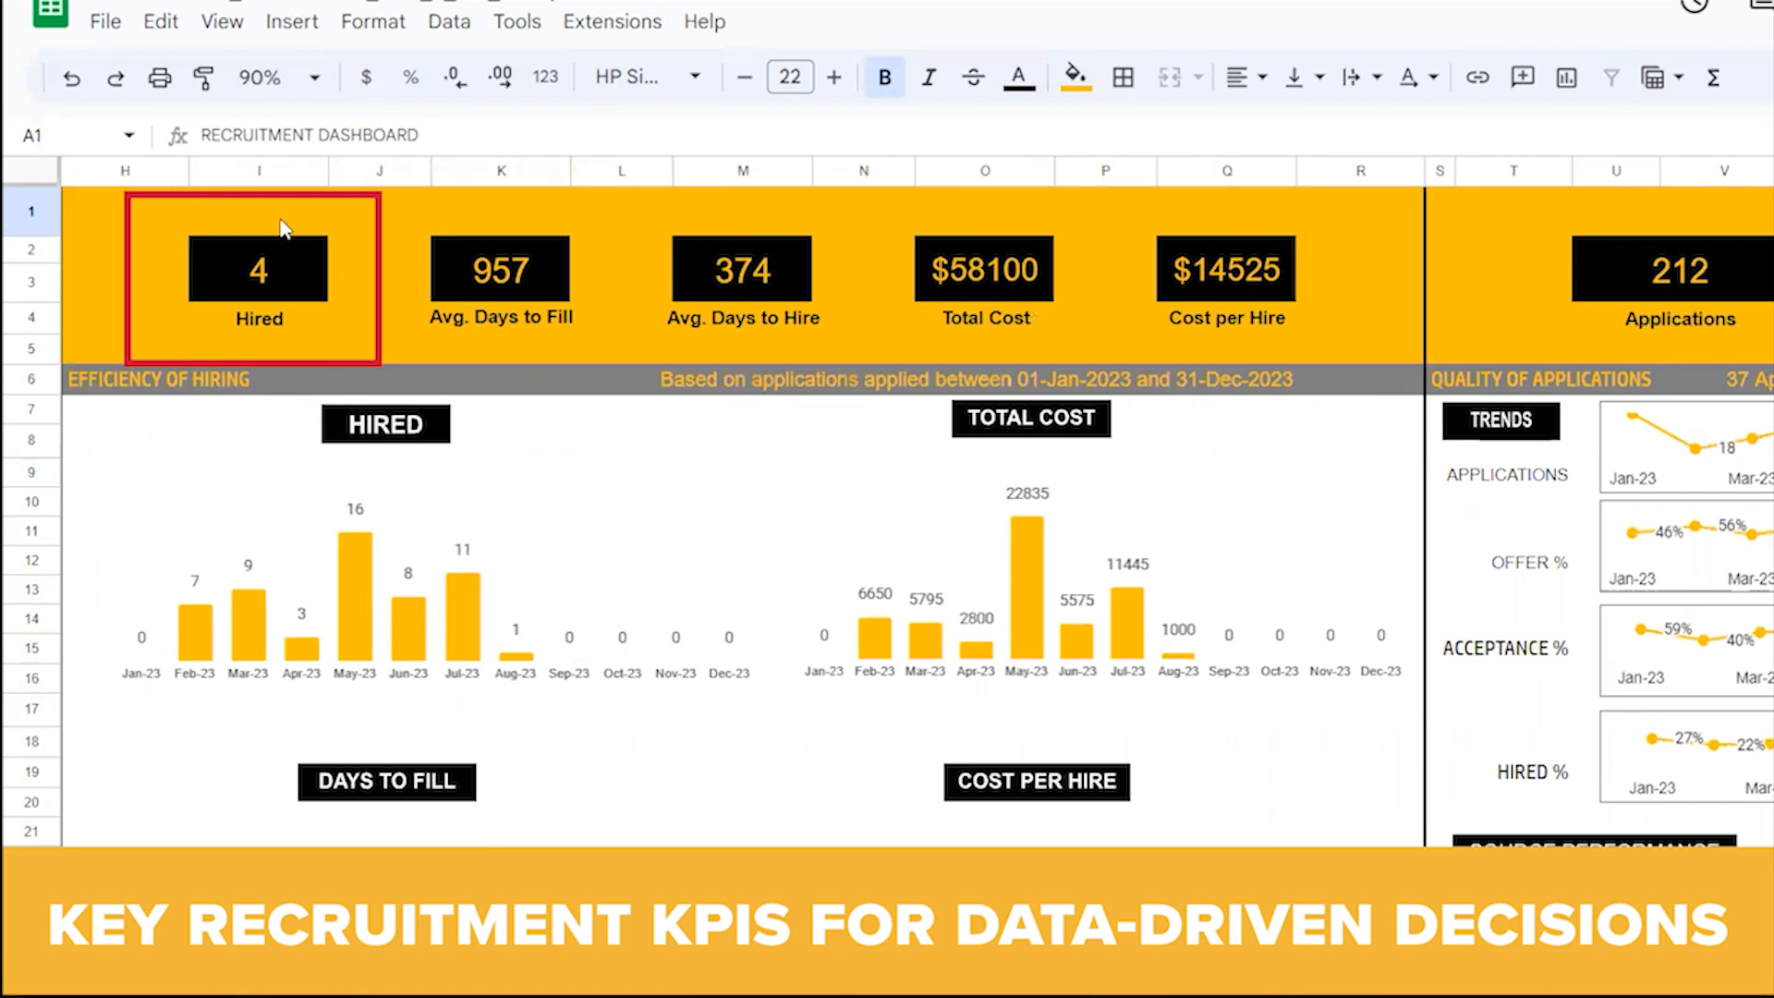
click(498, 277)
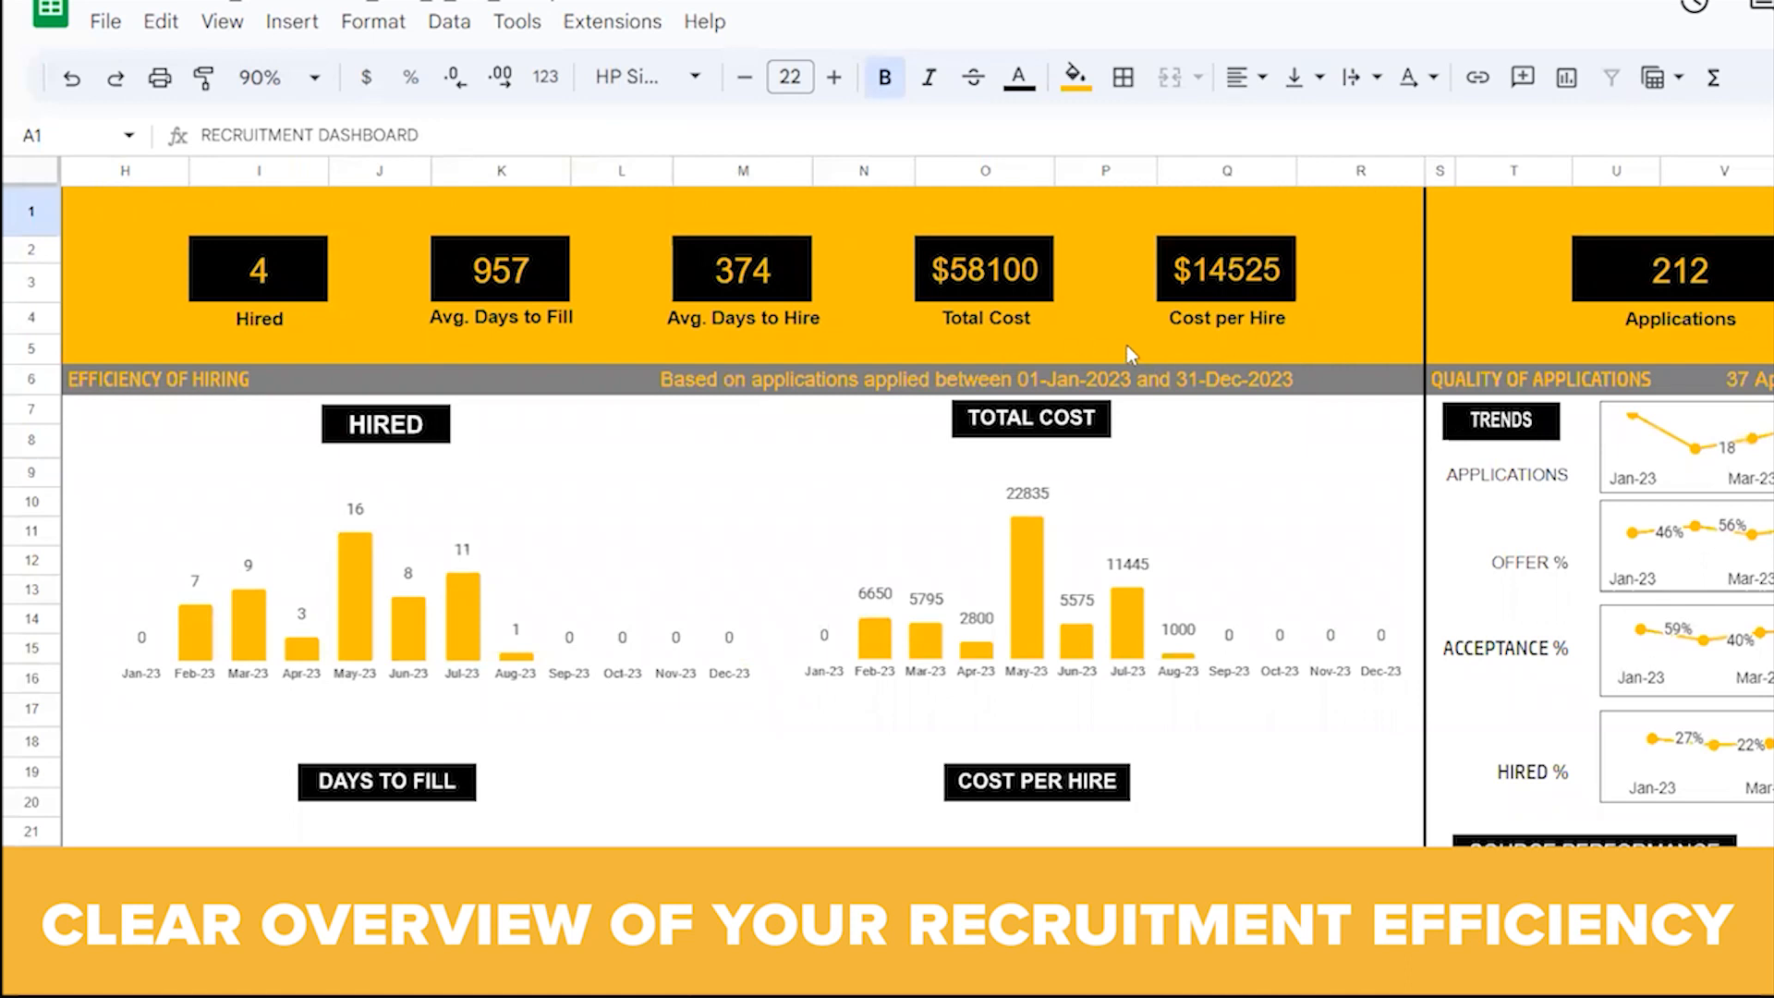
scroll(down, 3)
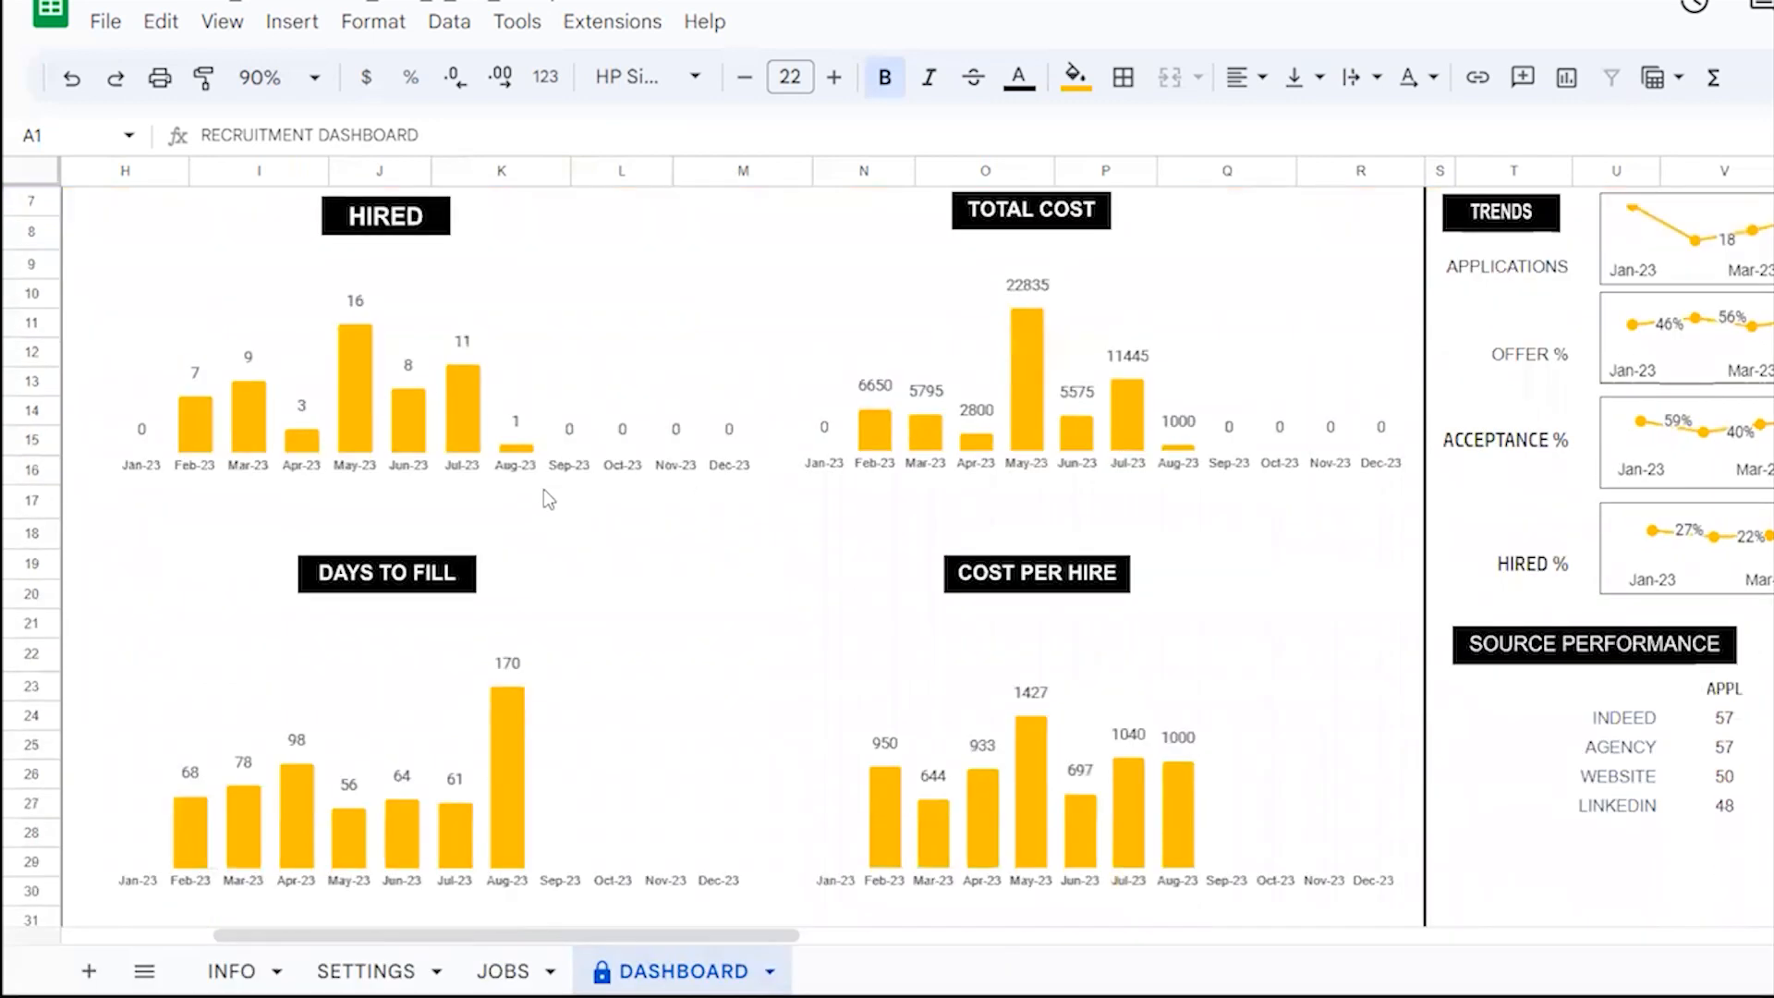
mouse_move(226, 287)
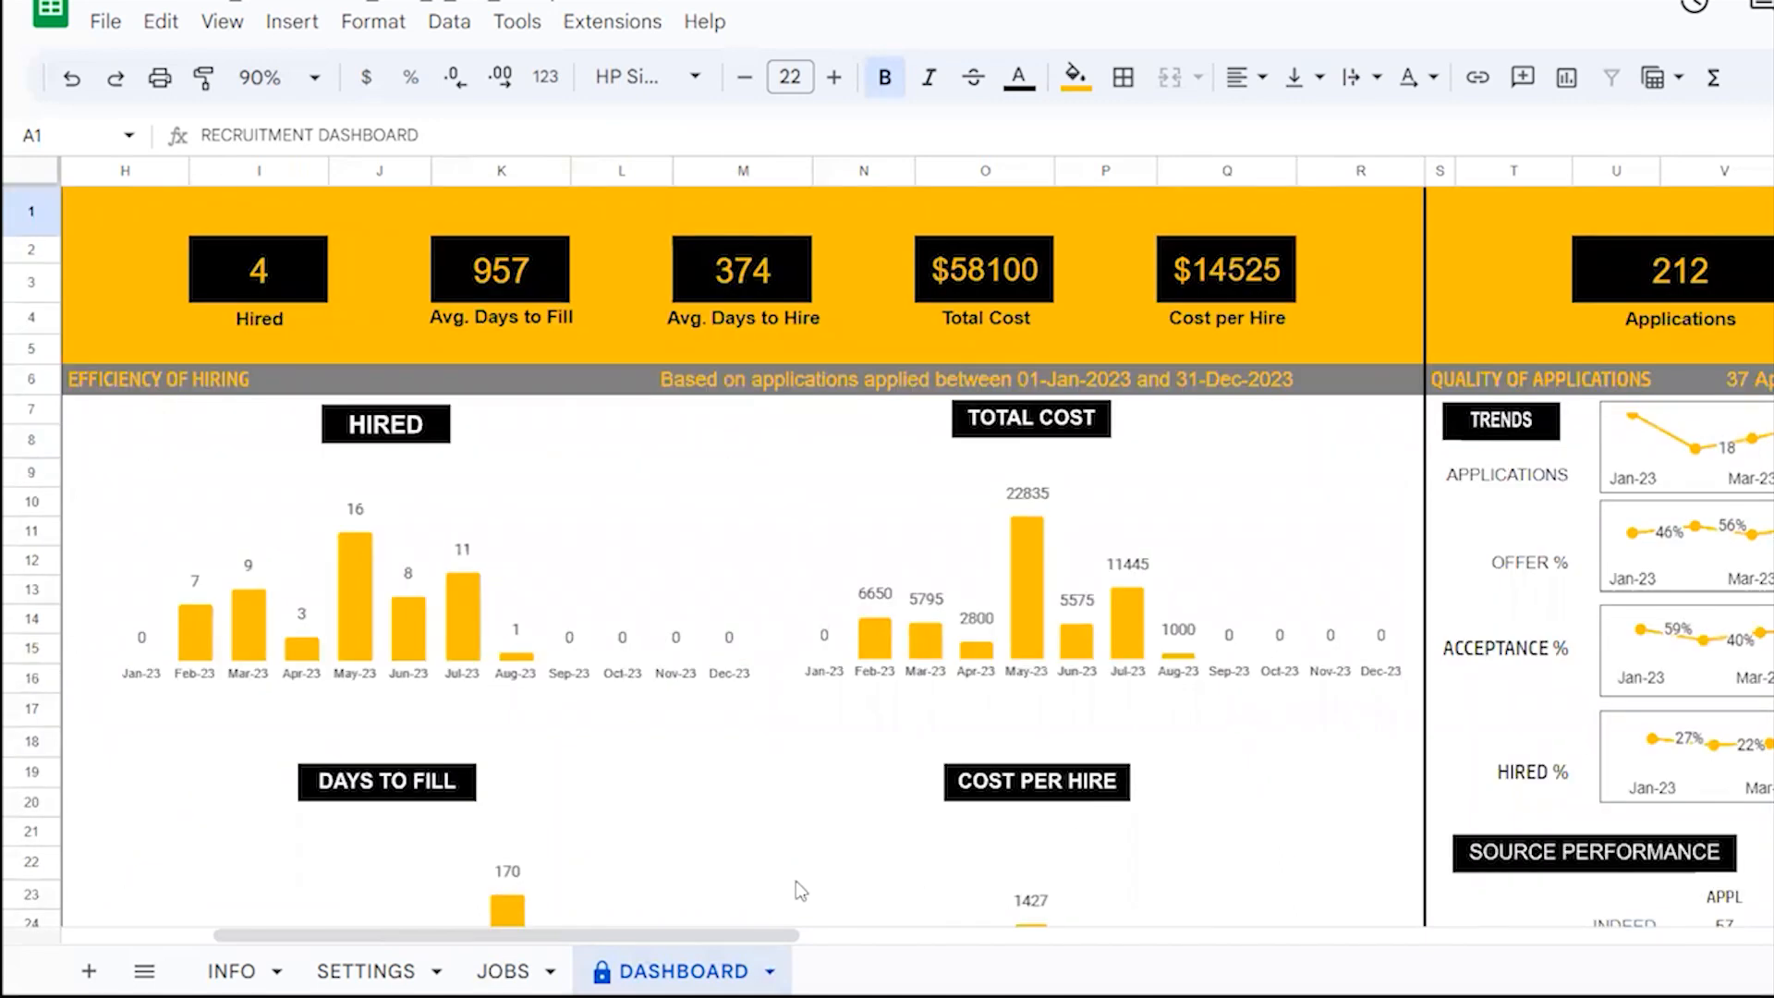
Scroll the dashboard to the Quality of Applications KPIs, trend lines and Recruitment Funnel.
scroll(right, 3)
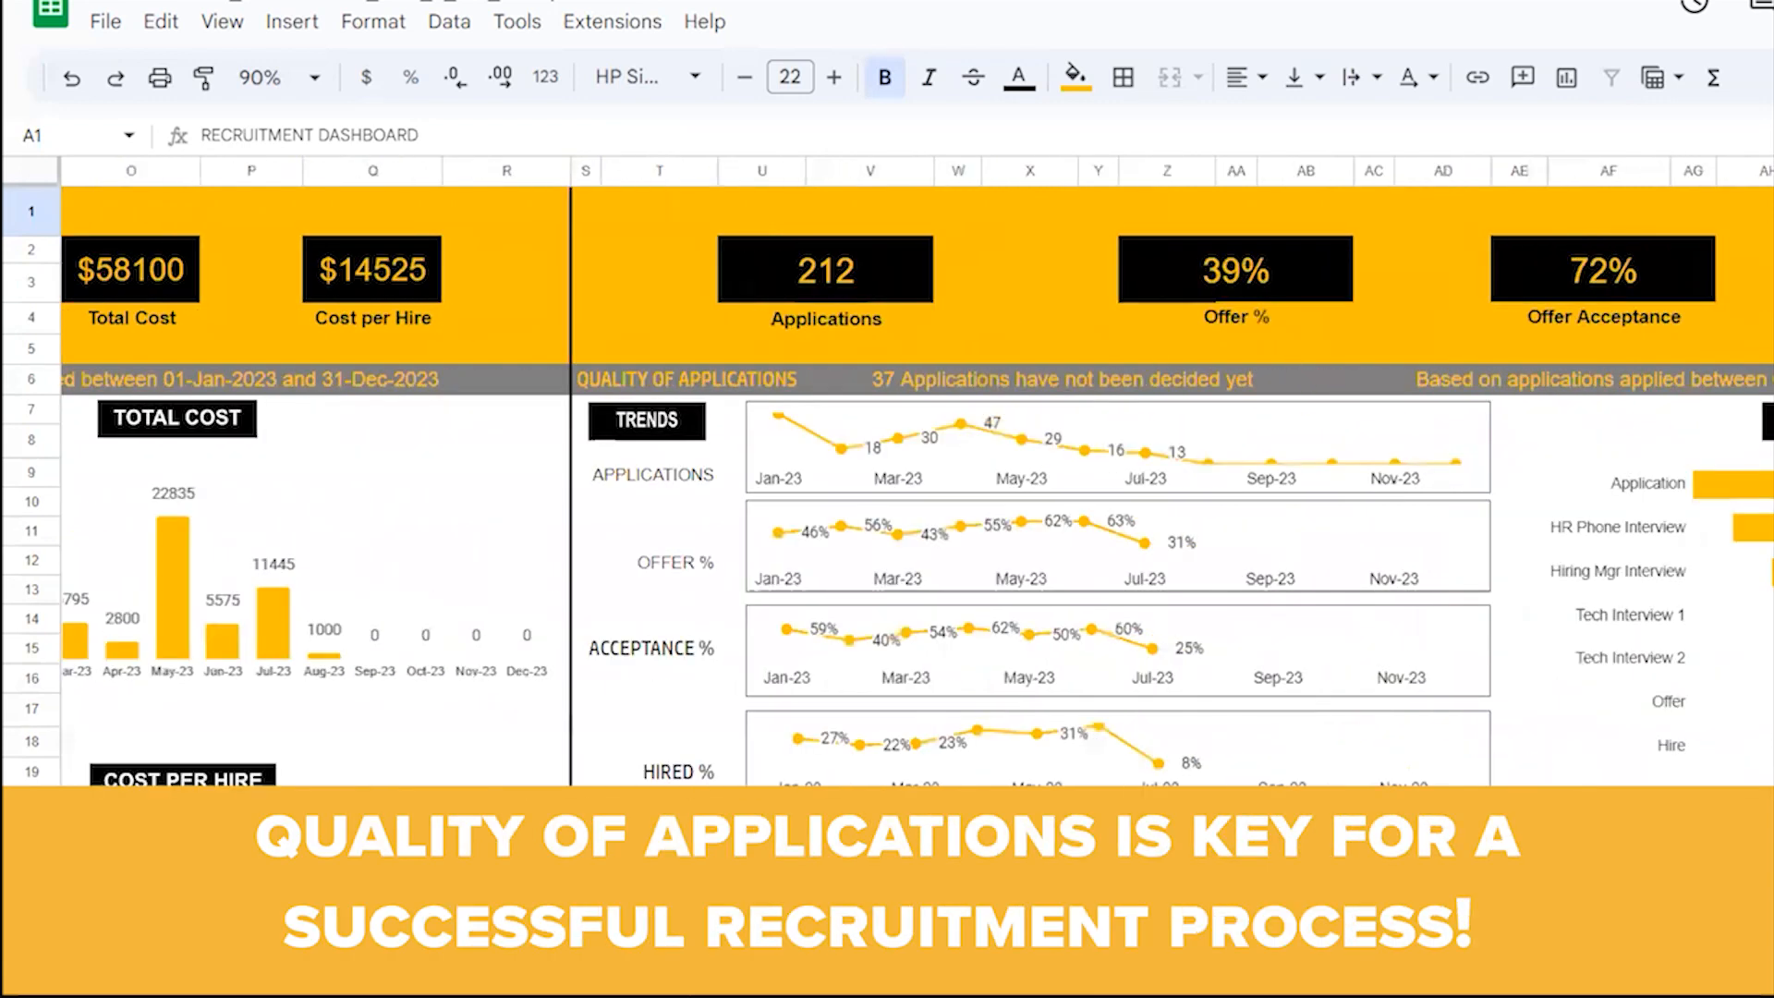
scroll(right, 3)
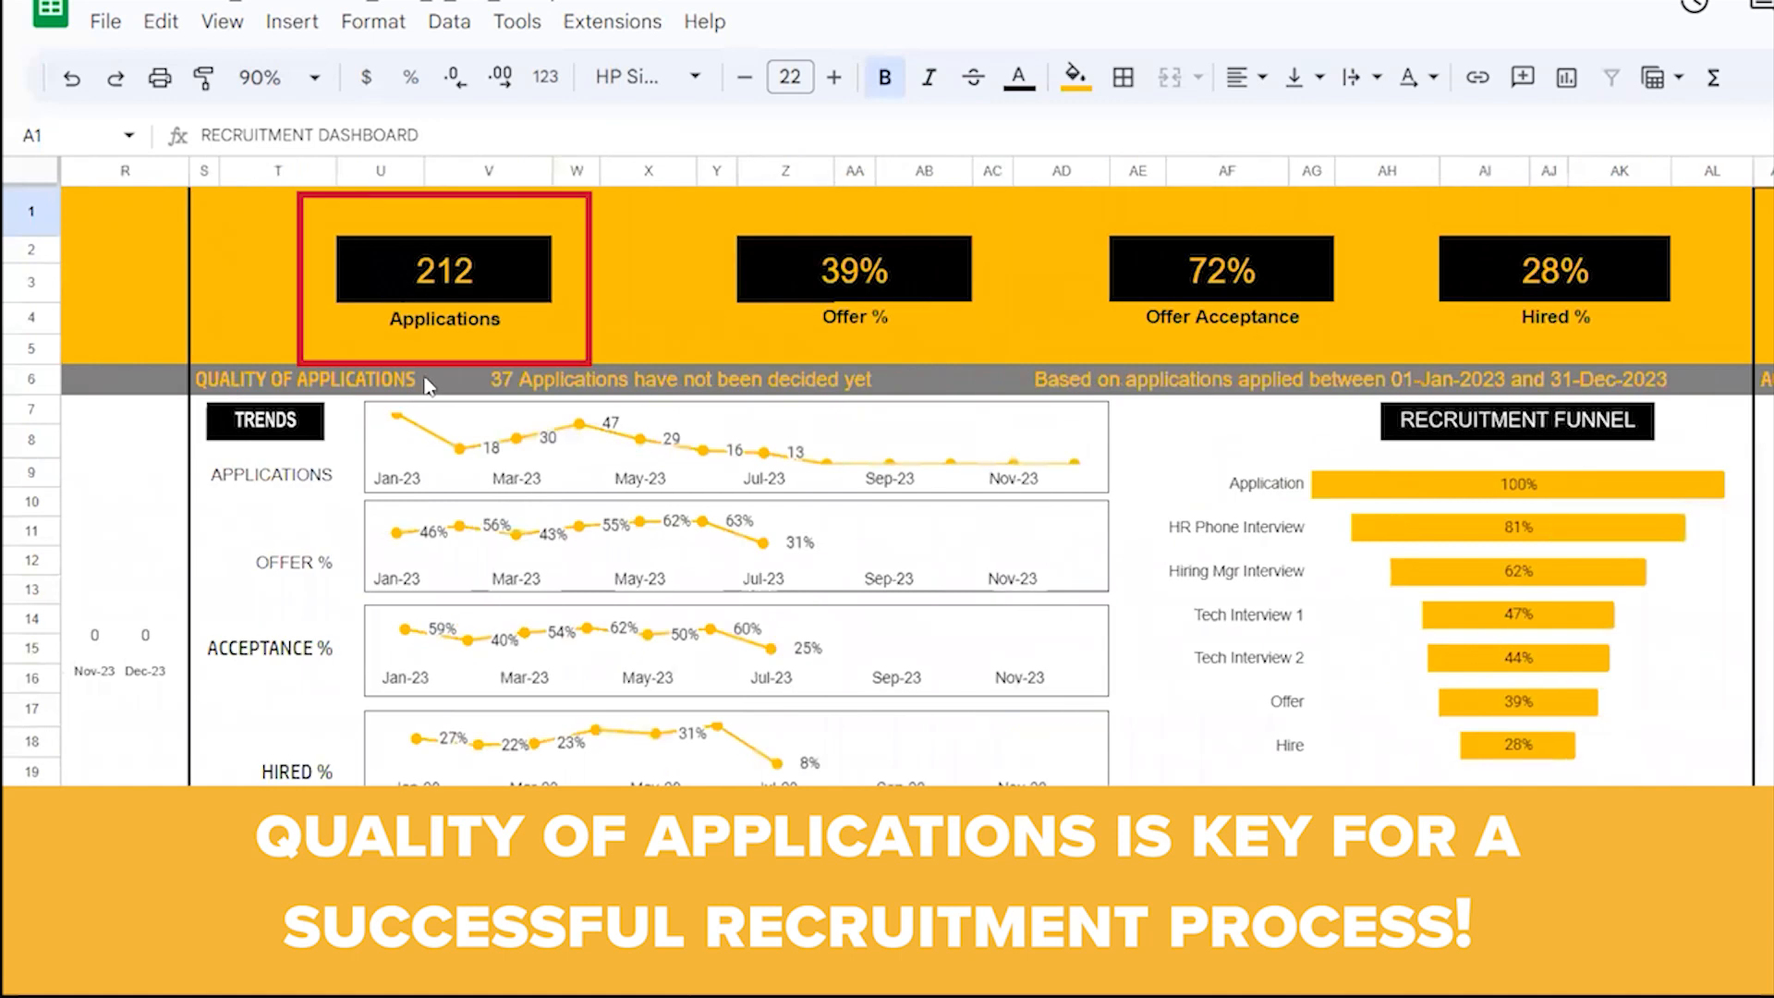
mouse_move(1304, 405)
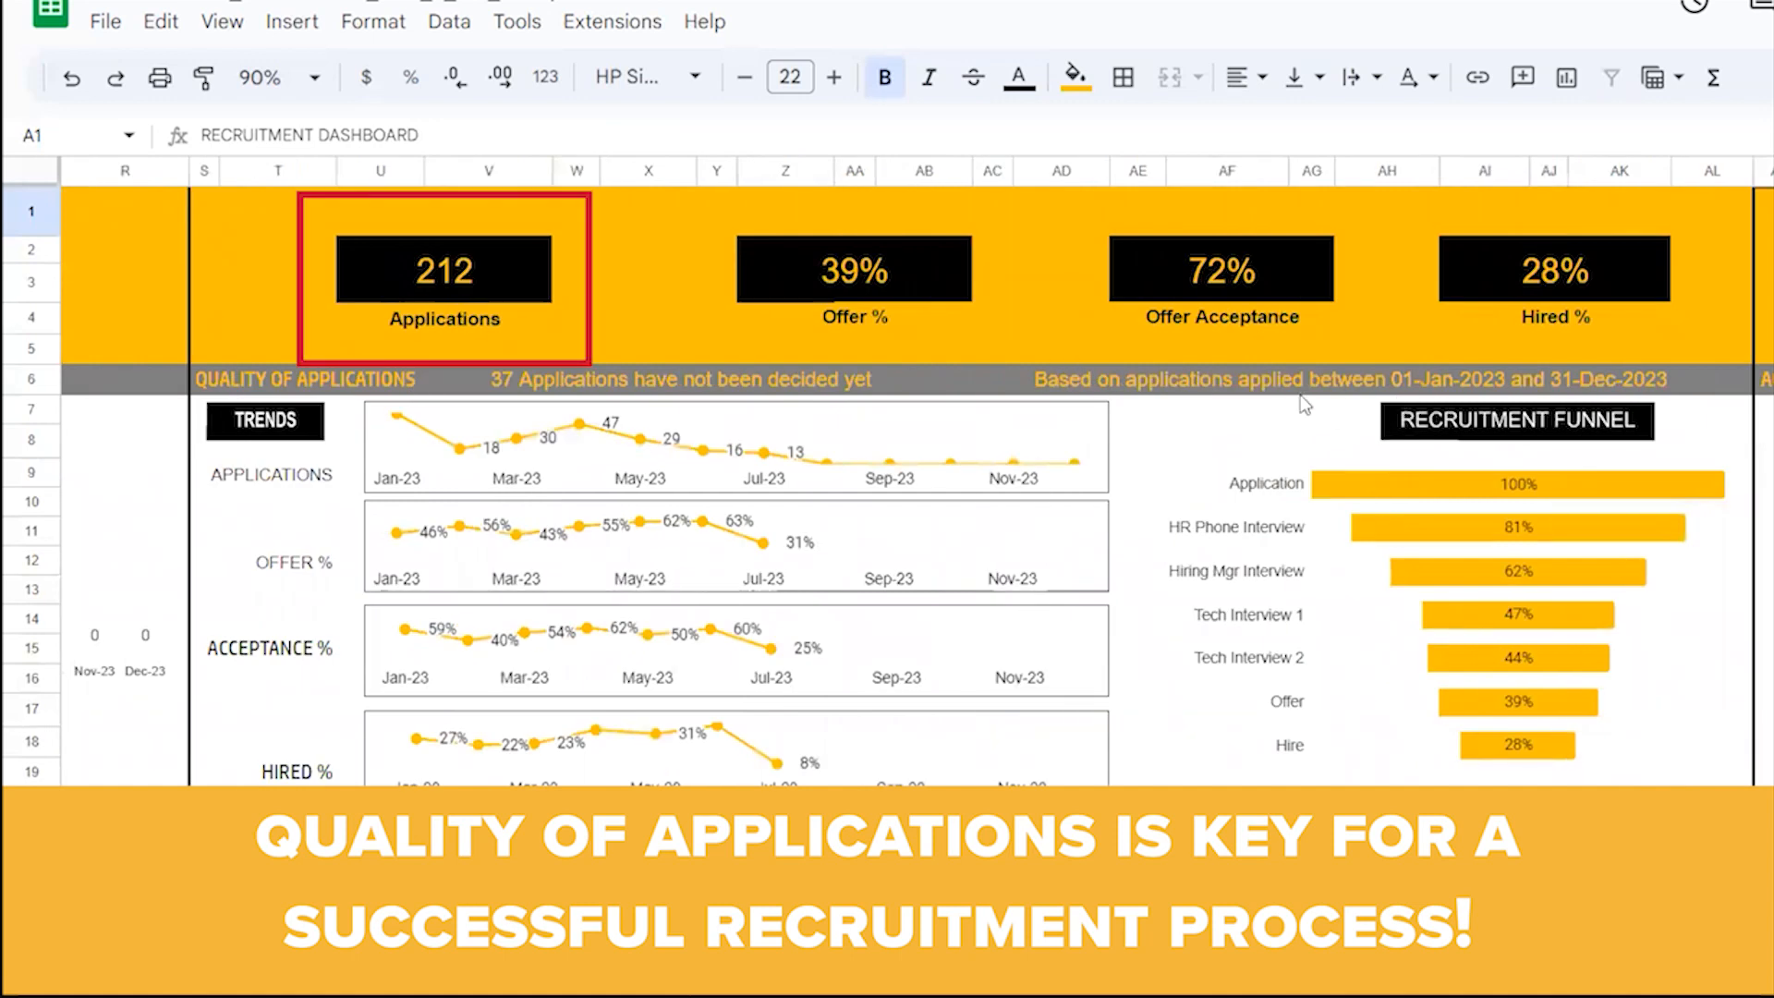
mouse_move(641, 310)
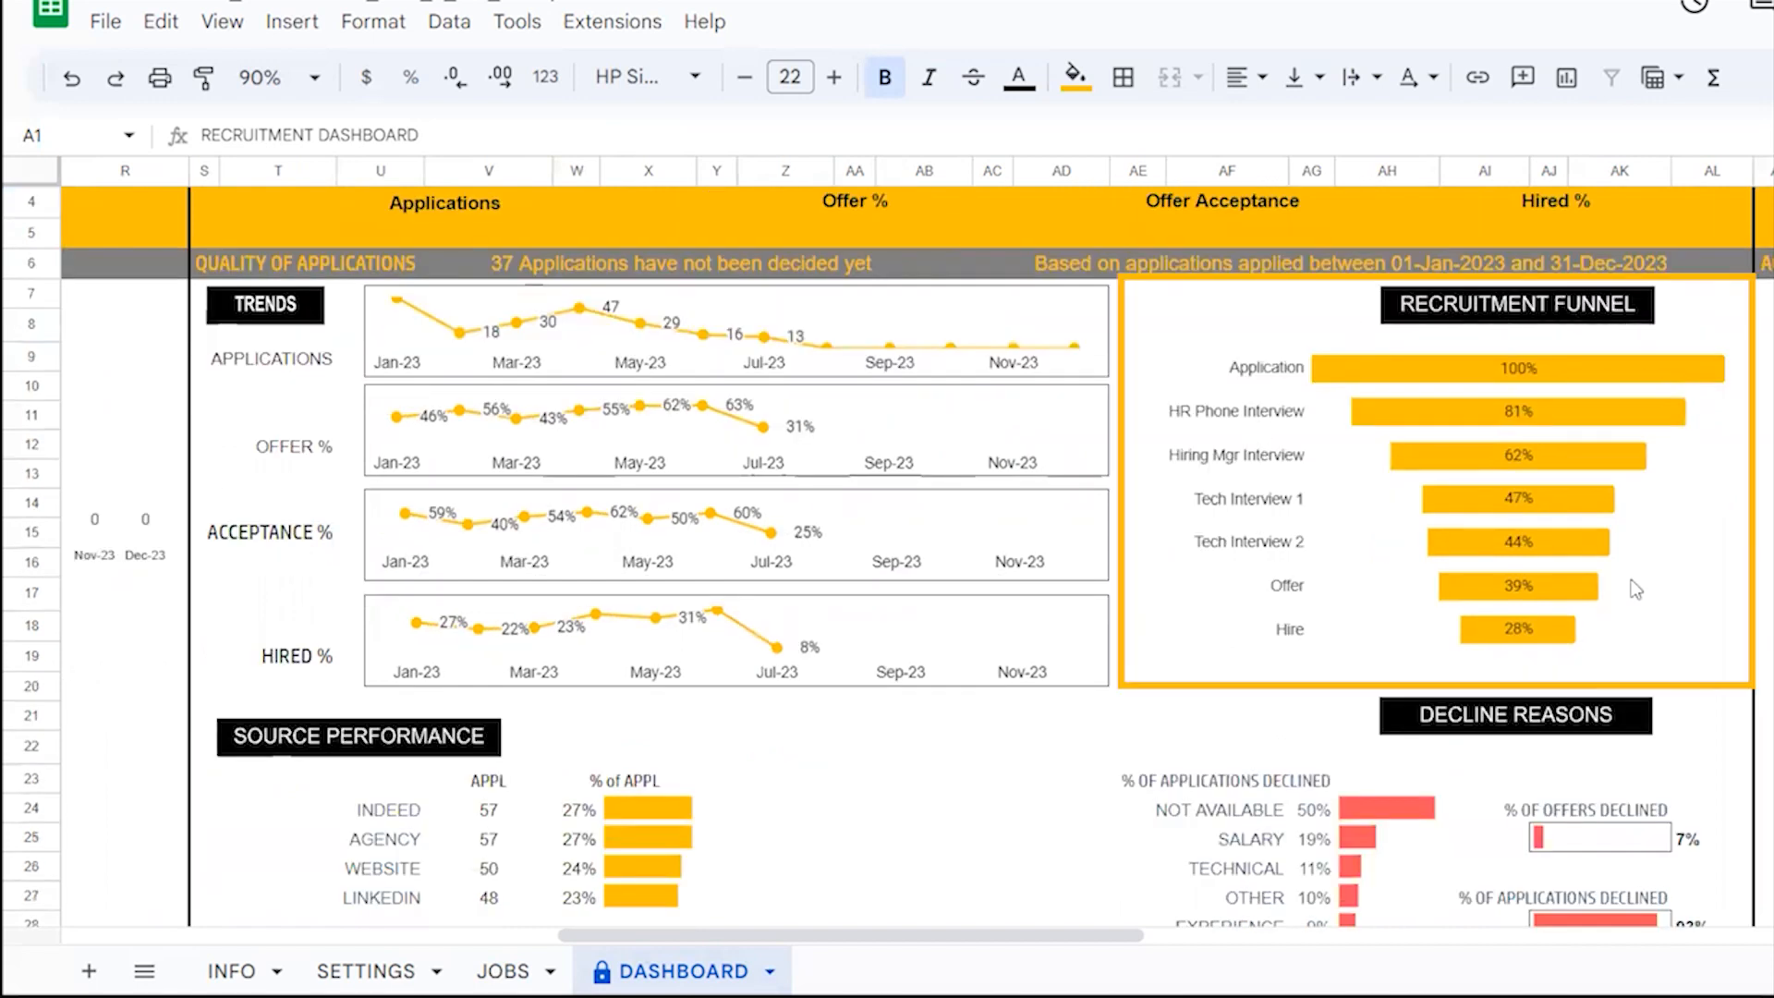
scroll(down, 3)
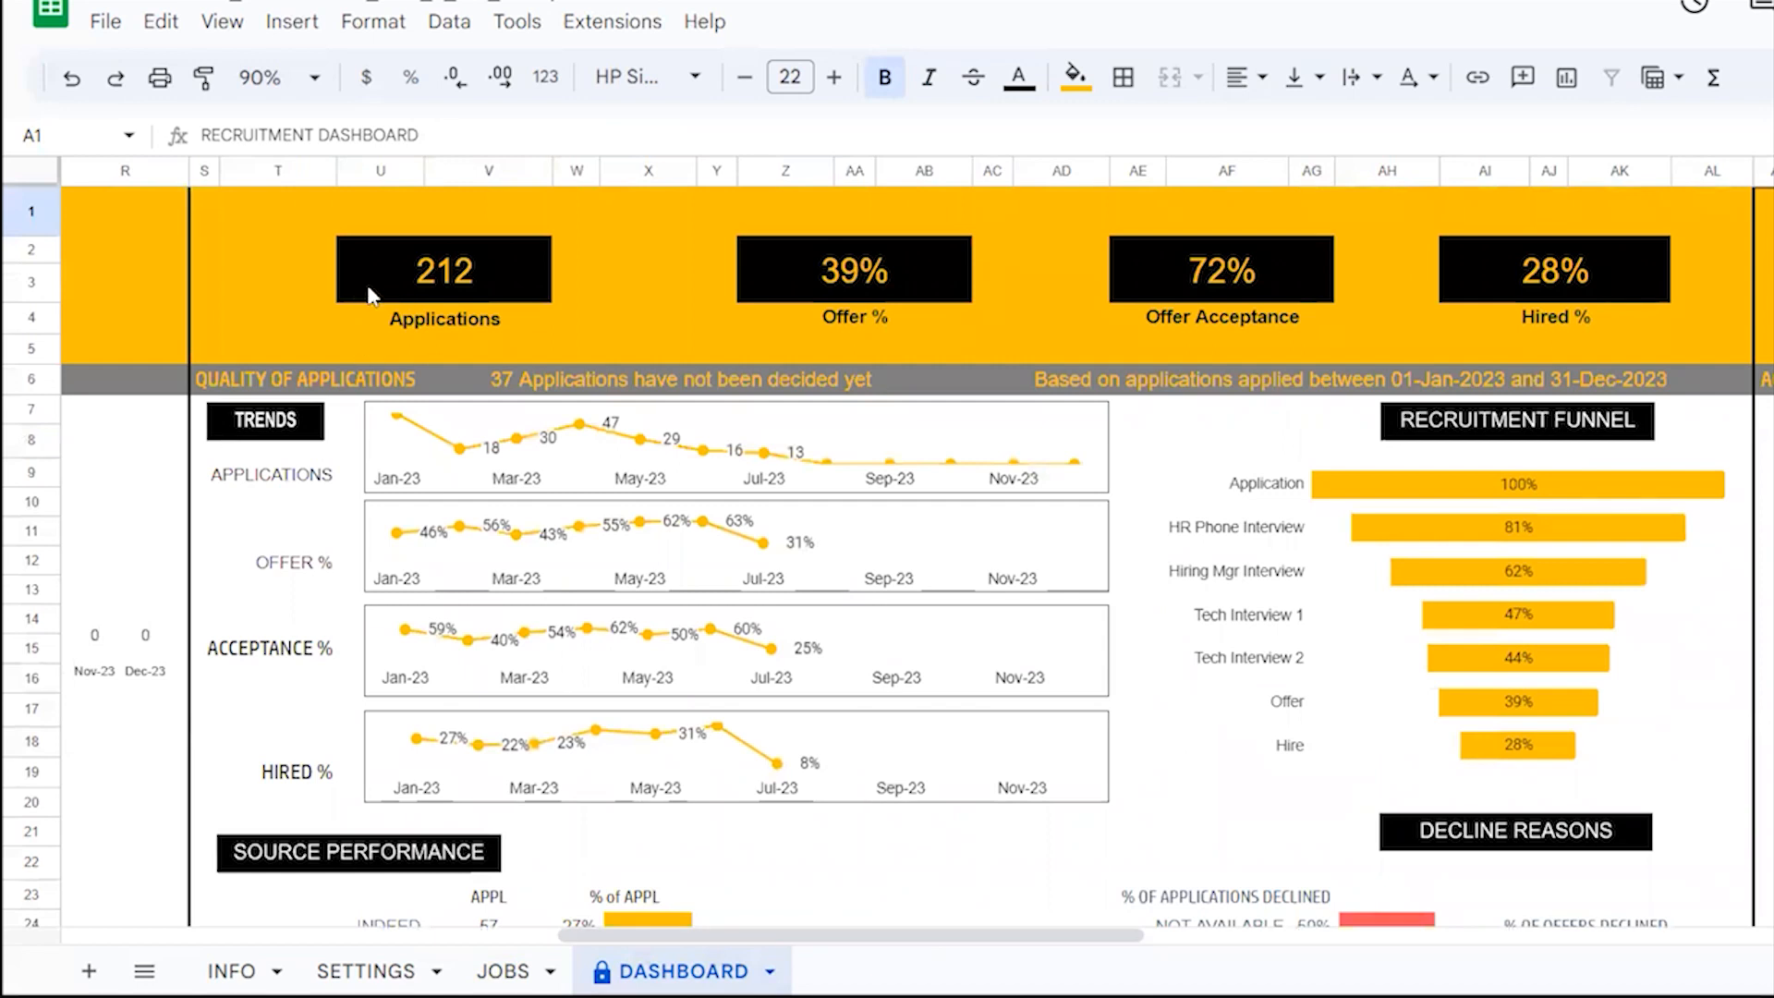
mouse_move(941, 506)
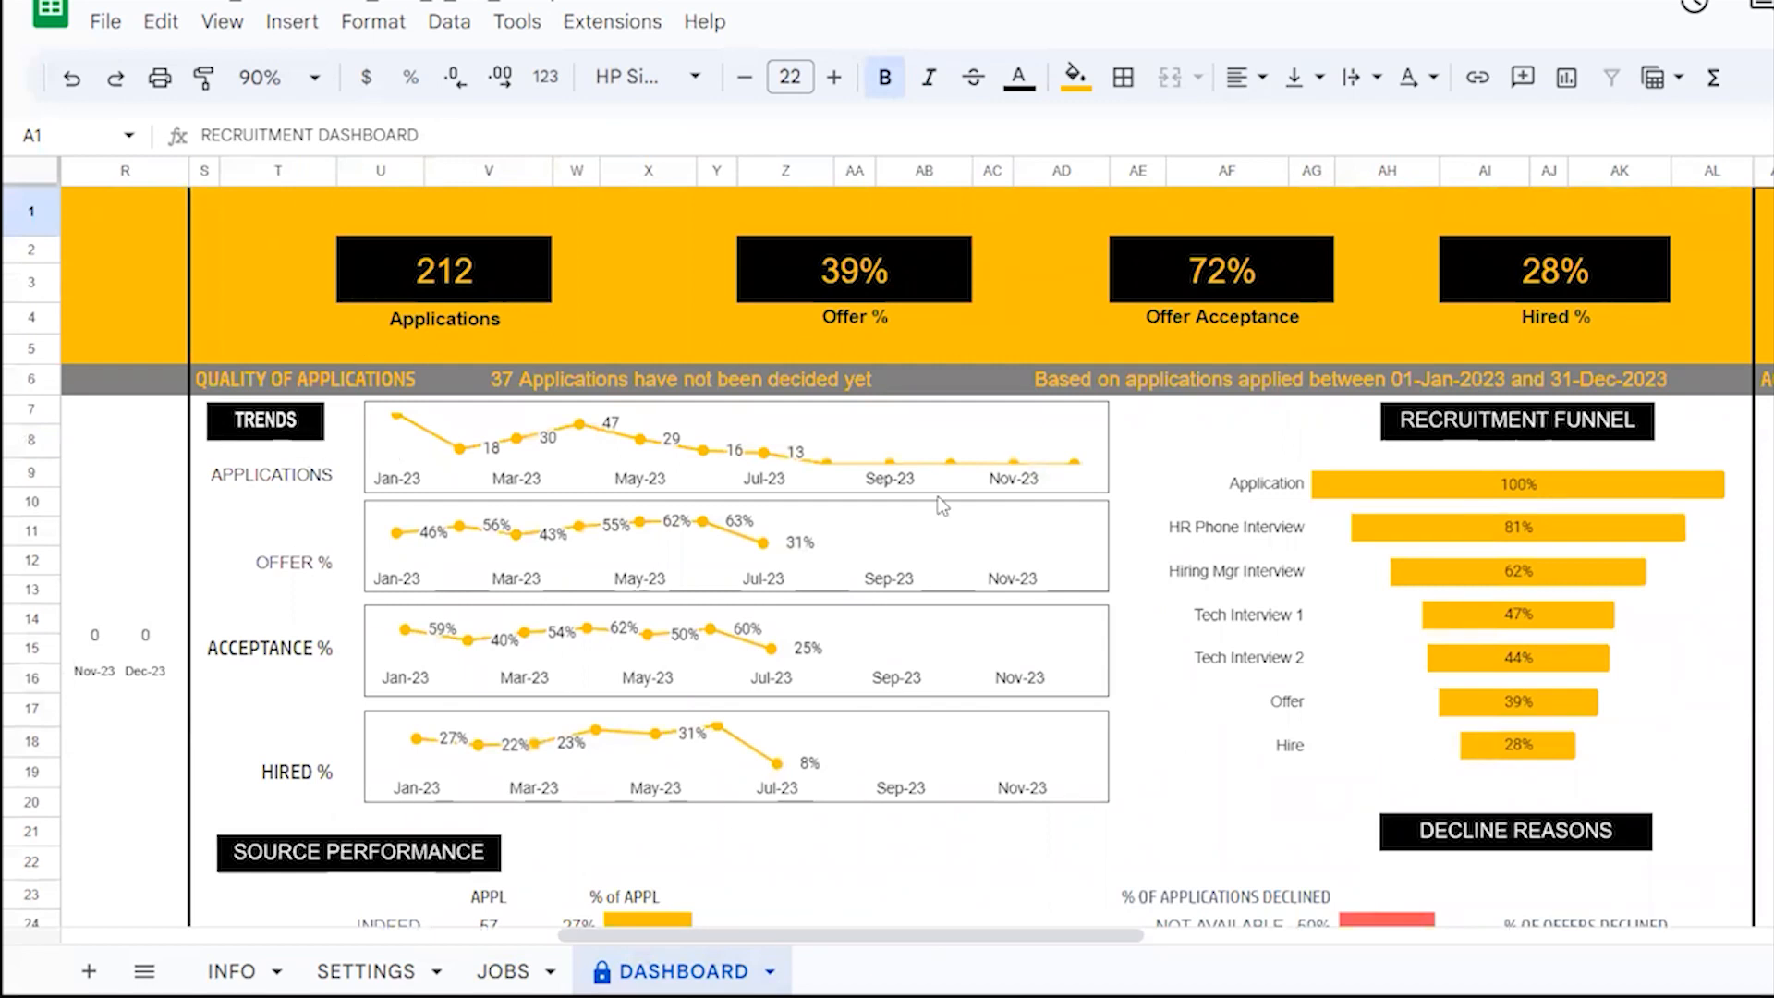
Scroll past Active Pipeline to the ANALYSIS table comparing Engineering, IT, Design and HR.
scroll(right, 3)
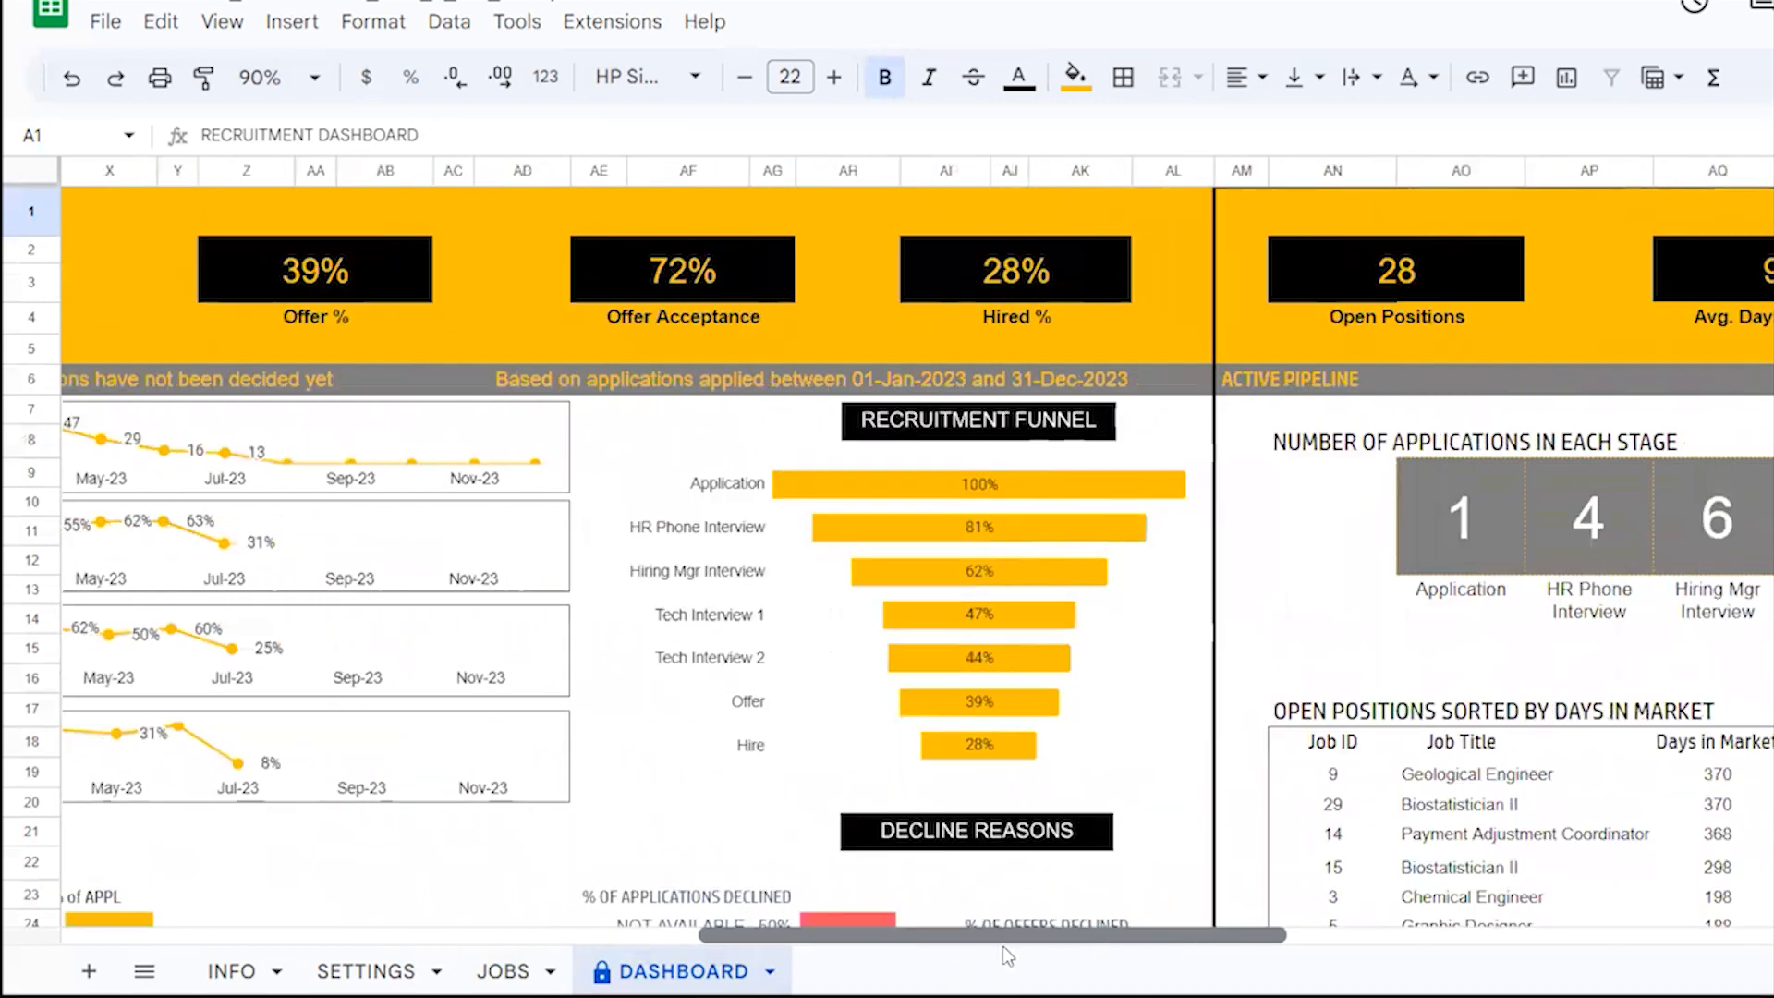
scroll(right, 3)
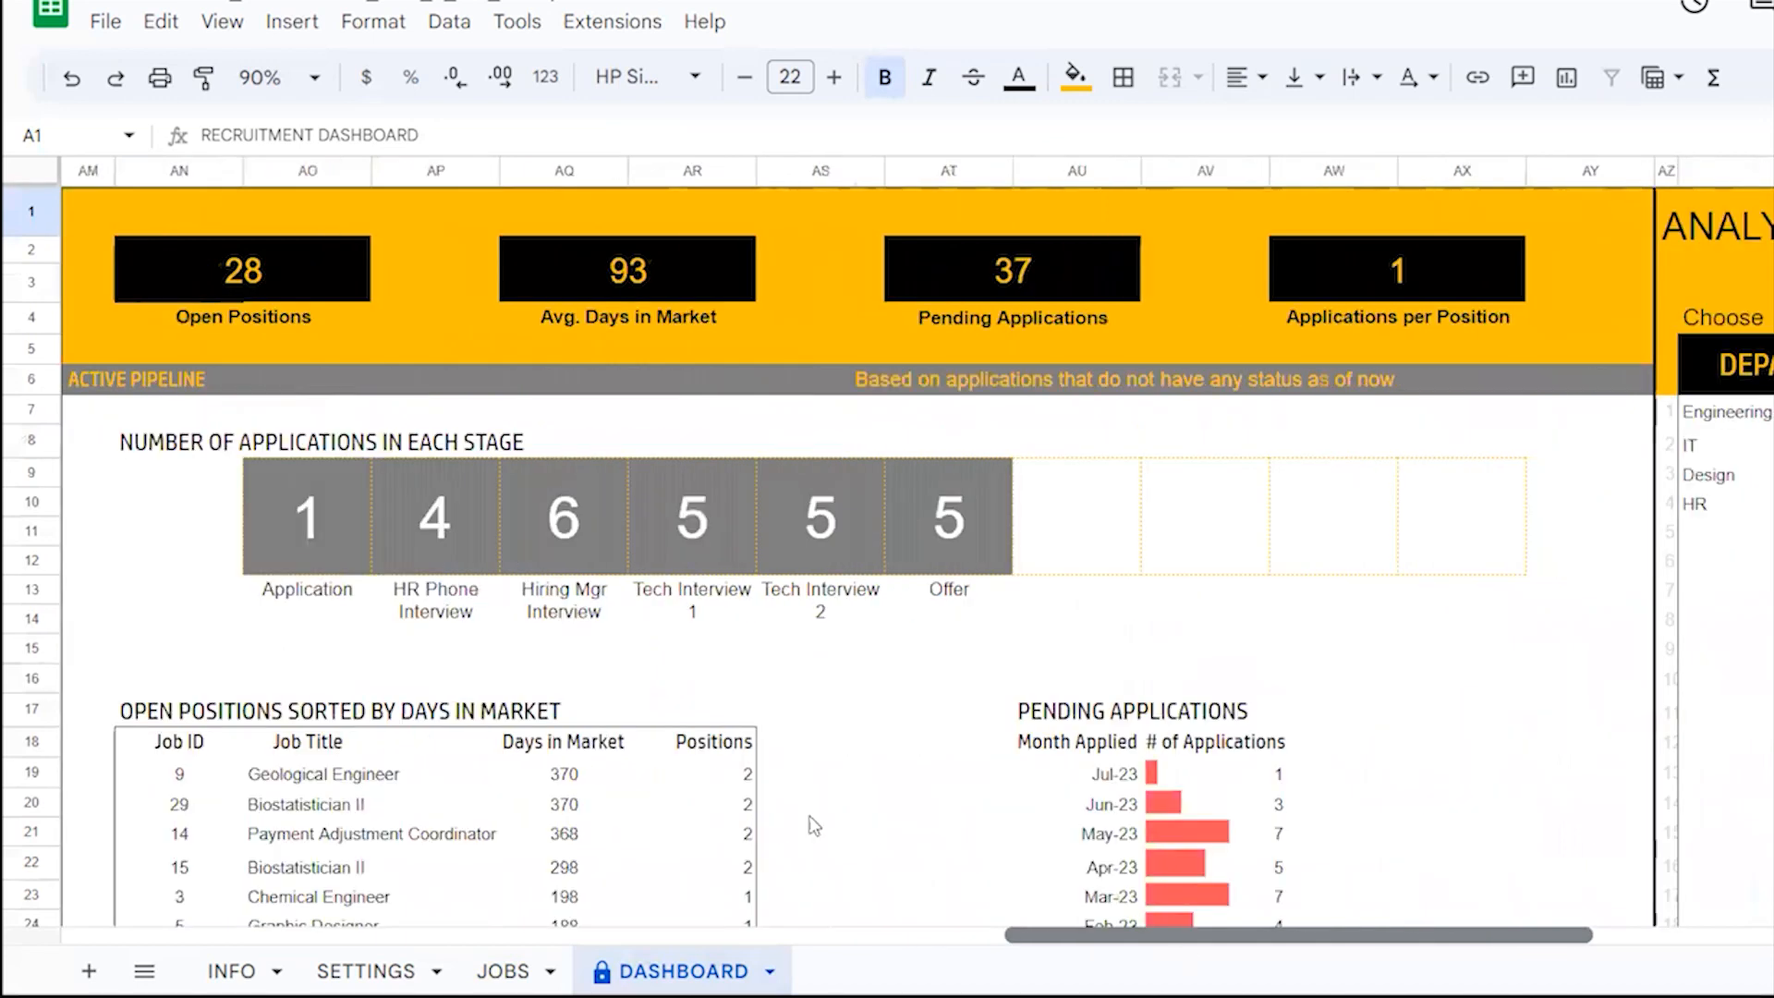
mouse_move(739, 432)
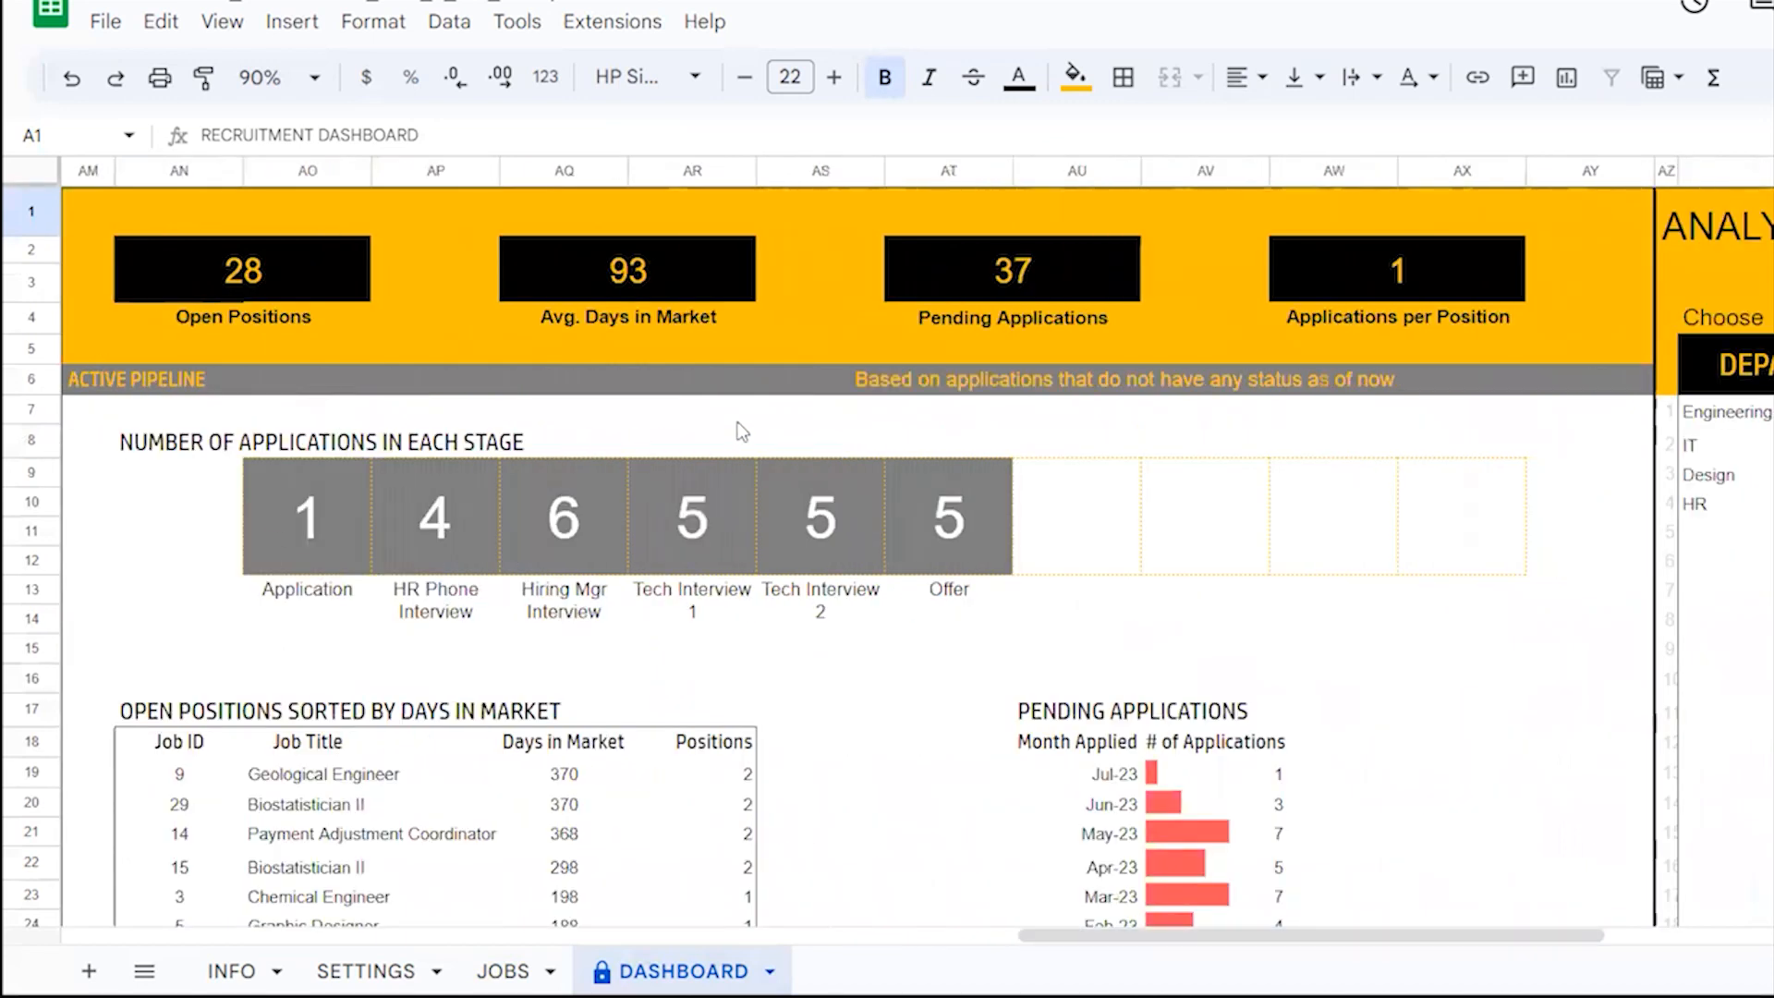
mouse_move(736, 425)
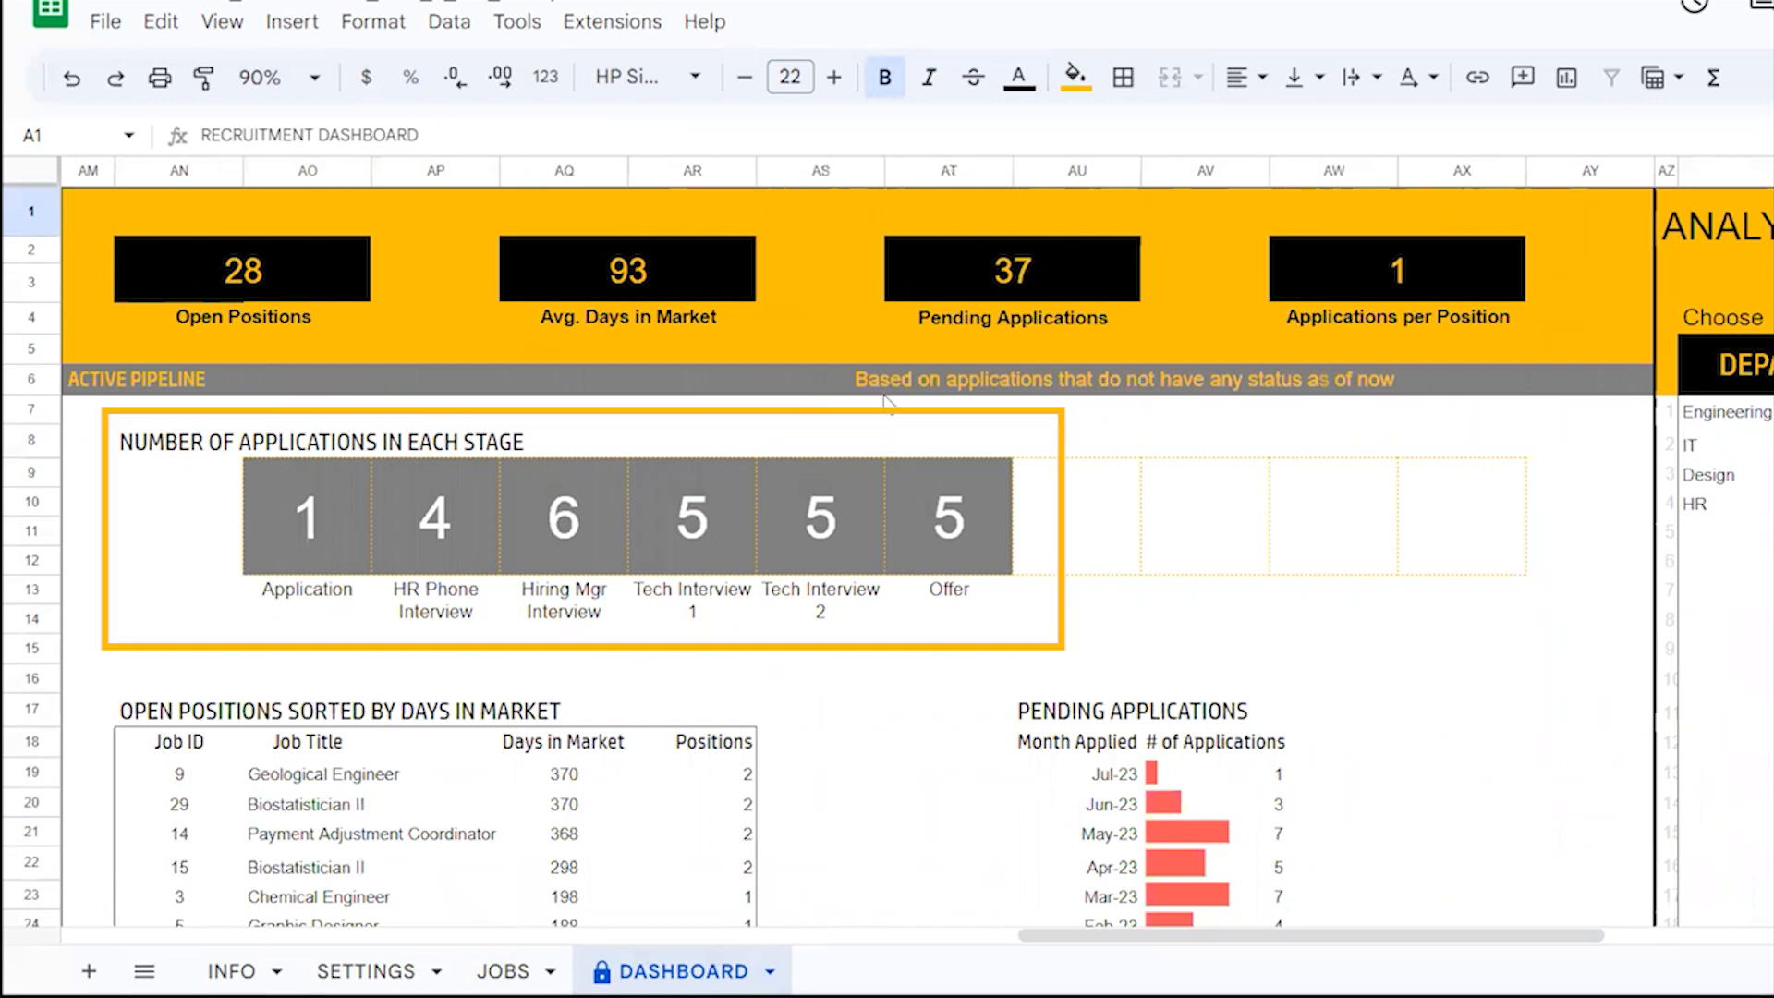
mouse_move(699, 667)
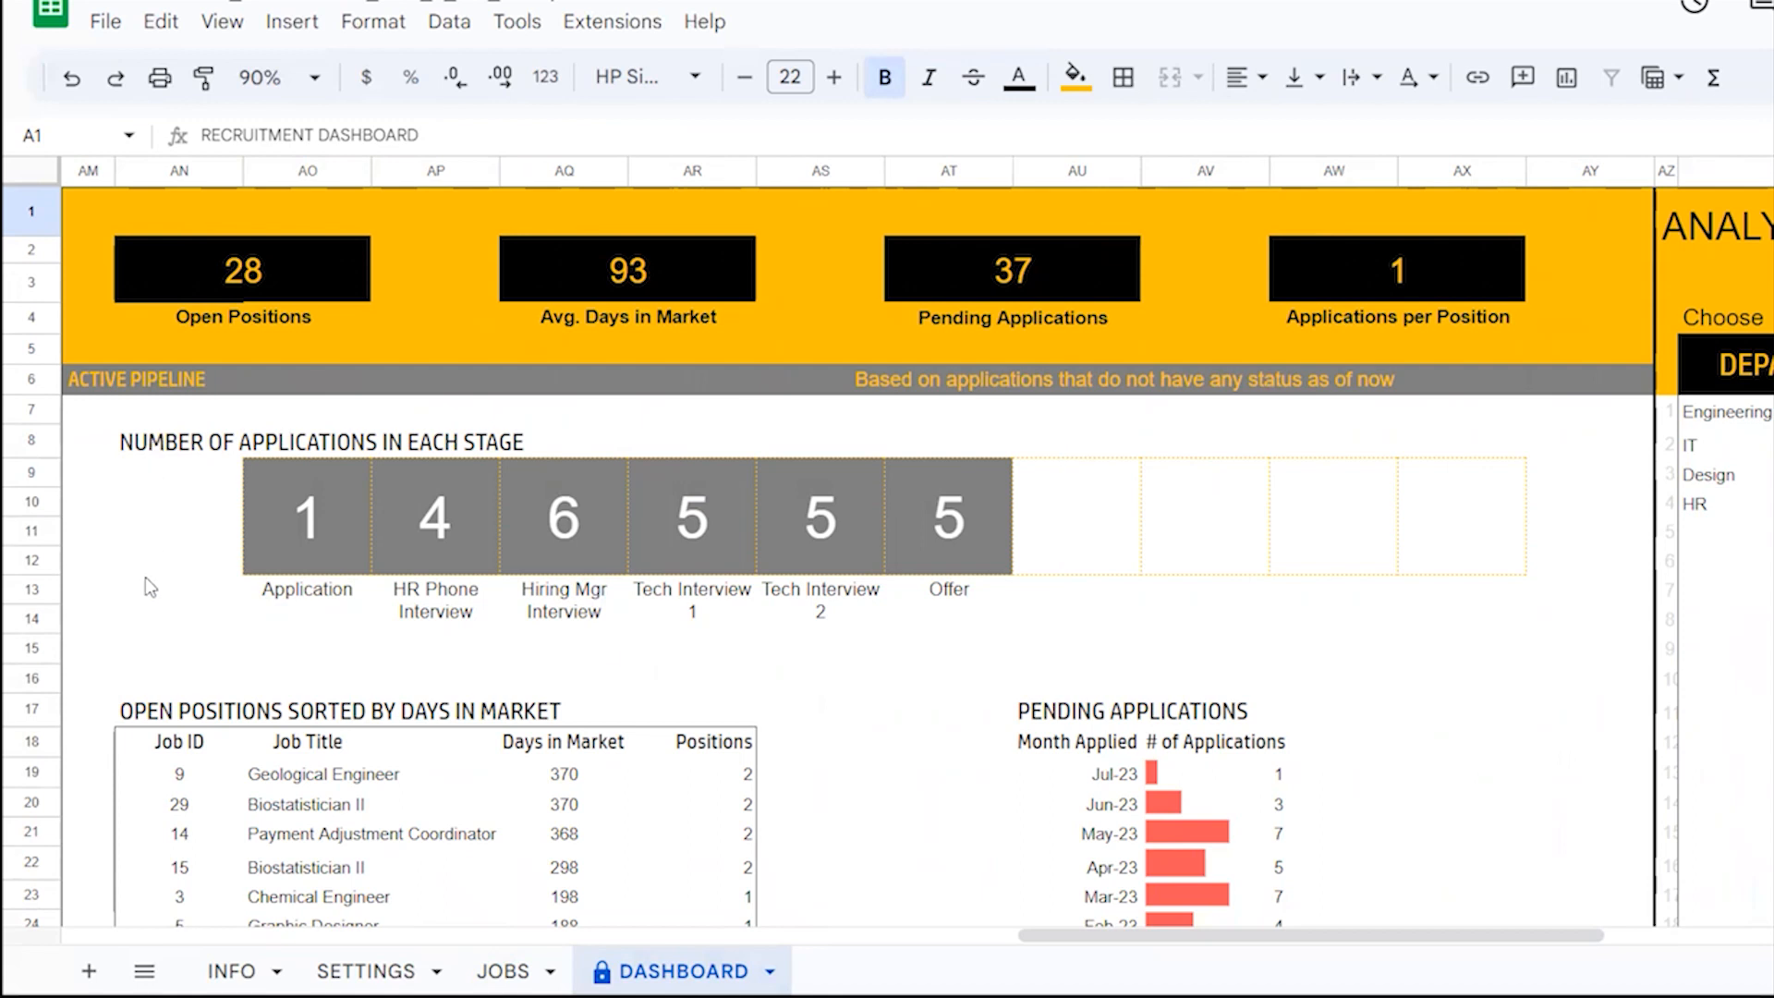
scroll(down, 3)
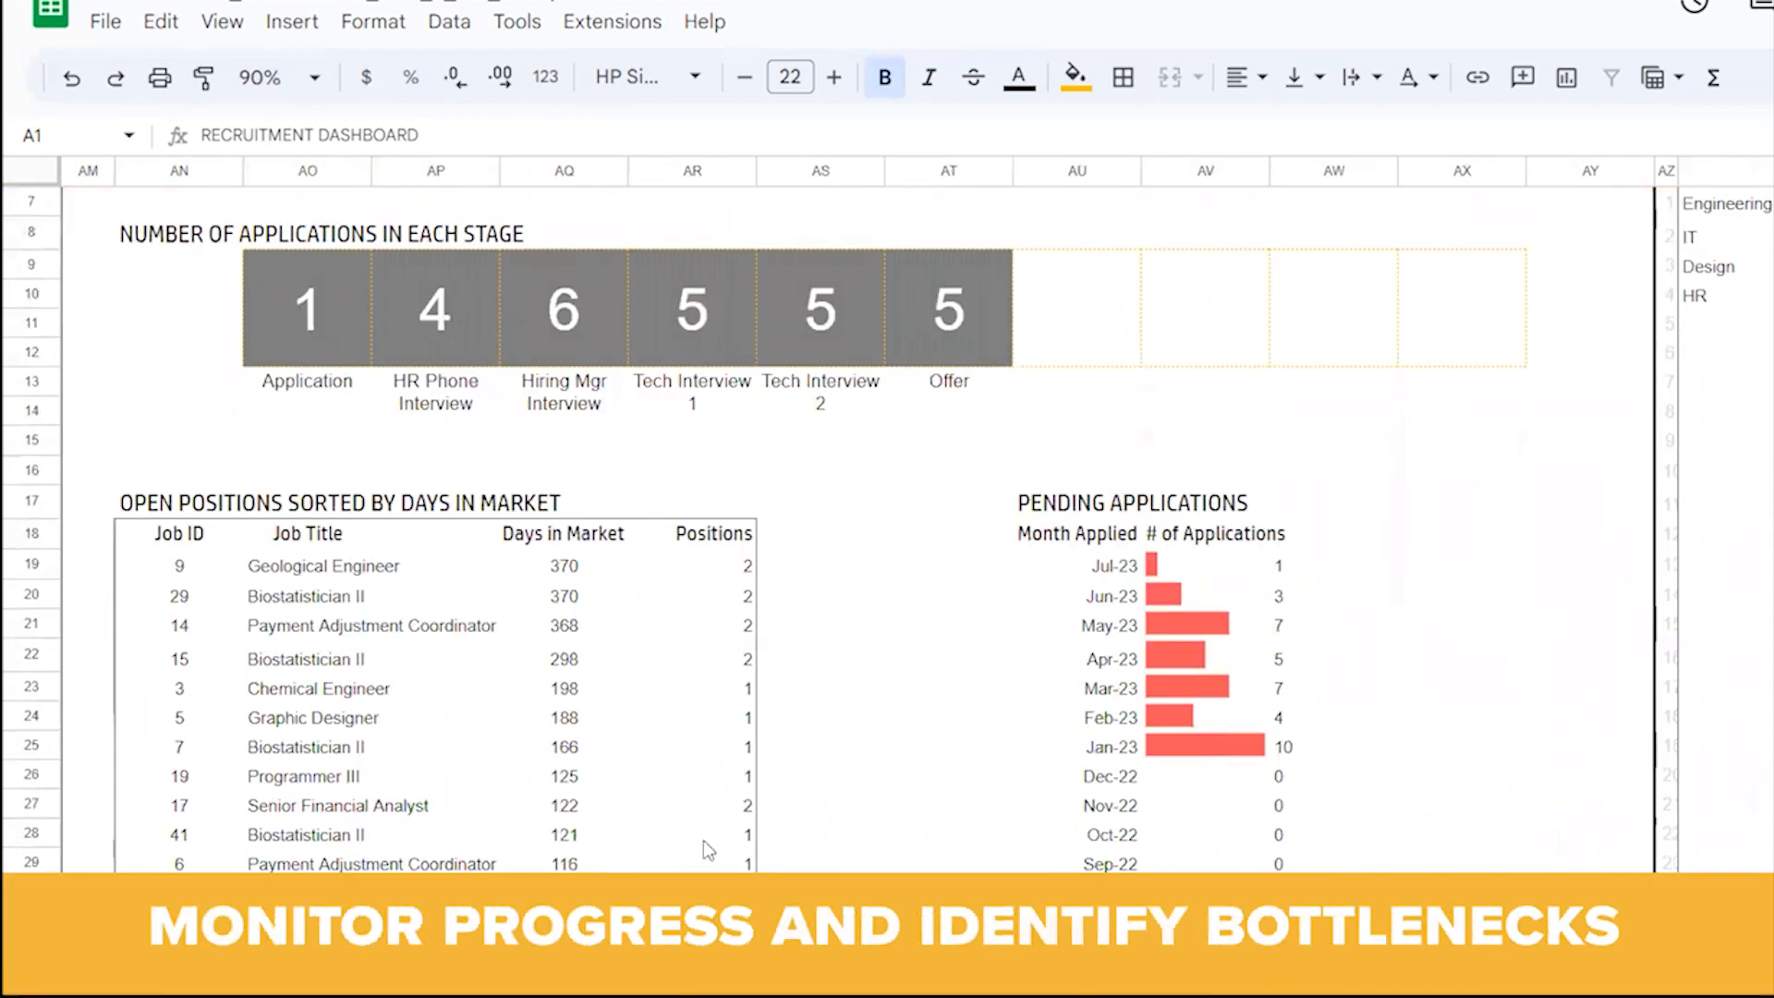
mouse_move(438, 582)
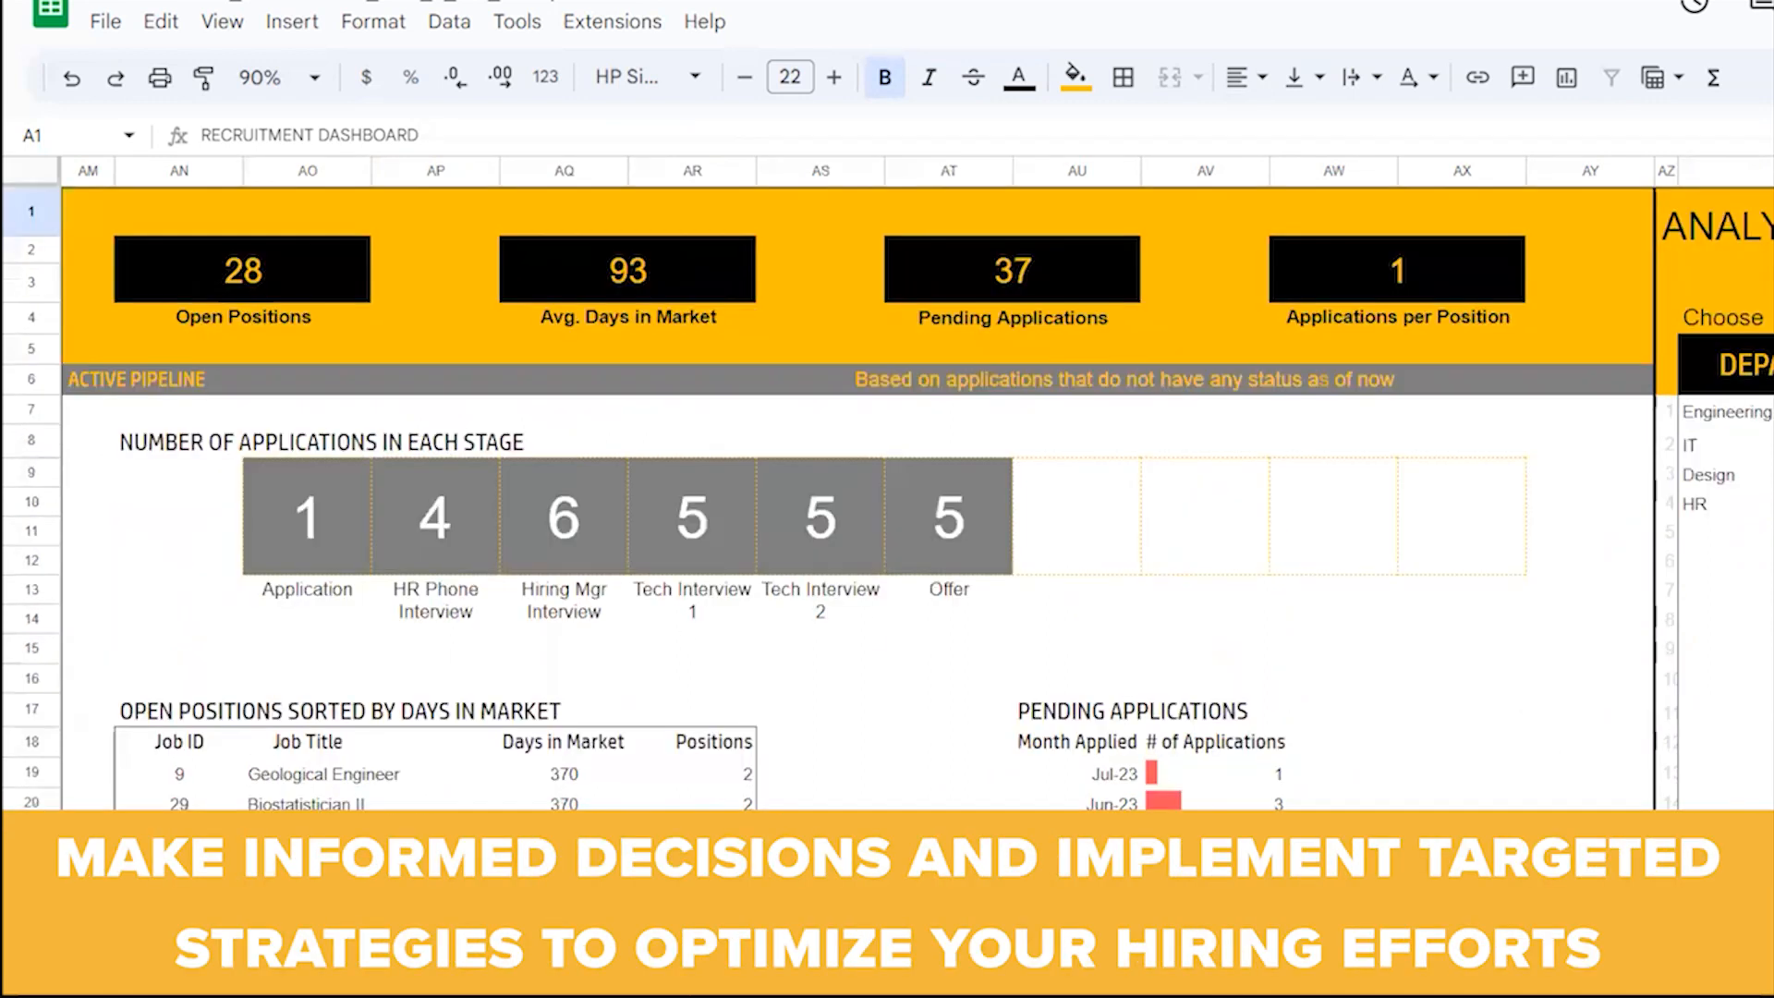
scroll(right, 3)
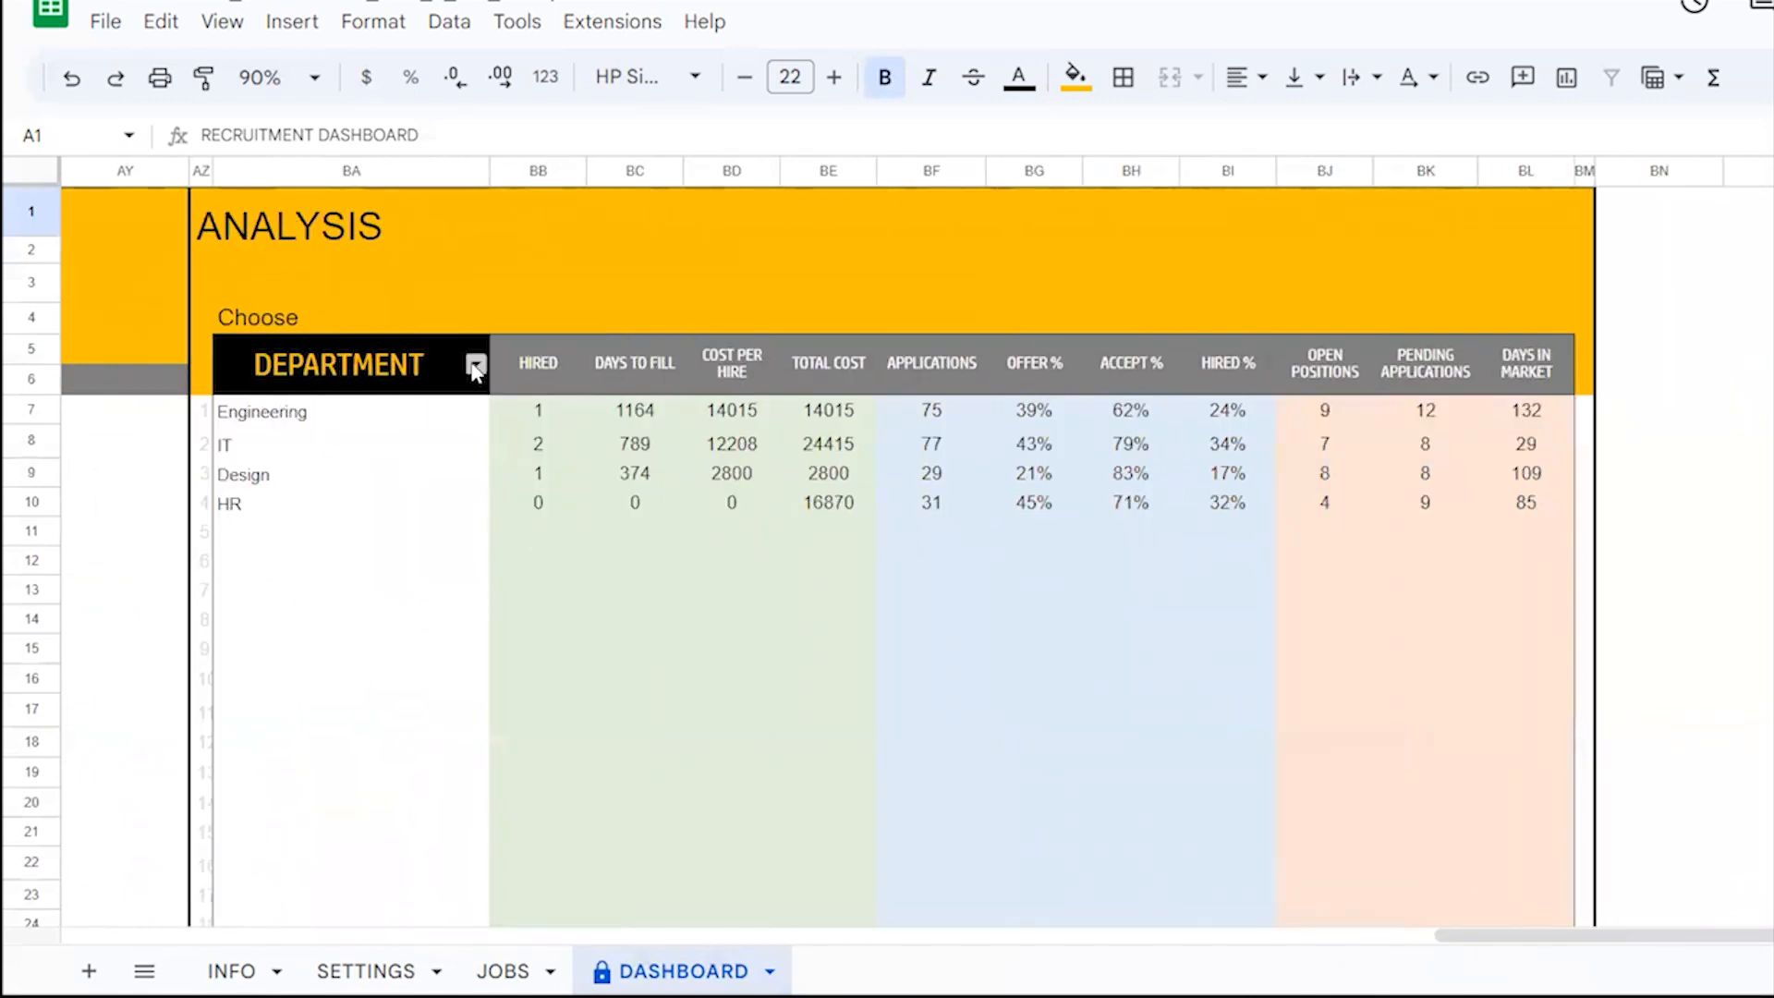
click(473, 364)
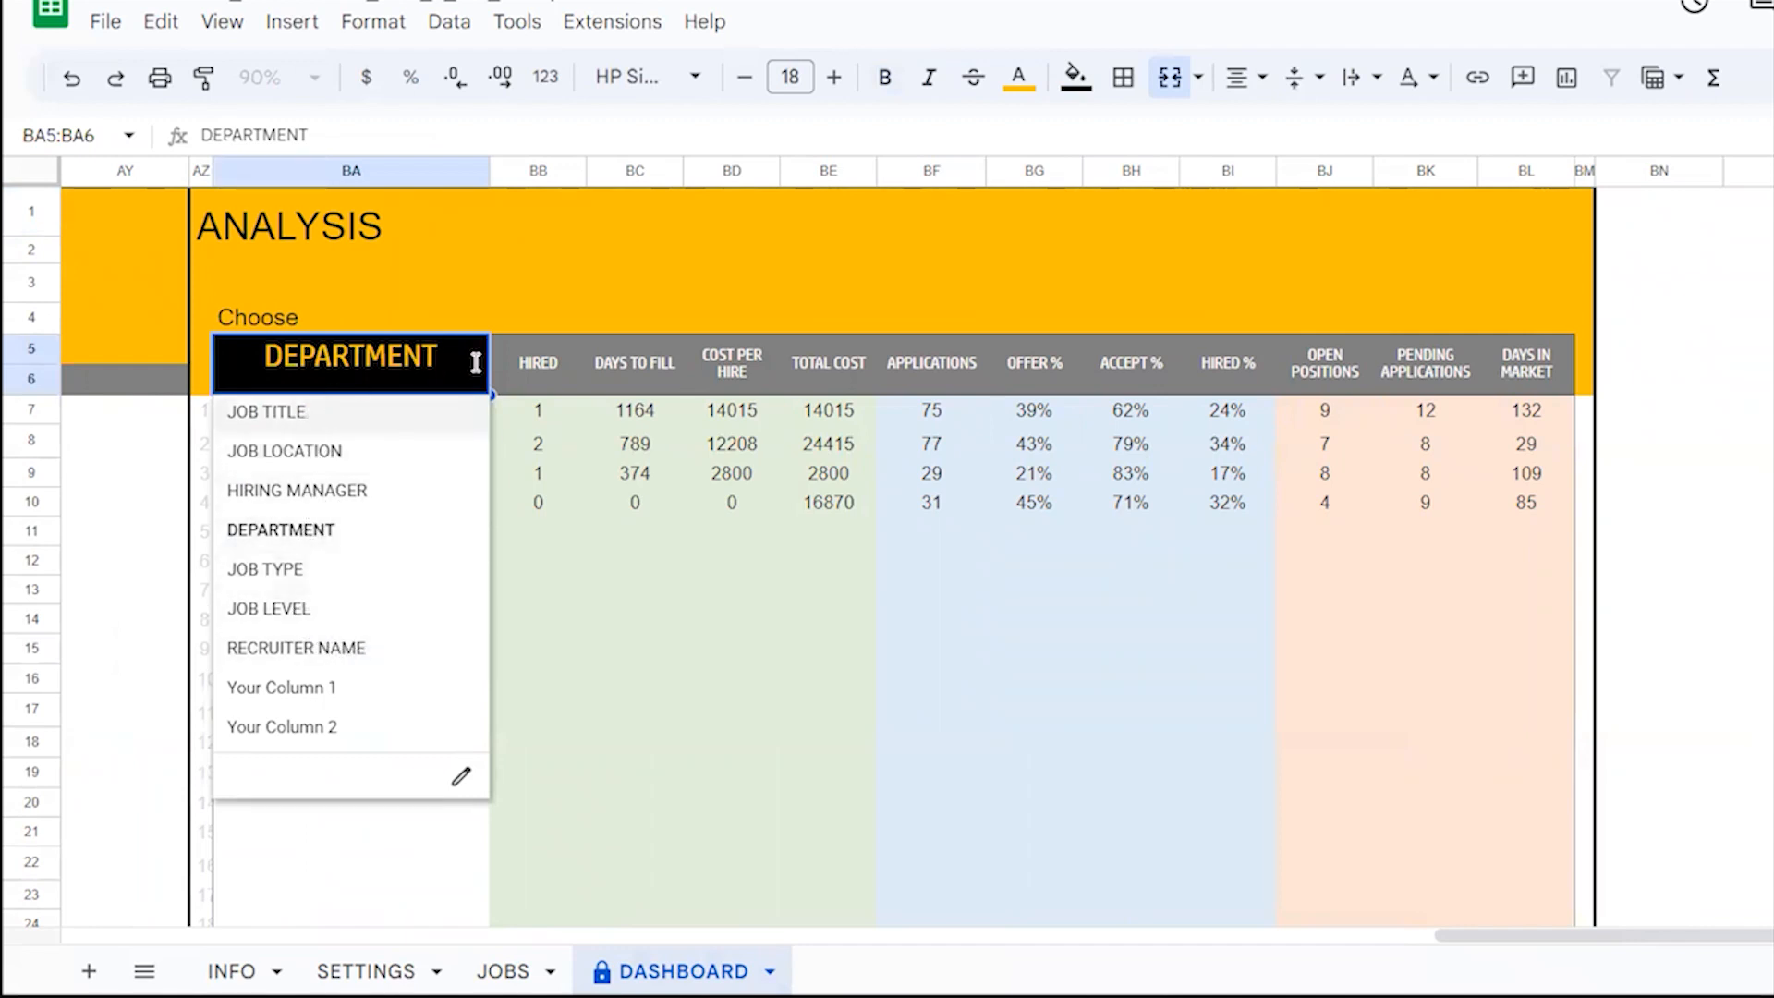
click(280, 528)
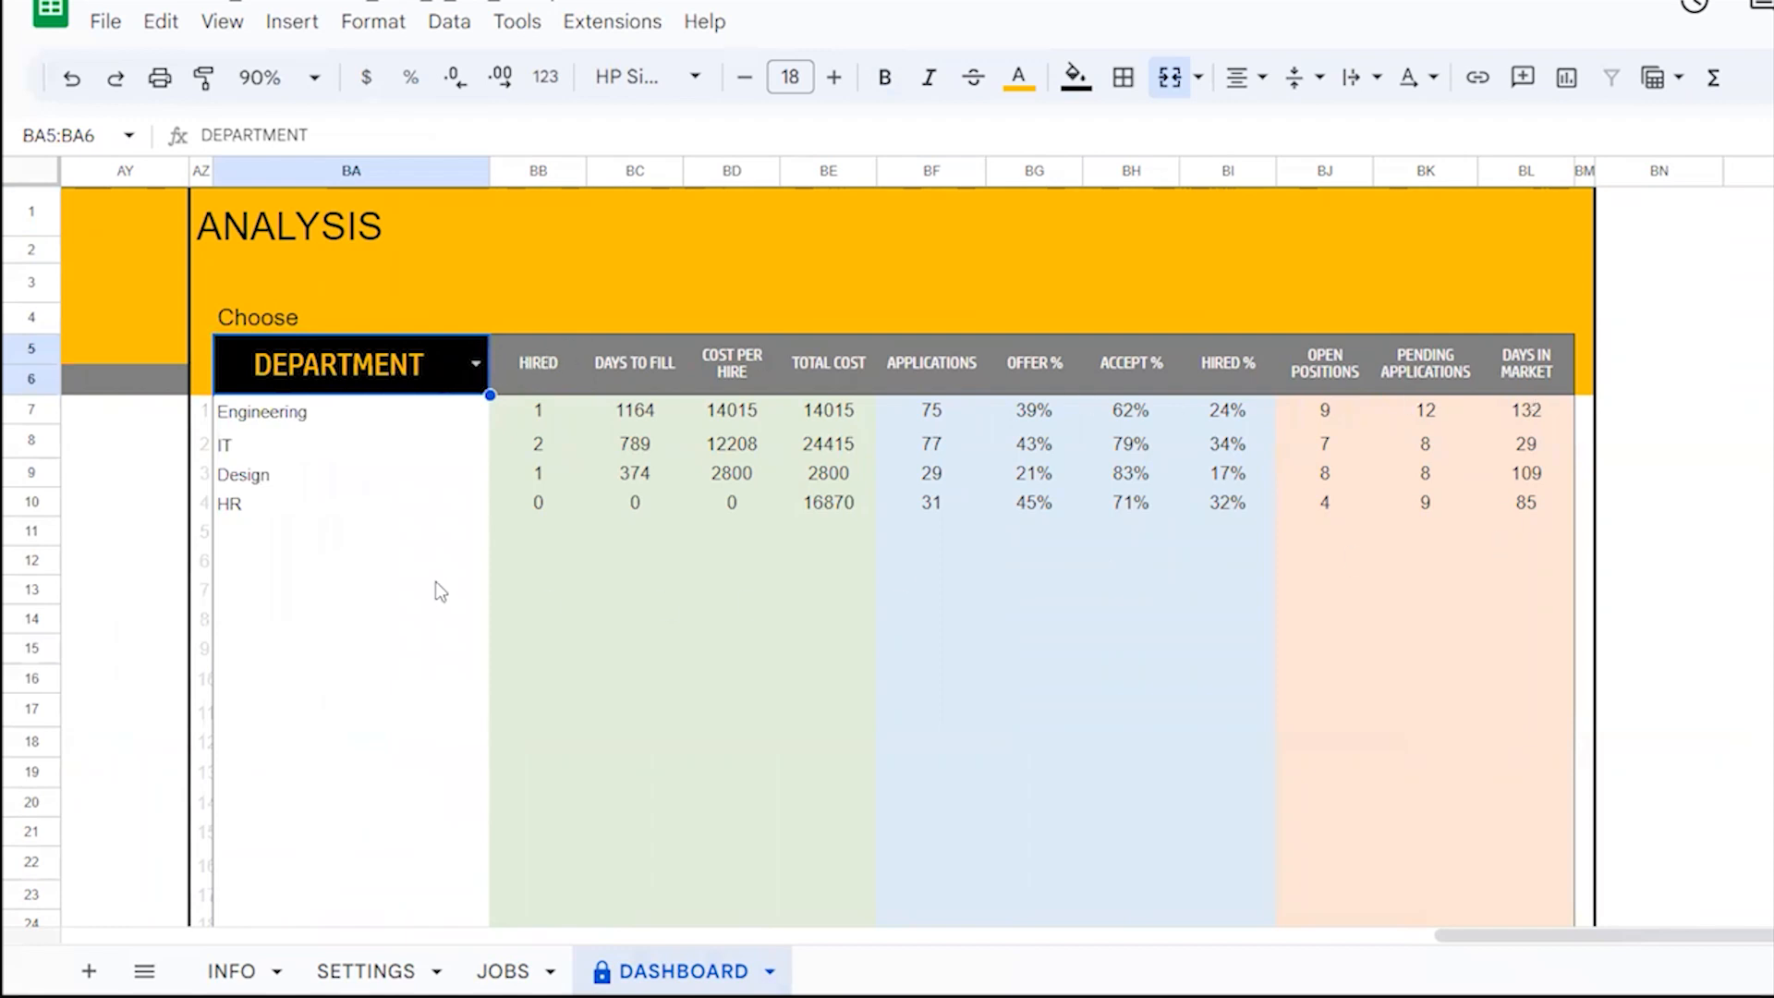
mouse_move(647, 567)
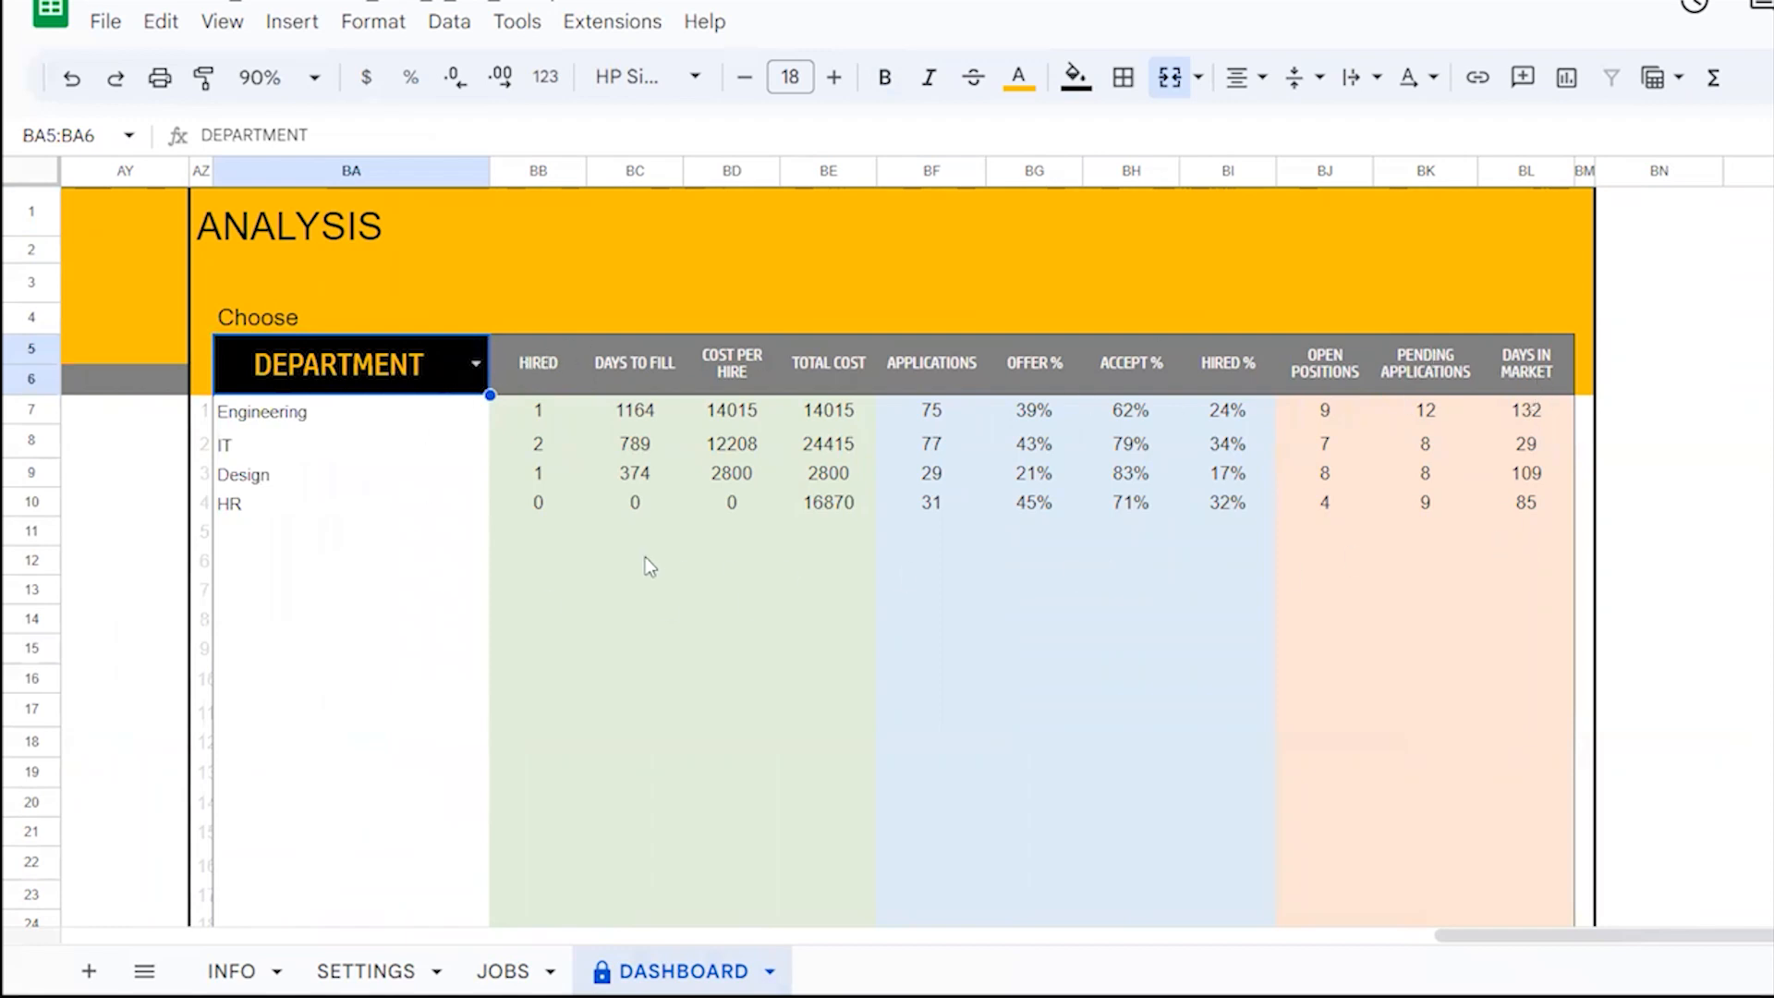